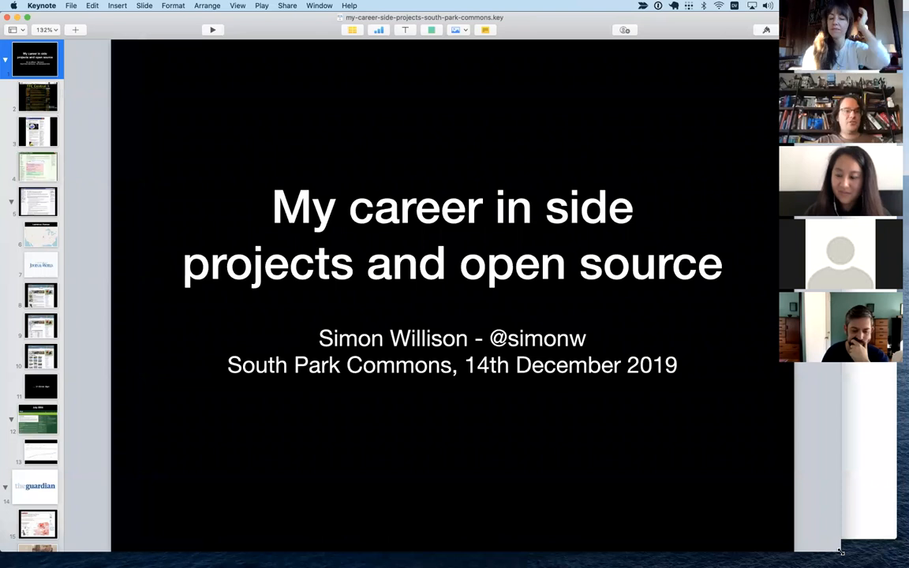
mouse_move(493, 392)
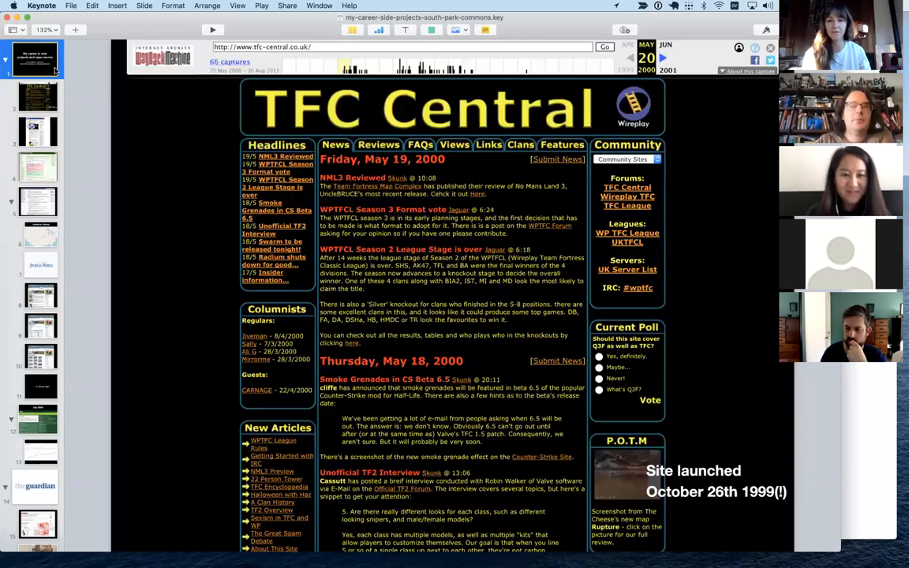
Return to the title slide, then show the BBC News 'Internet fever boosts Gameplay.com' slide.
click(38, 60)
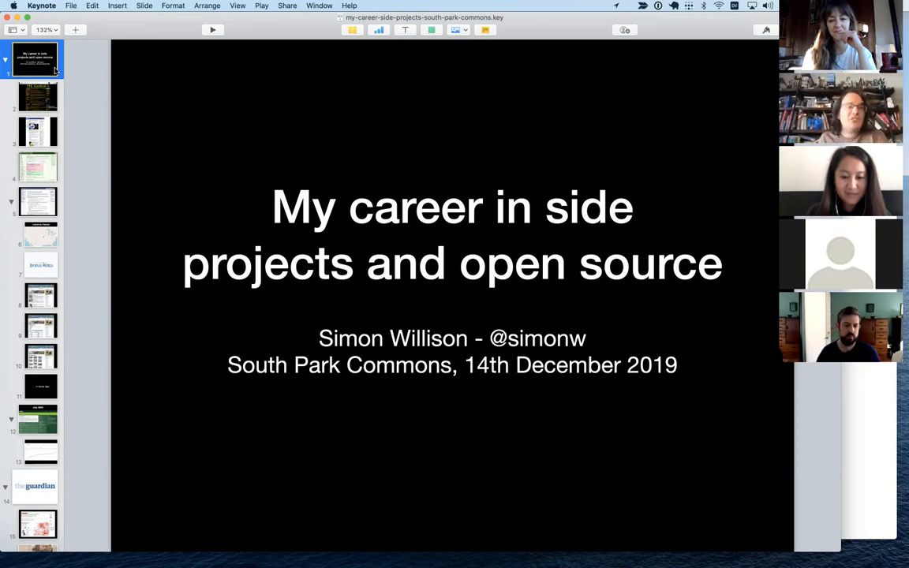
click(38, 95)
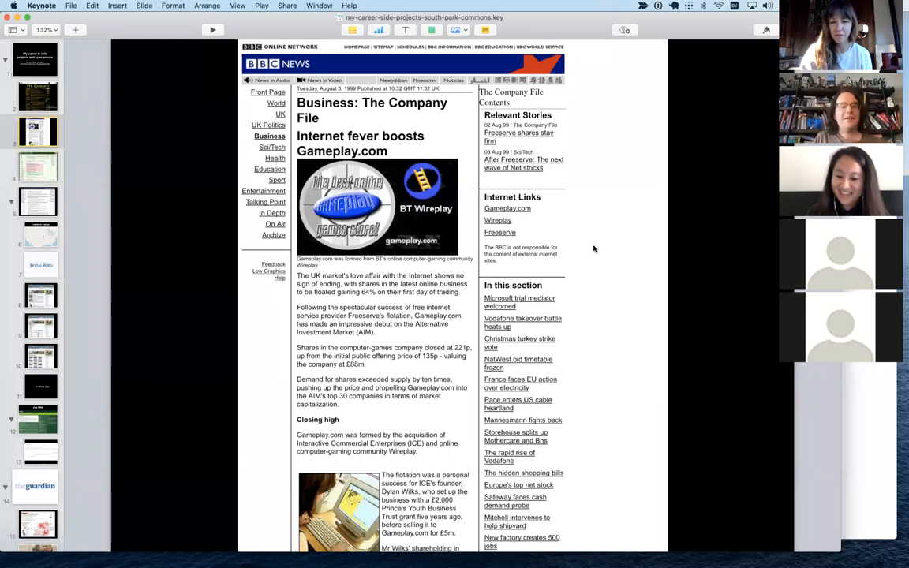
mouse_move(533, 262)
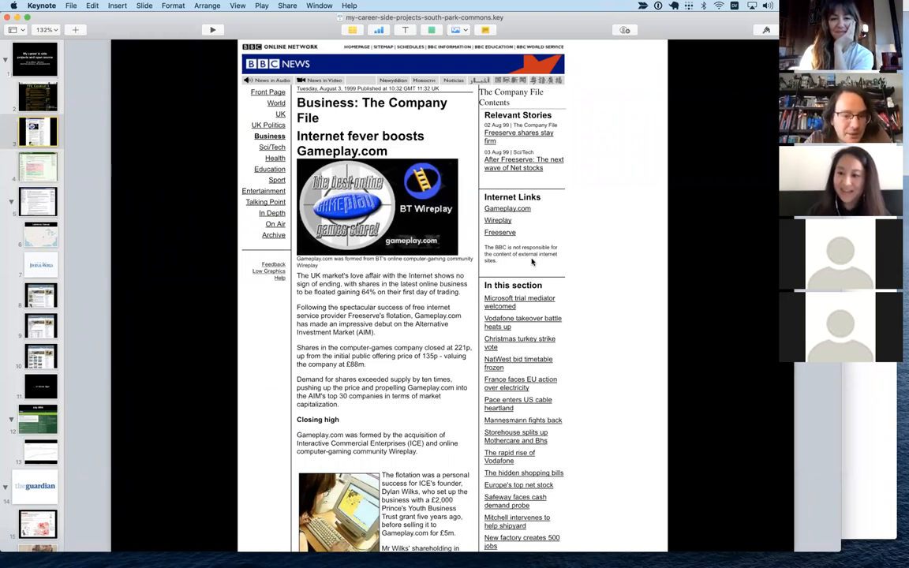
mouse_move(464, 315)
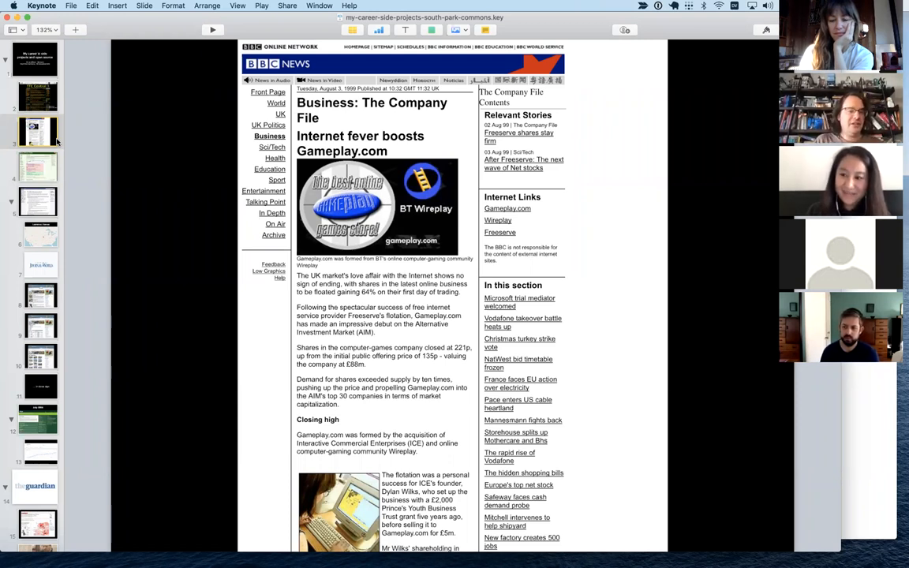
click(38, 131)
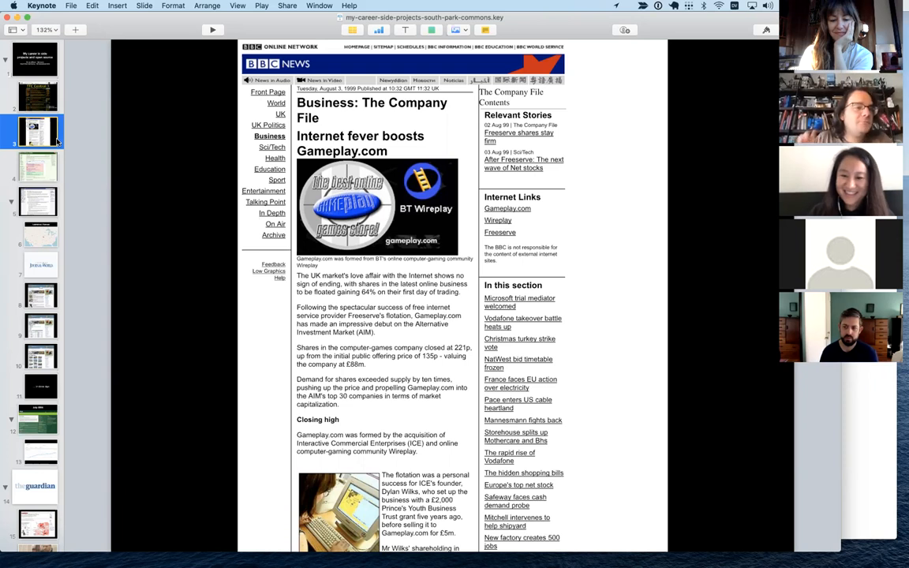
Show the Simon Willison's Weblog screenshot slide, then the Lawrence, Kansas map slide.
click(38, 166)
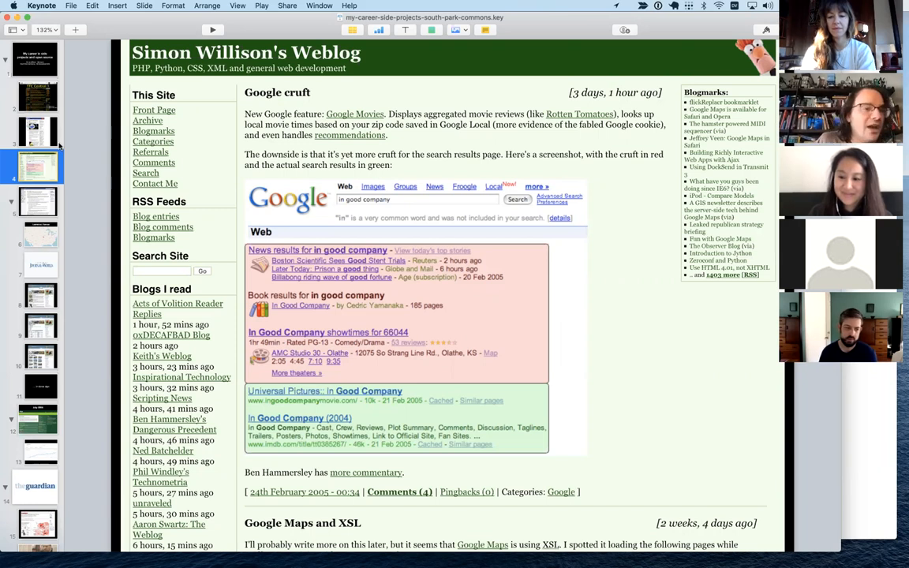
click(38, 201)
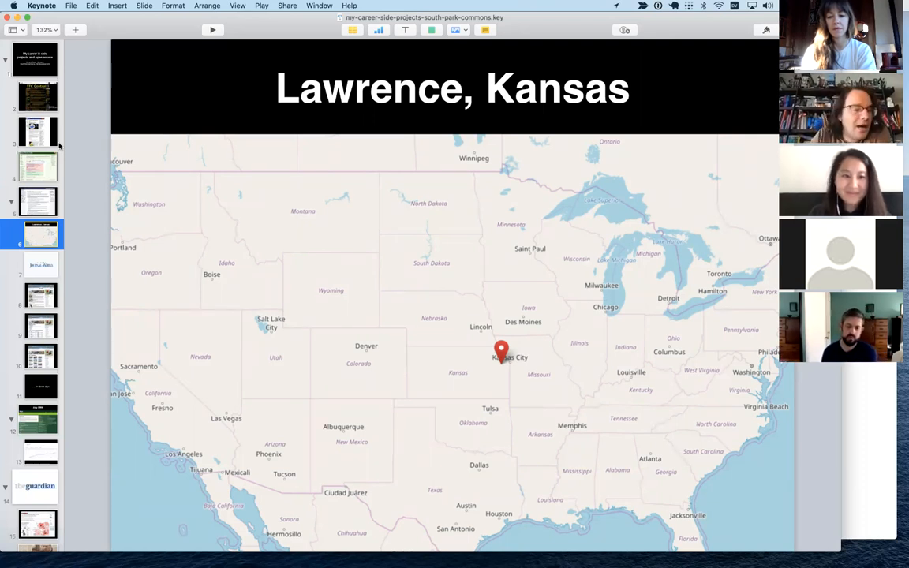
Show the LJWorld.com Game 2006 slide, then the July 2005 Django homepage slide.
click(38, 265)
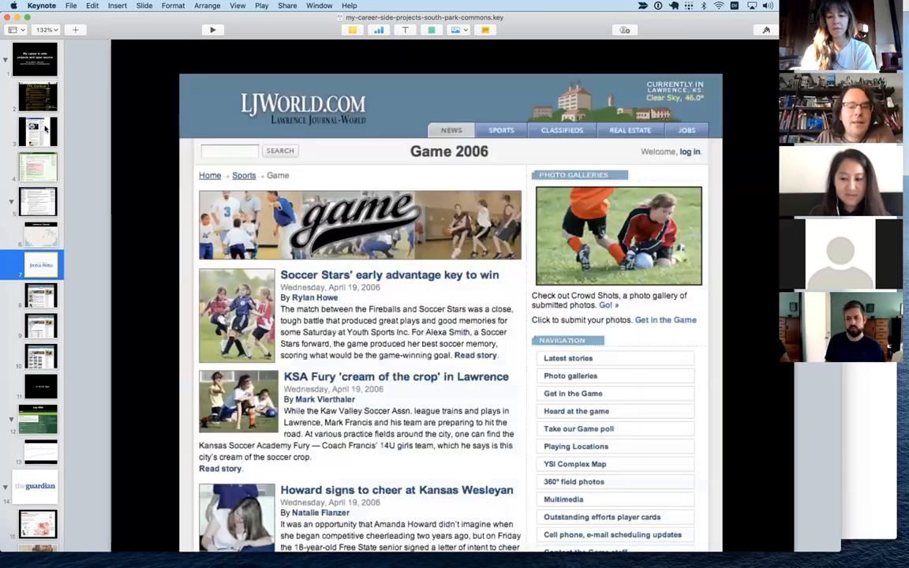
click(41, 295)
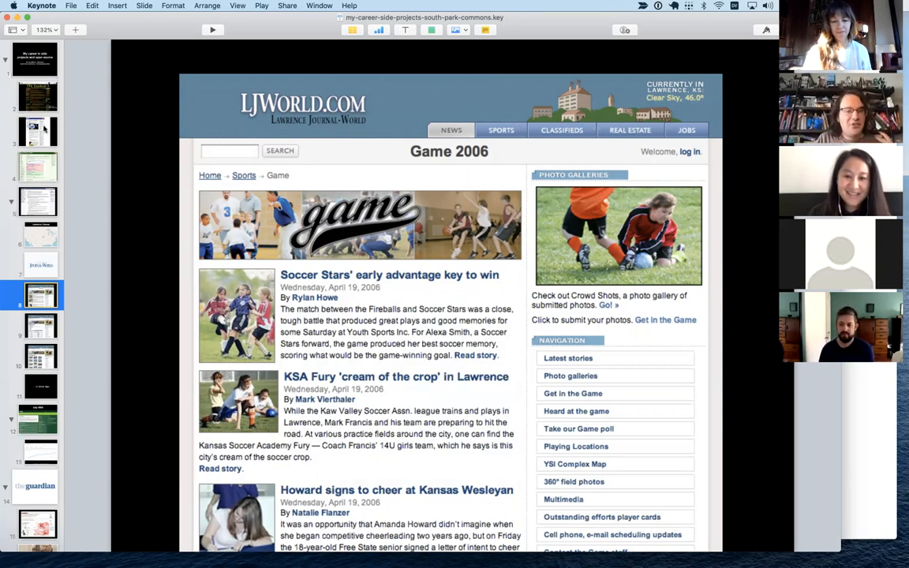
click(41, 325)
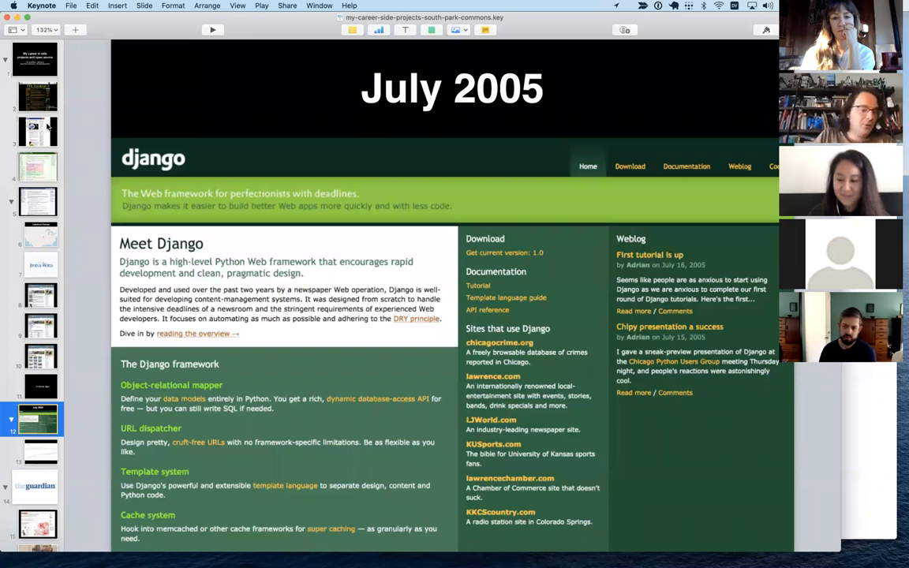
Flip between the django python Google Trends chart, BBC and Django slides, ending on the Guardian logo slide.
click(38, 452)
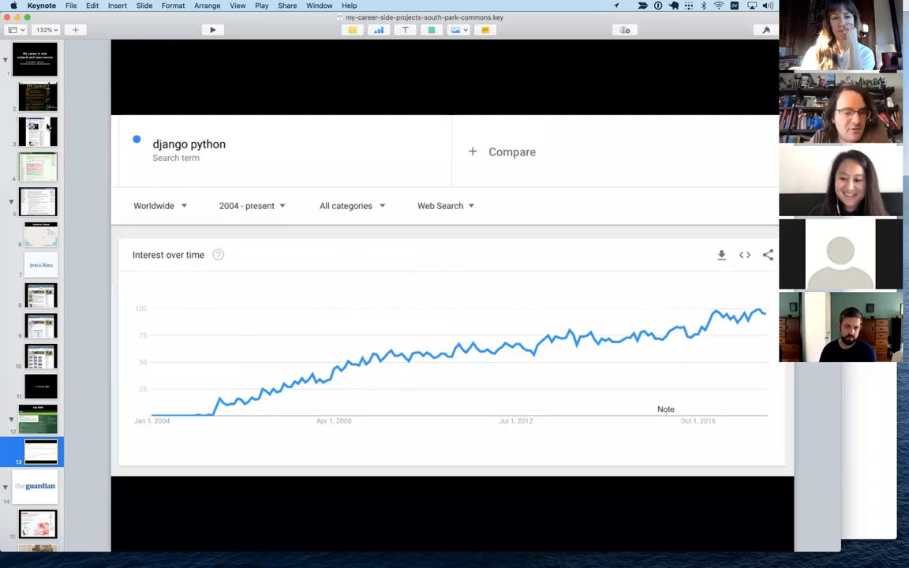
click(37, 132)
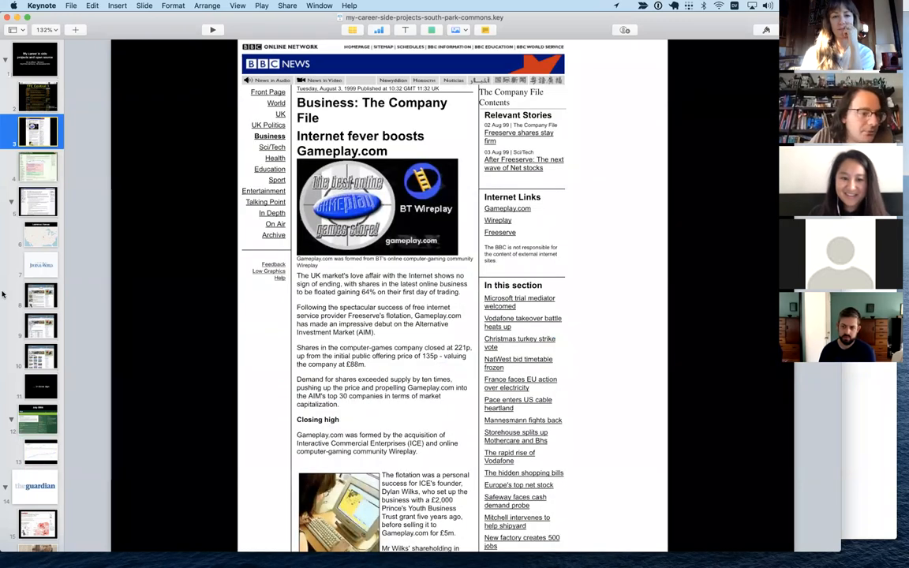
click(41, 452)
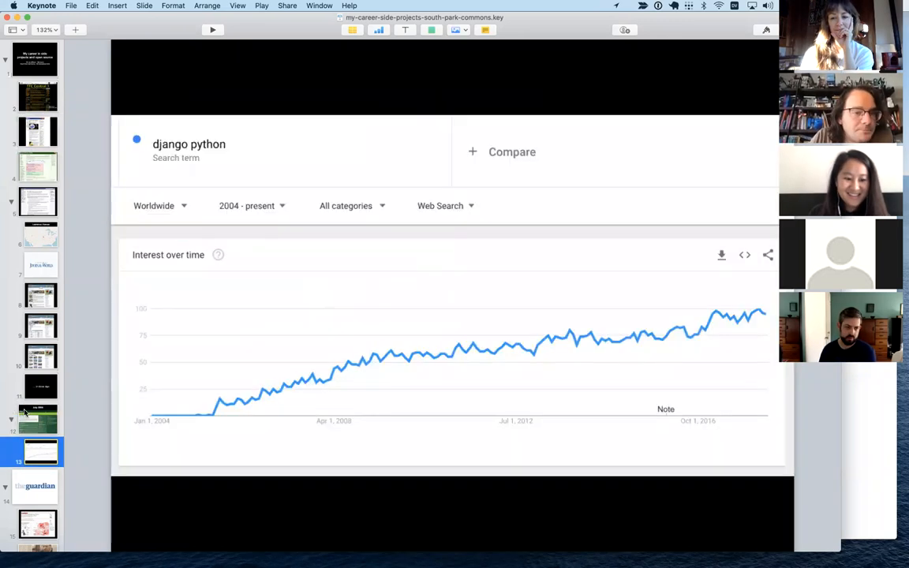
click(41, 419)
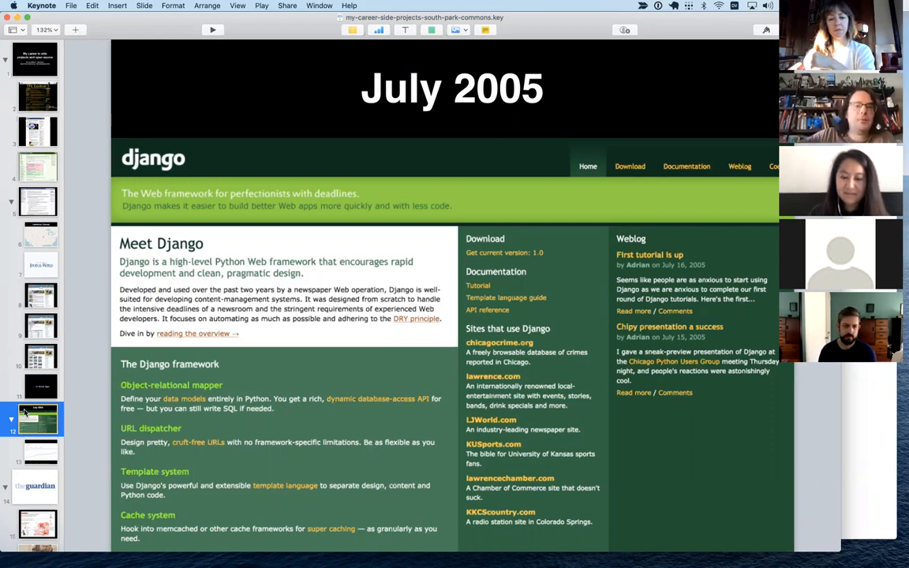
click(38, 451)
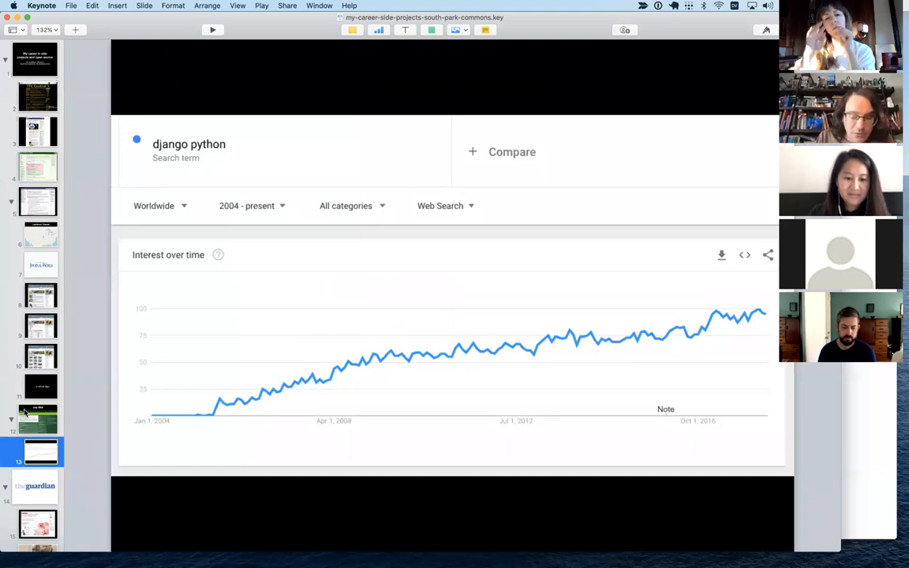
click(38, 486)
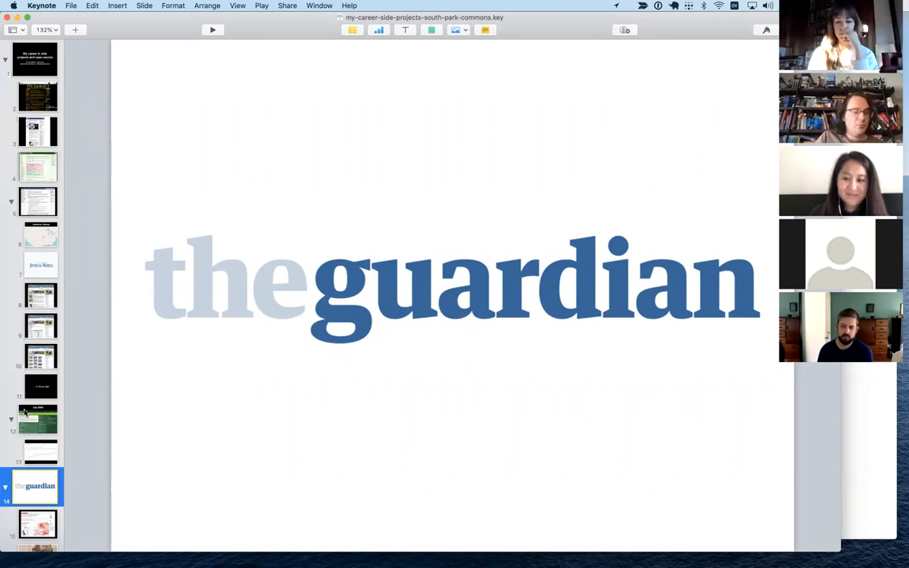
Move from the BNP membership map slide to the newspaper spread with the BNP hotspots map.
click(38, 524)
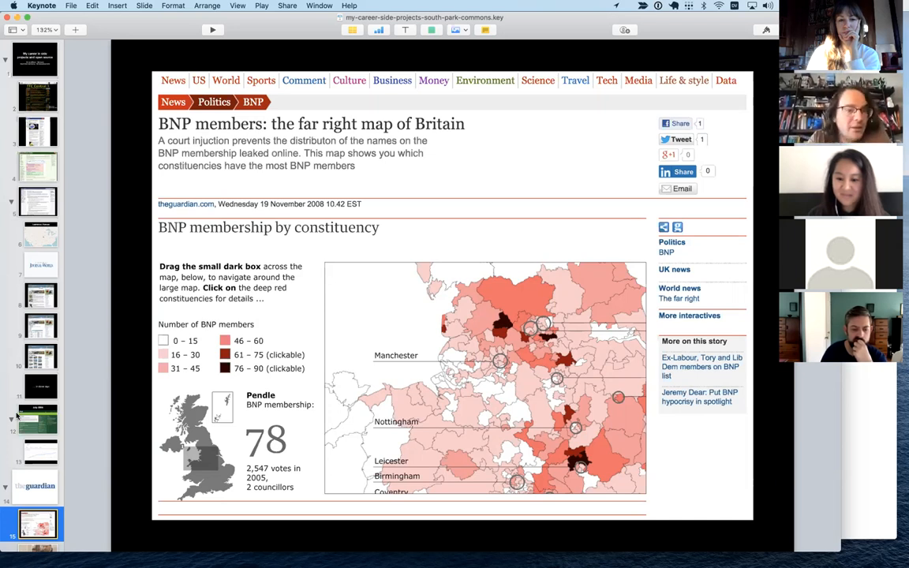
mouse_move(104, 420)
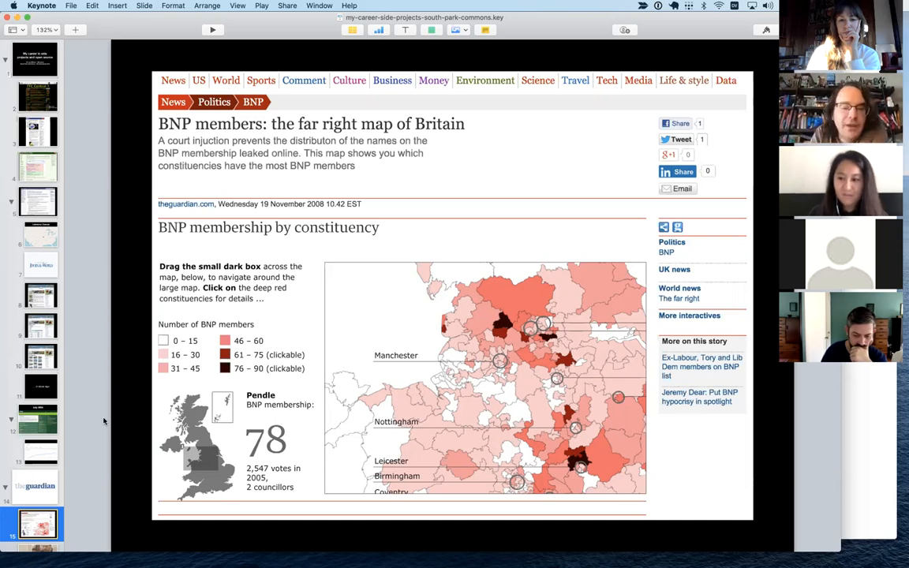
mouse_move(75, 464)
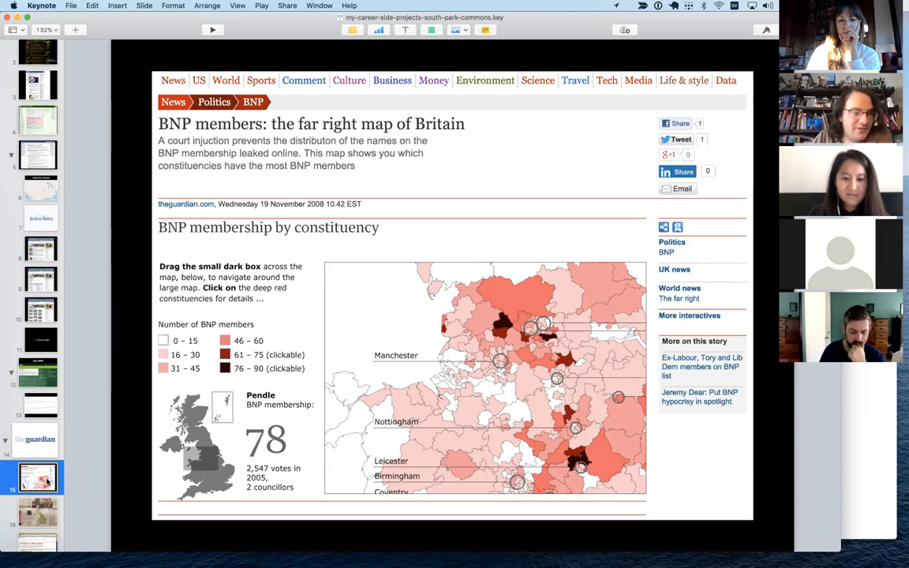
click(38, 513)
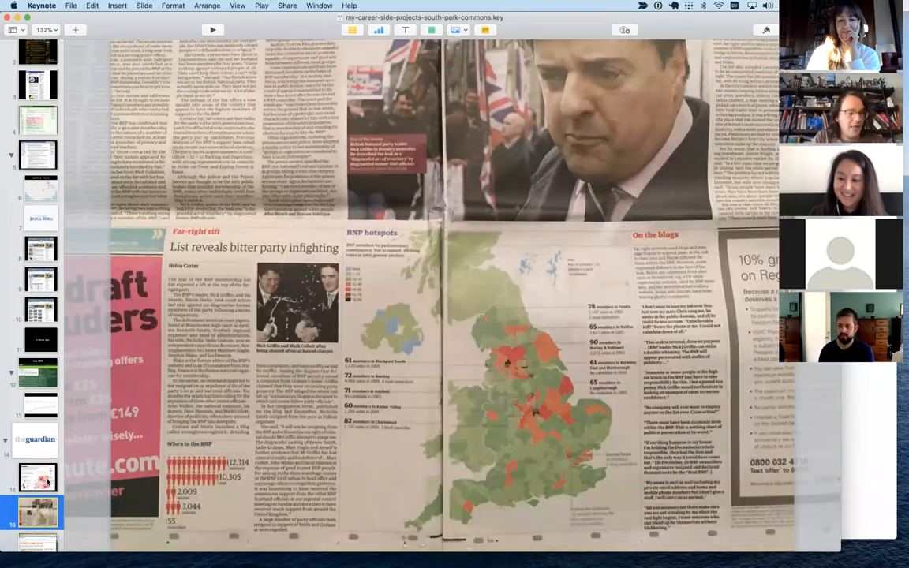
Advance to the Guardian 'Investigate your MP's expenses' page slide.
click(38, 477)
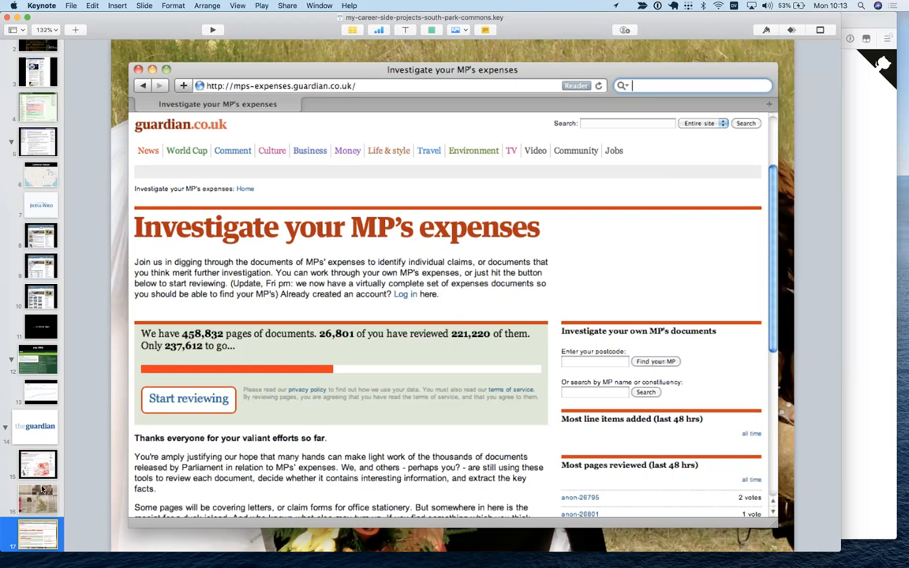
mouse_move(66, 494)
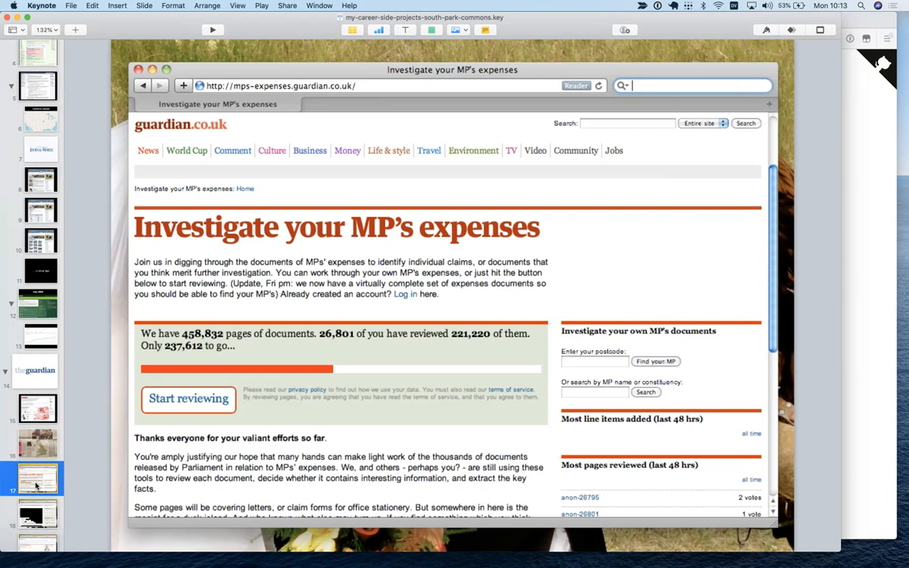
Advance to the slide of page 34 of Janet Dean's redacted expenses document.
click(188, 398)
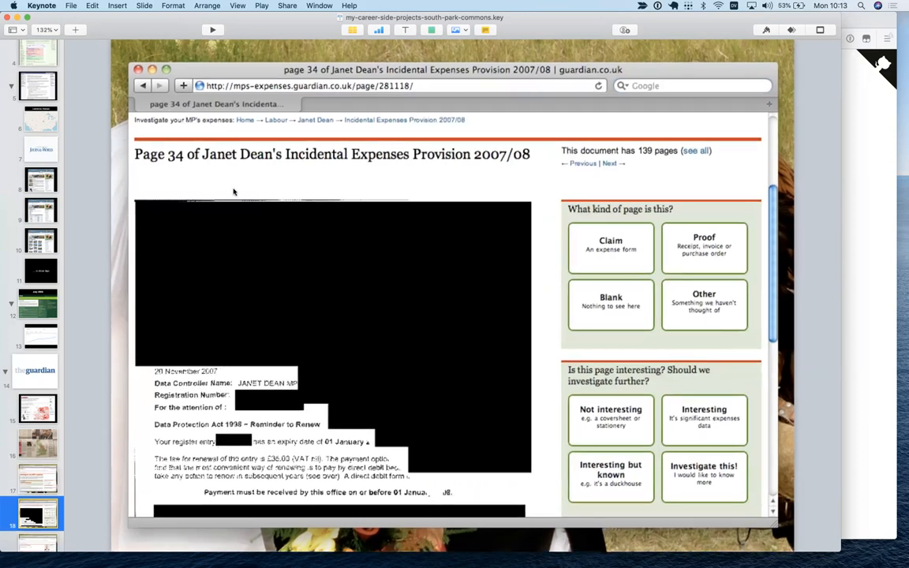
mouse_move(297, 326)
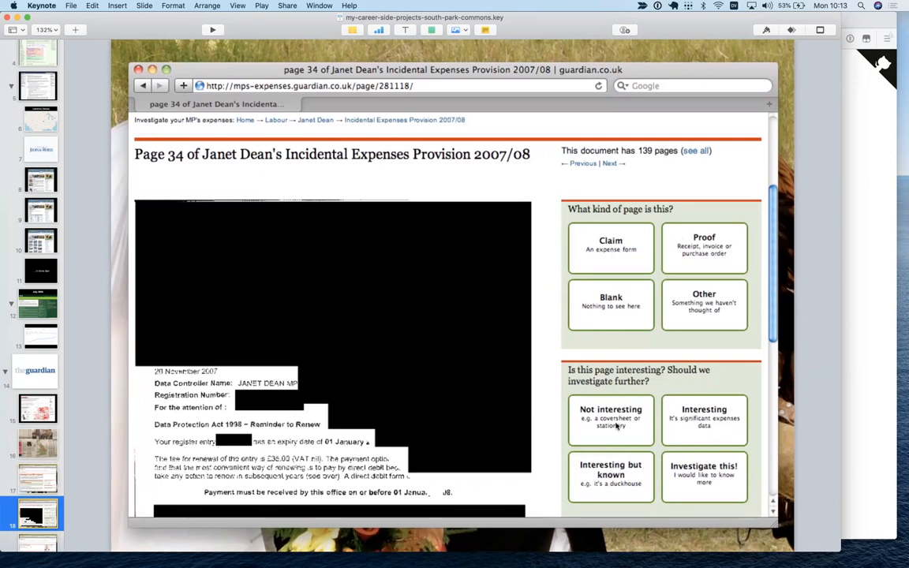
mouse_move(688, 445)
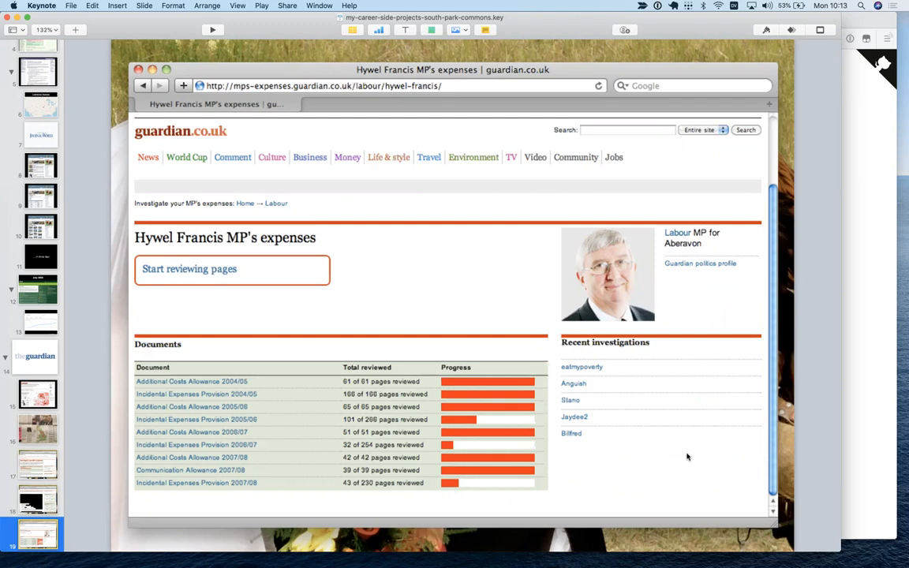
mouse_move(576, 319)
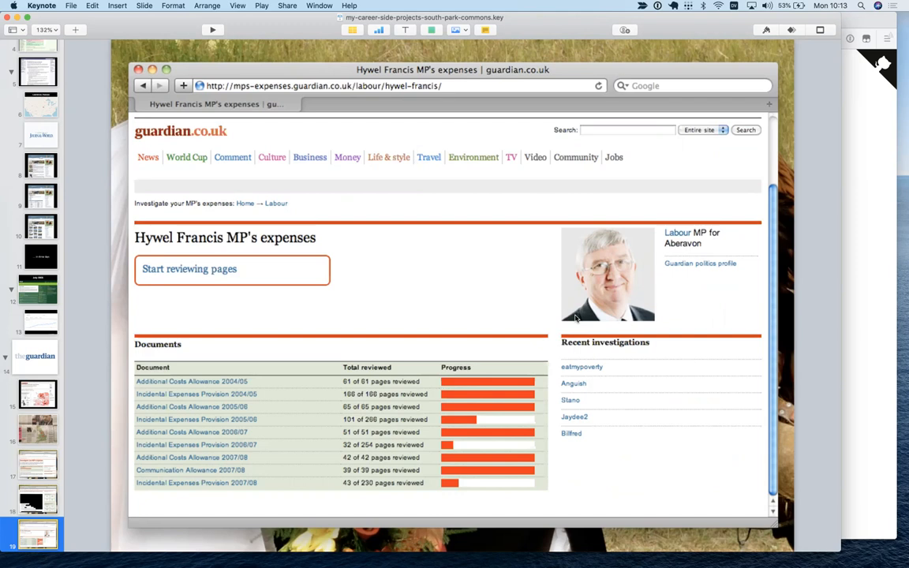
mouse_move(506, 346)
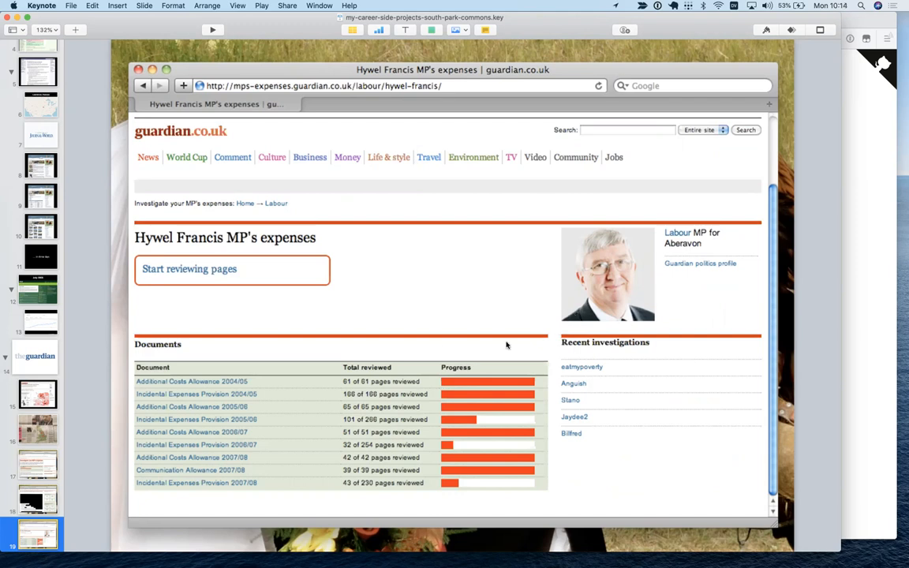
mouse_move(468, 373)
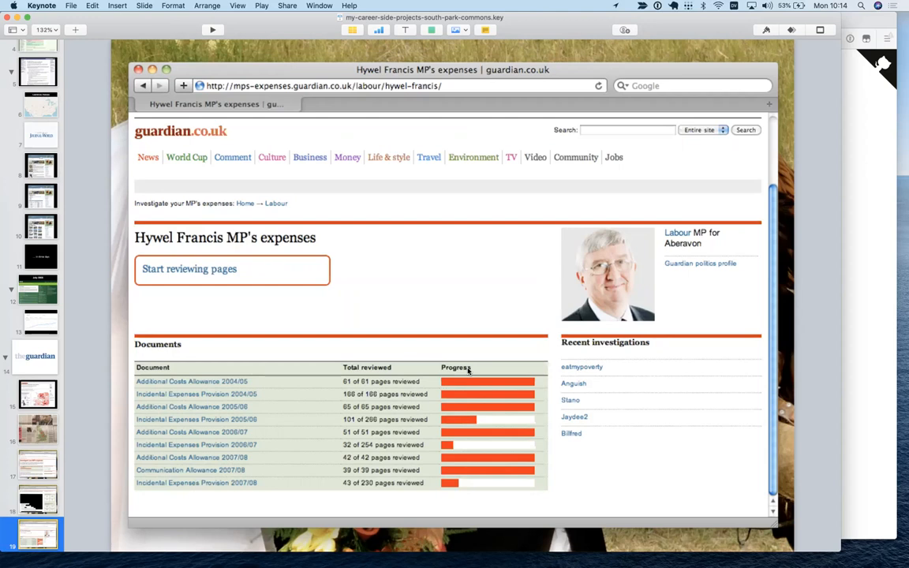
mouse_move(110, 281)
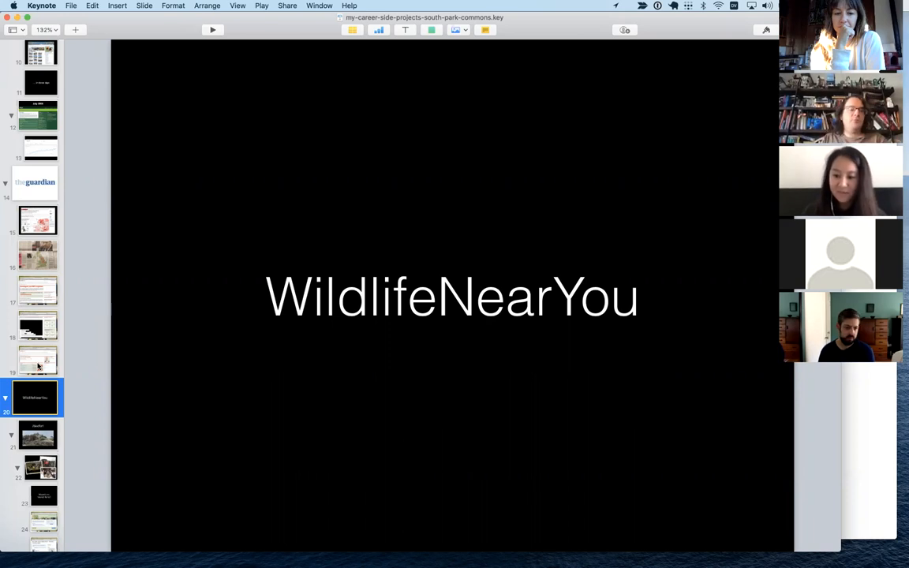
Advance from the WildlifeNearYou title slide to the /dev/fort coastal fort slide.
click(38, 434)
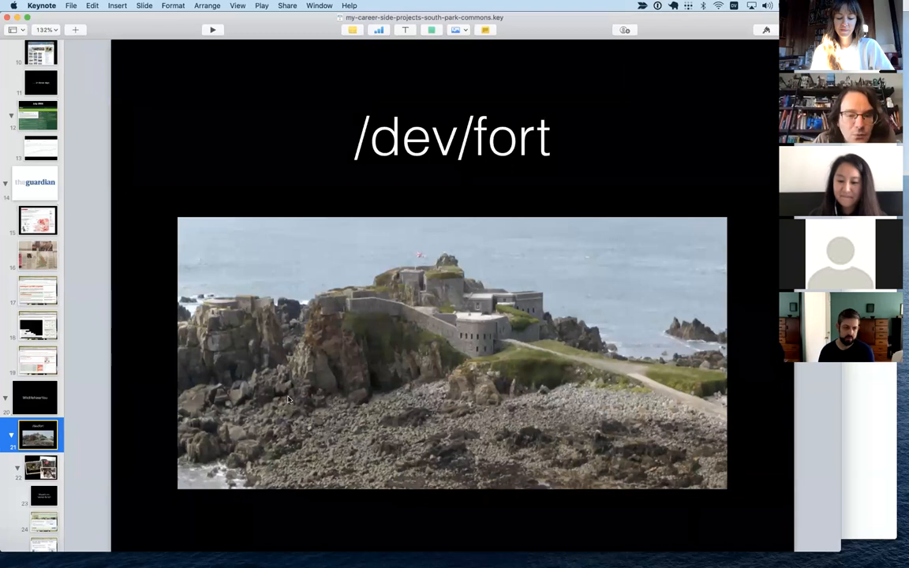
mouse_move(549, 405)
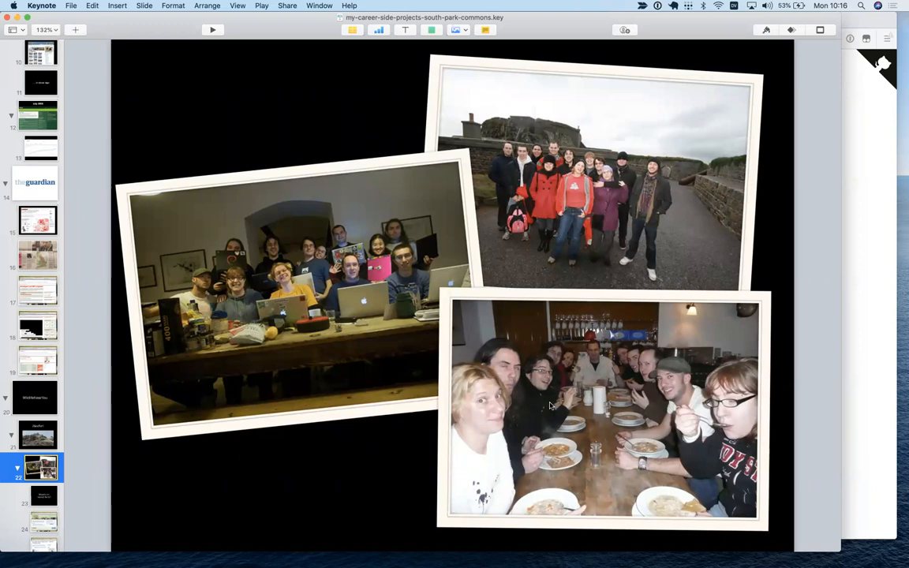
Advance past the Gigrin Farm red kite slide to the llamas-near-Brighton search slide.
click(41, 496)
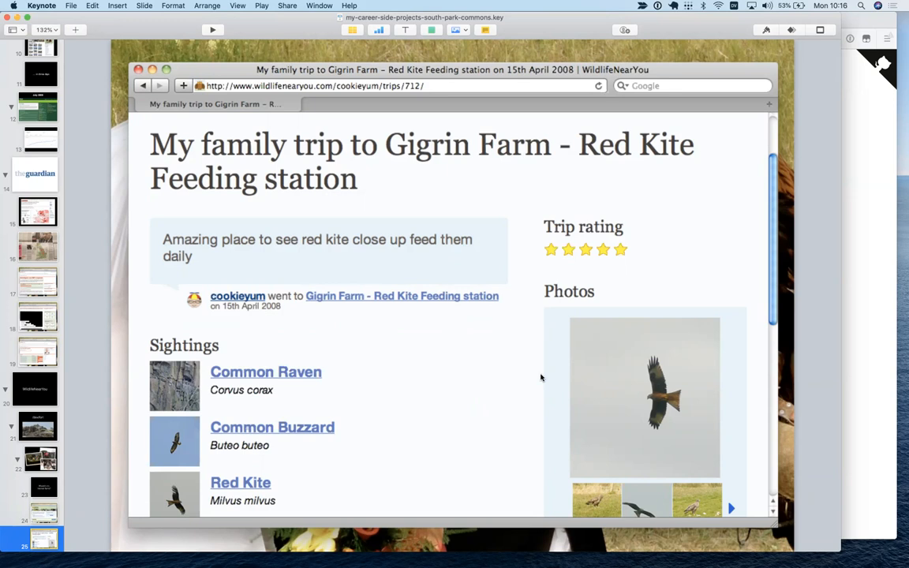
click(237, 297)
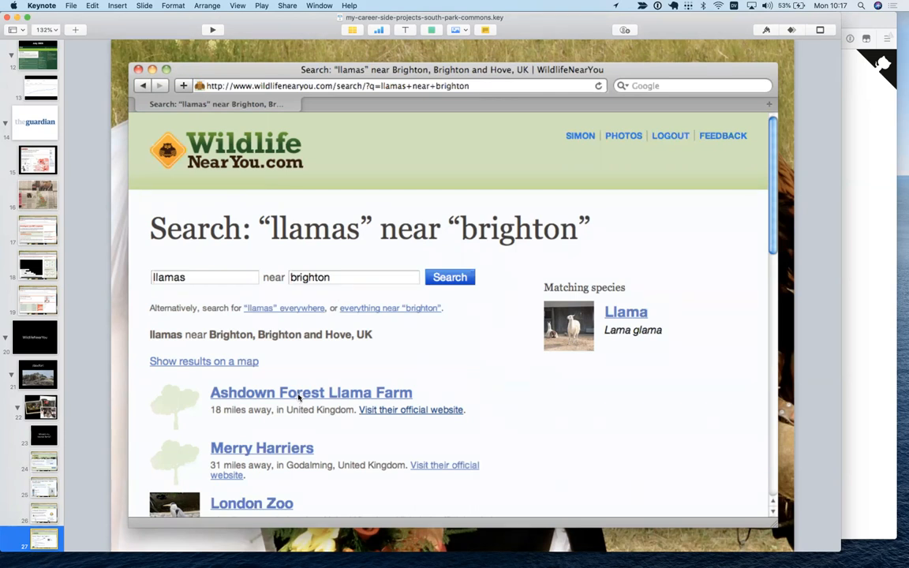
mouse_move(480, 401)
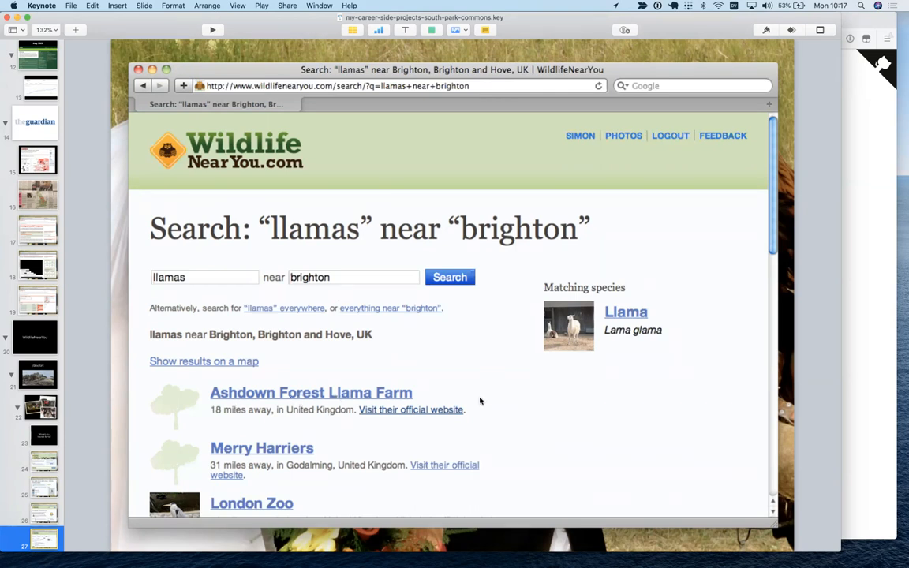
mouse_move(98, 302)
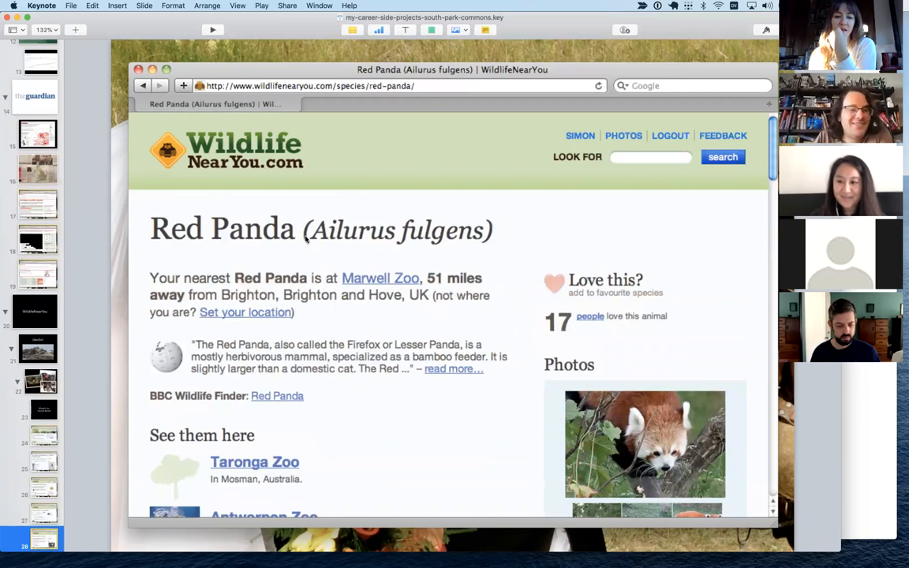
mouse_move(456, 284)
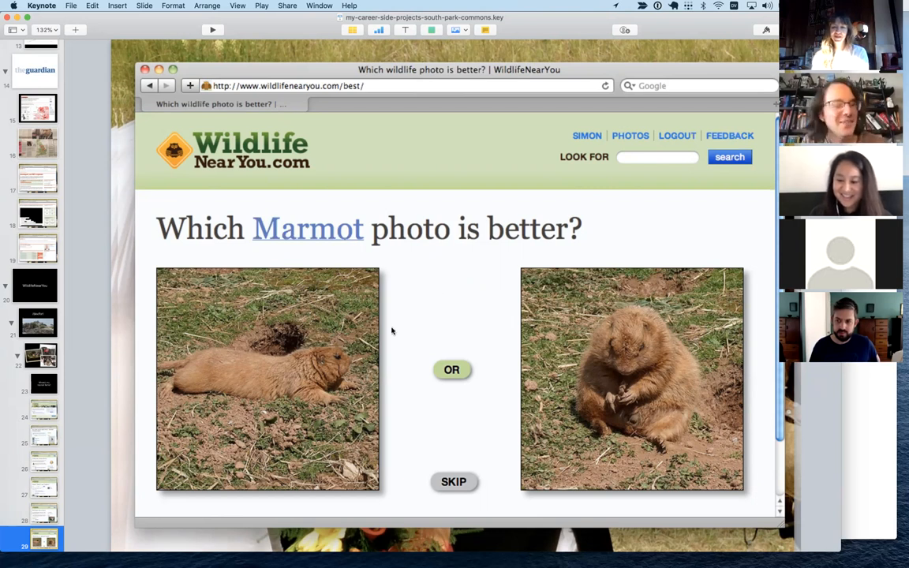
mouse_move(91, 354)
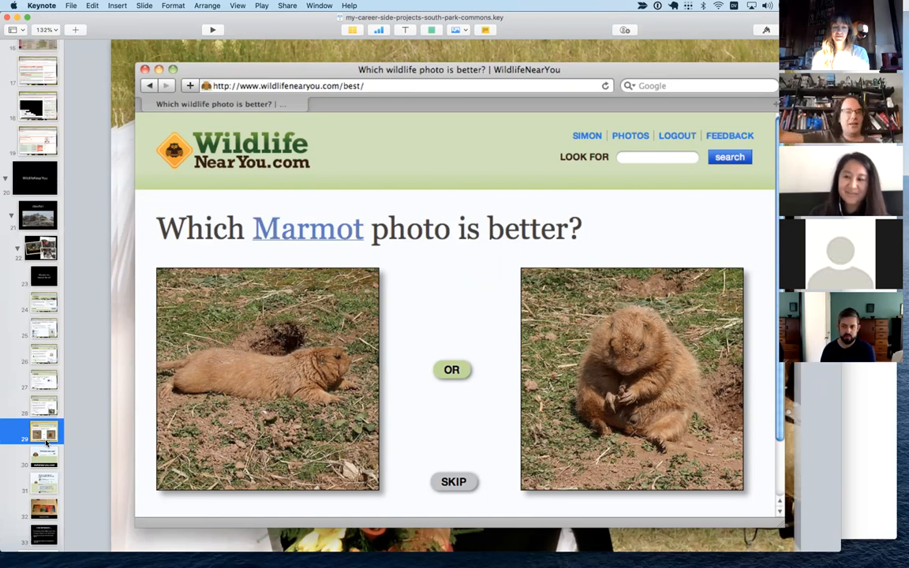
Move past the Marmot comparison slide to the 'Owls near 2-3 Kensington St, Brighton' slide.
click(44, 456)
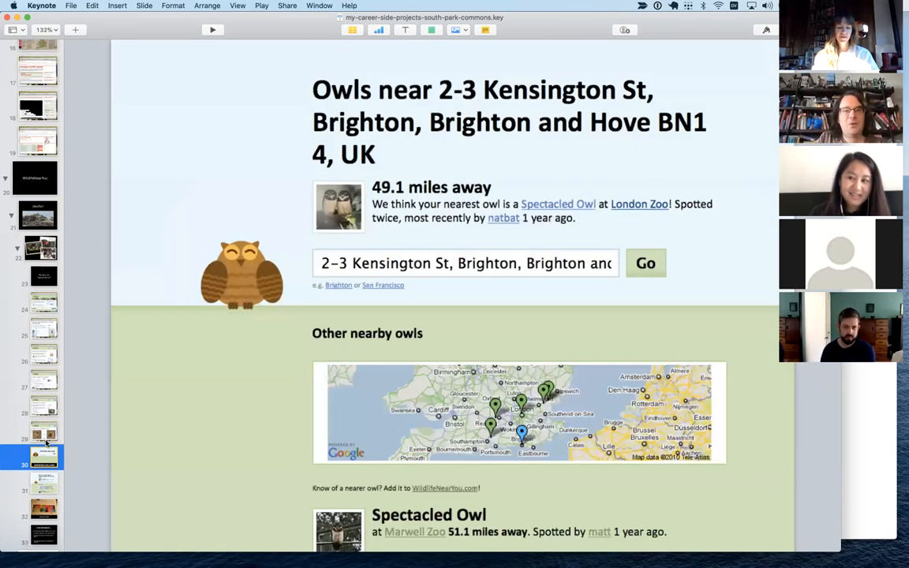
click(44, 483)
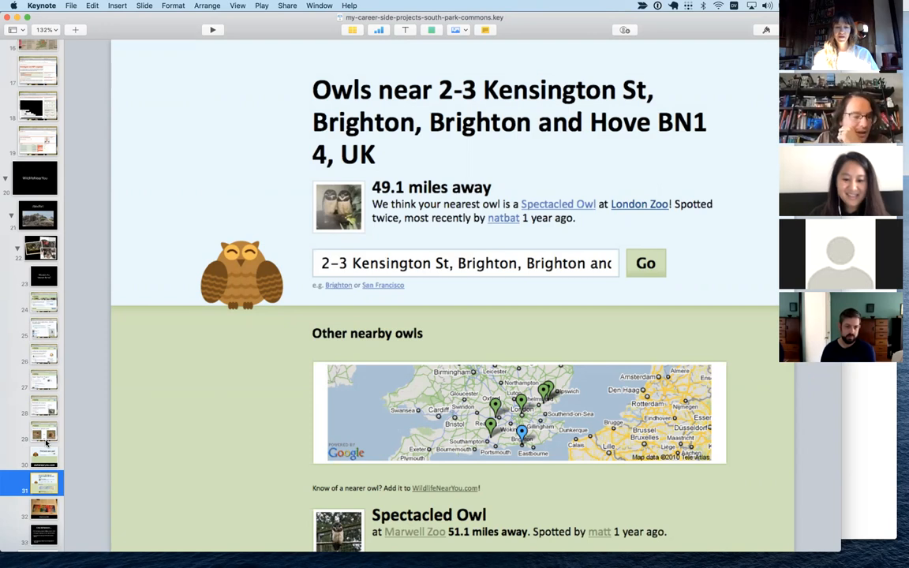
Advance from the owls slide to the Wired UK, April 2010 magazine slide.
click(44, 508)
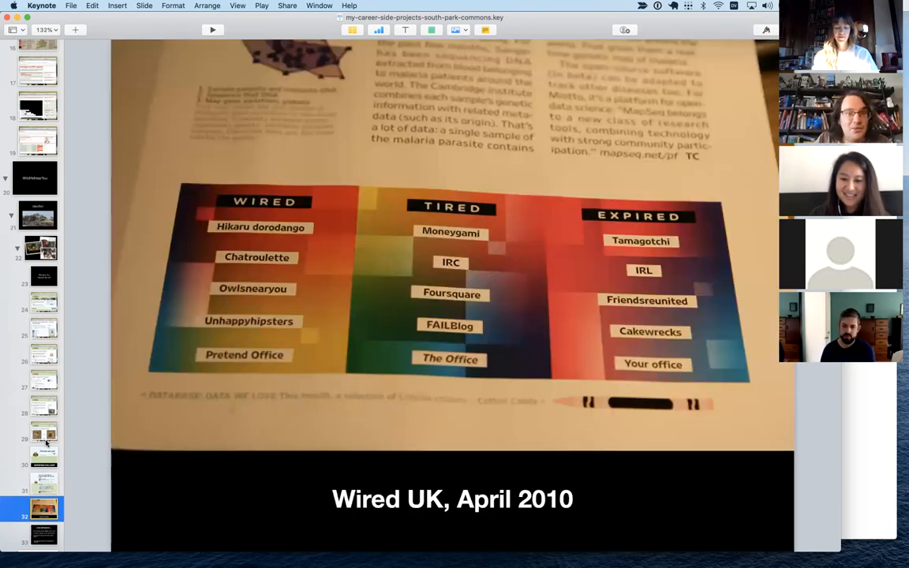
mouse_move(558, 212)
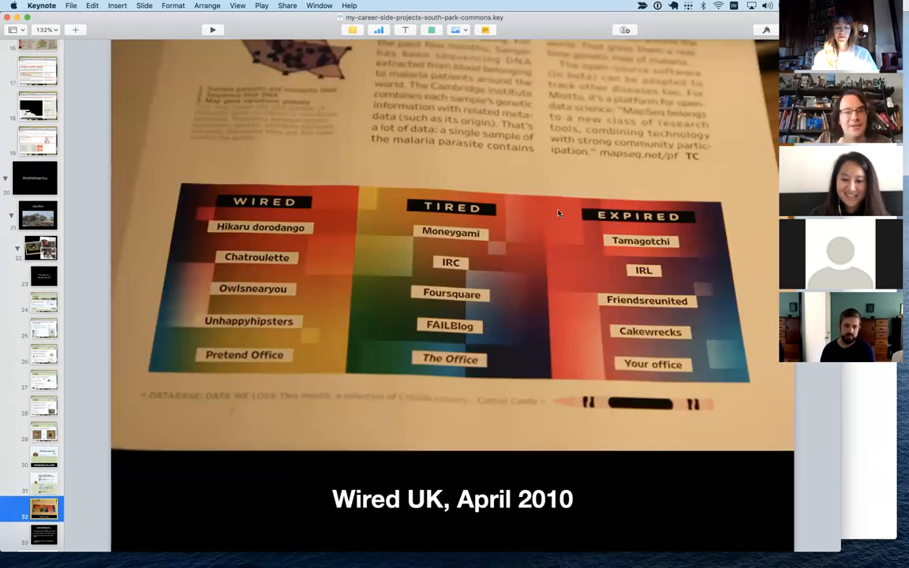
mouse_move(290, 237)
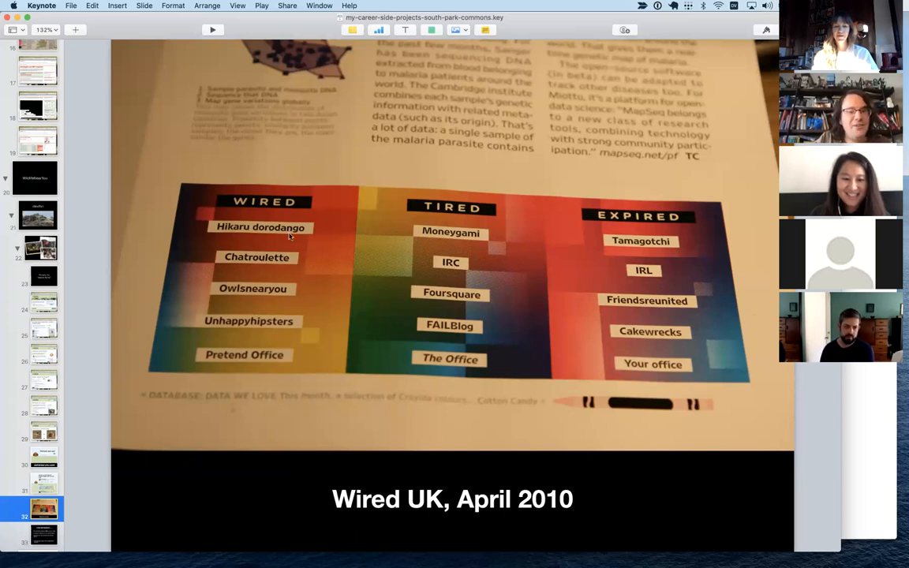
mouse_move(420, 284)
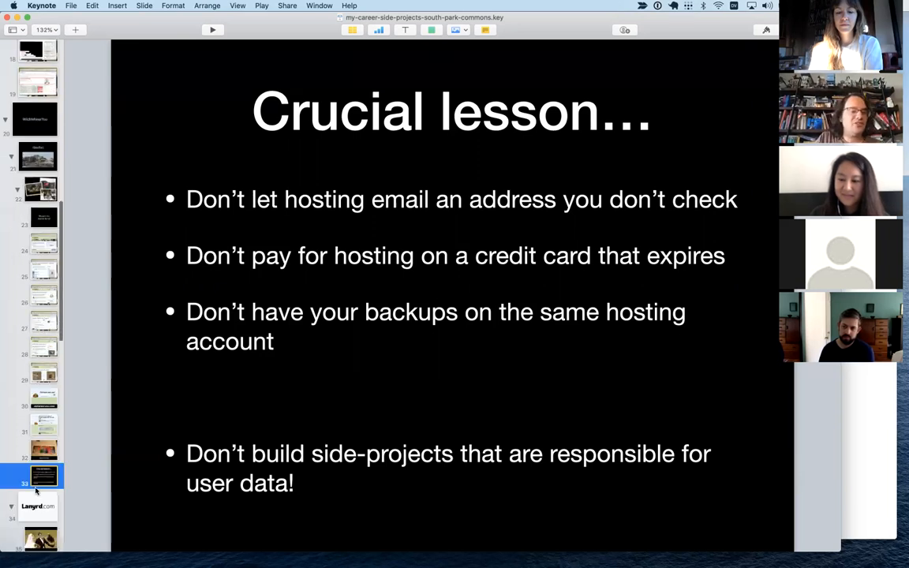
Scroll the navigator down and select the Lanyrd.com title slide.
scroll(down, 3)
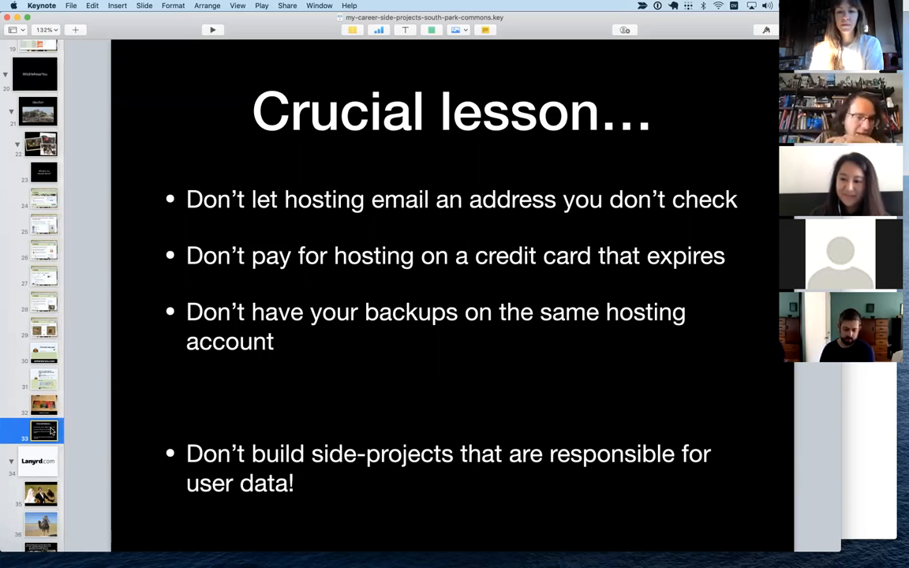
click(38, 461)
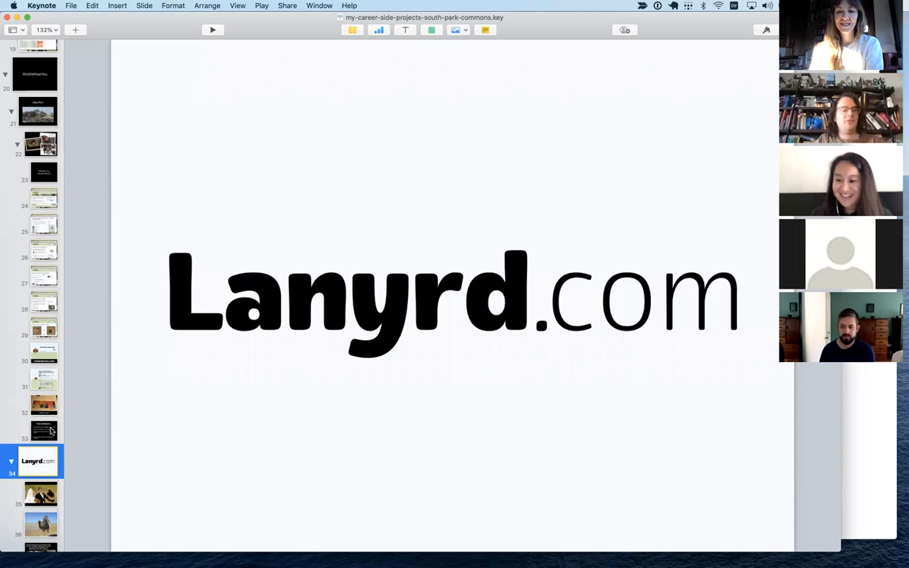
Step through the eagle wedding photo and camel ride photo to the Casablanca launch-party tweet slide.
click(41, 492)
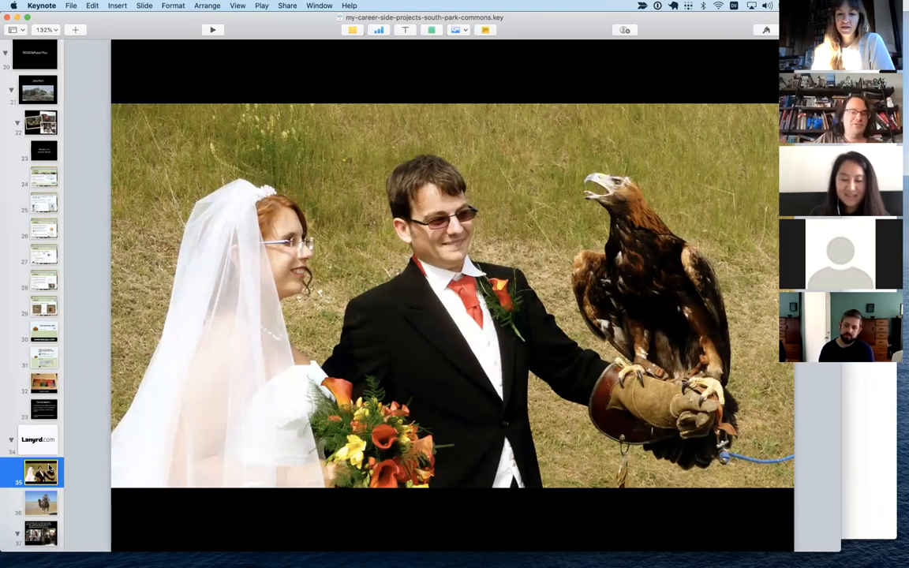
click(41, 504)
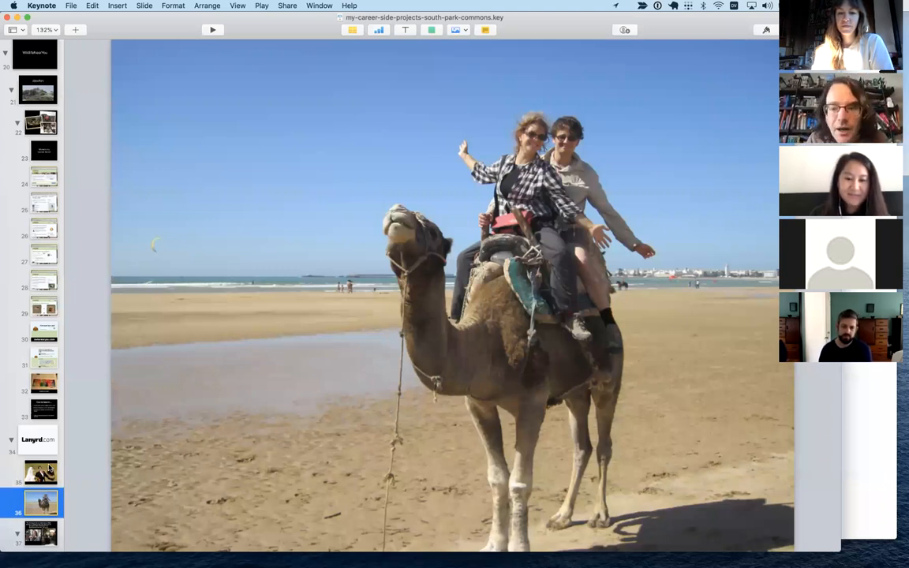
click(41, 472)
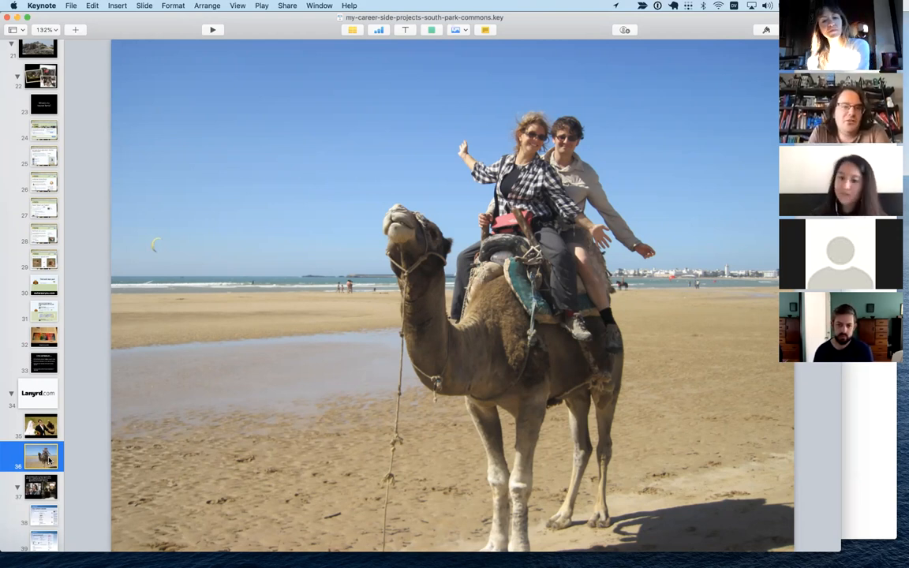
click(41, 486)
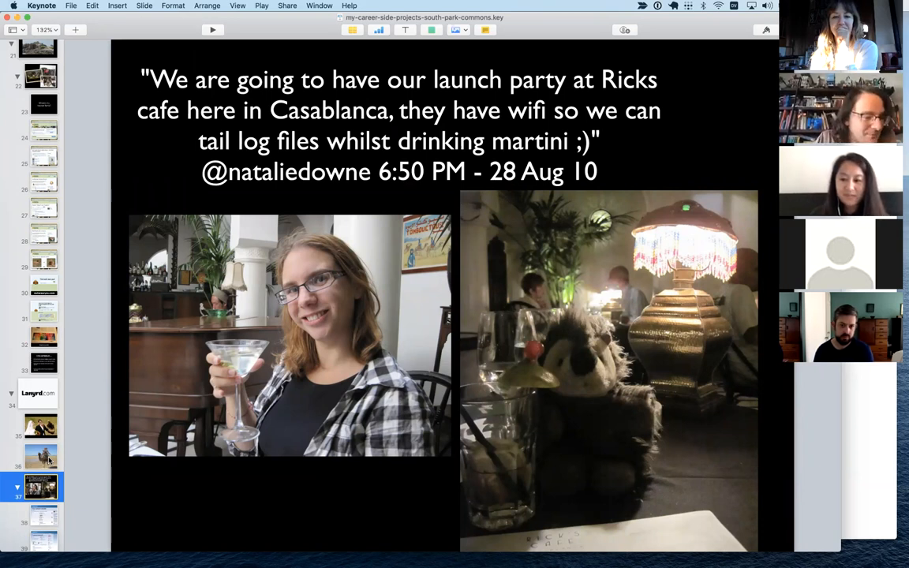
Show the slide with Simon Willison's Lanyrd speaker profile page screenshot.
click(41, 515)
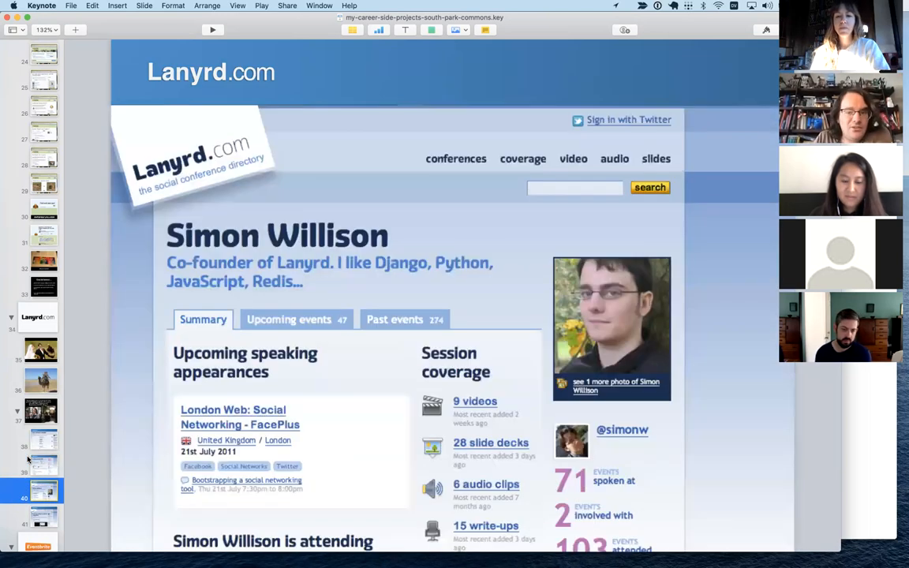
Move to the Lanyrd session page slide for Salman Khan's TED2011 education talk.
scroll(down, 3)
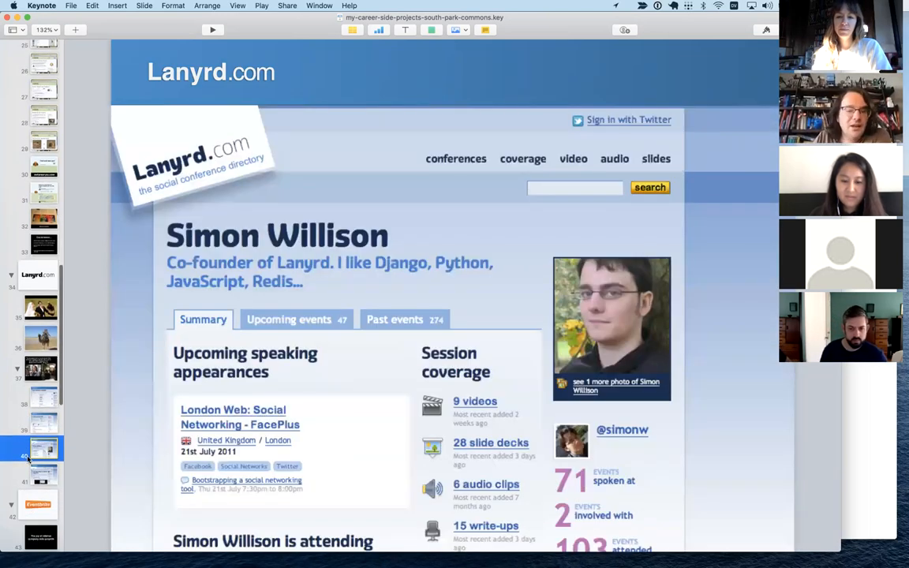
click(45, 470)
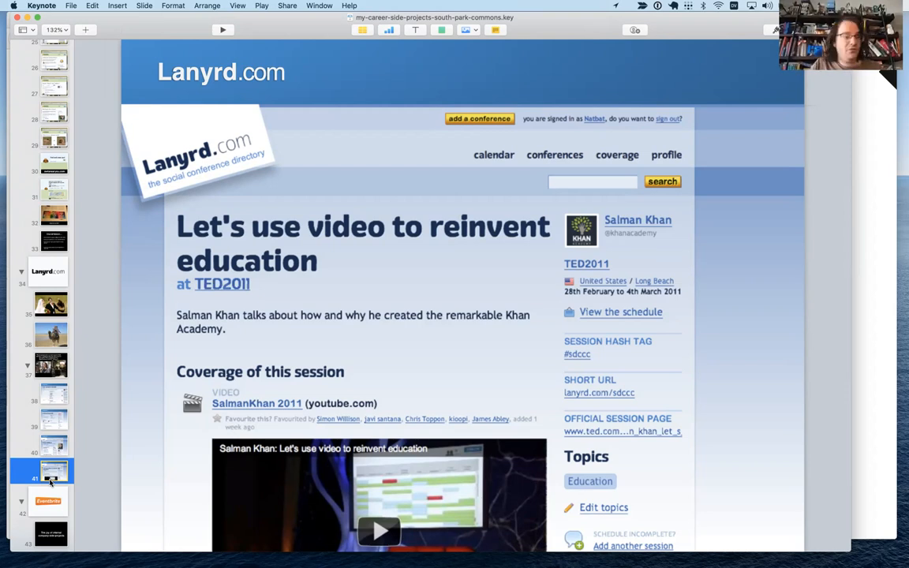
Advance past the orange Eventbrite logo slide to the internal side-projects title slide.
click(49, 502)
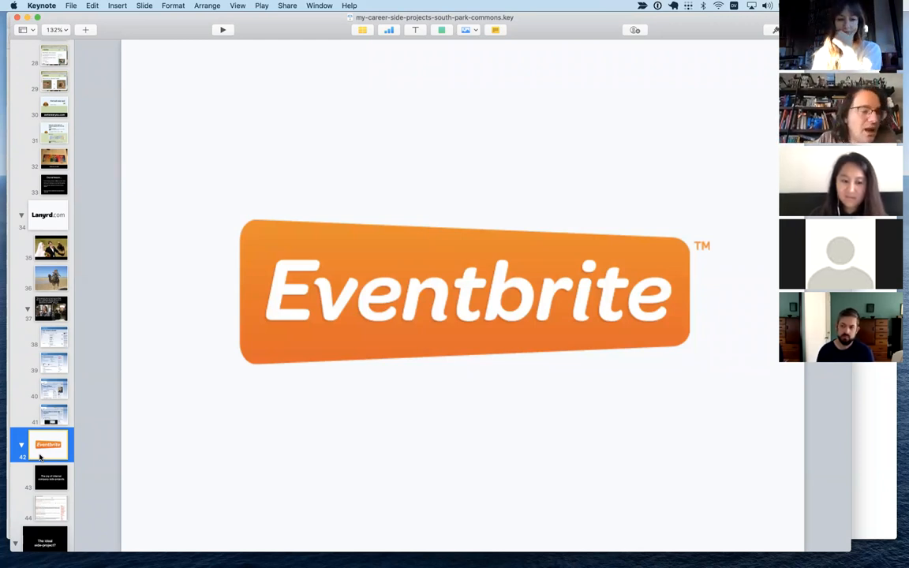
click(51, 476)
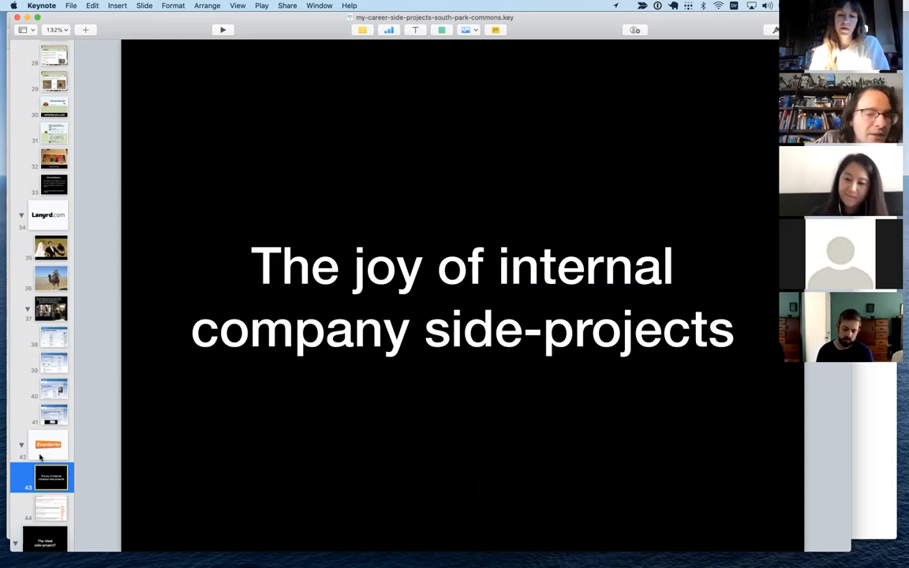
Advance to the Eventbrite documentation search-results slide for 'varnish'.
click(41, 508)
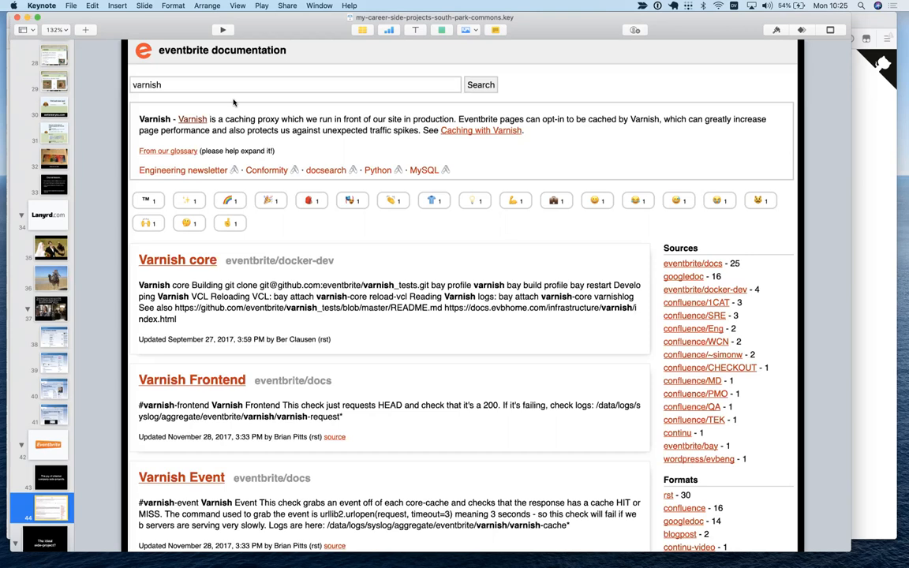
mouse_move(707, 365)
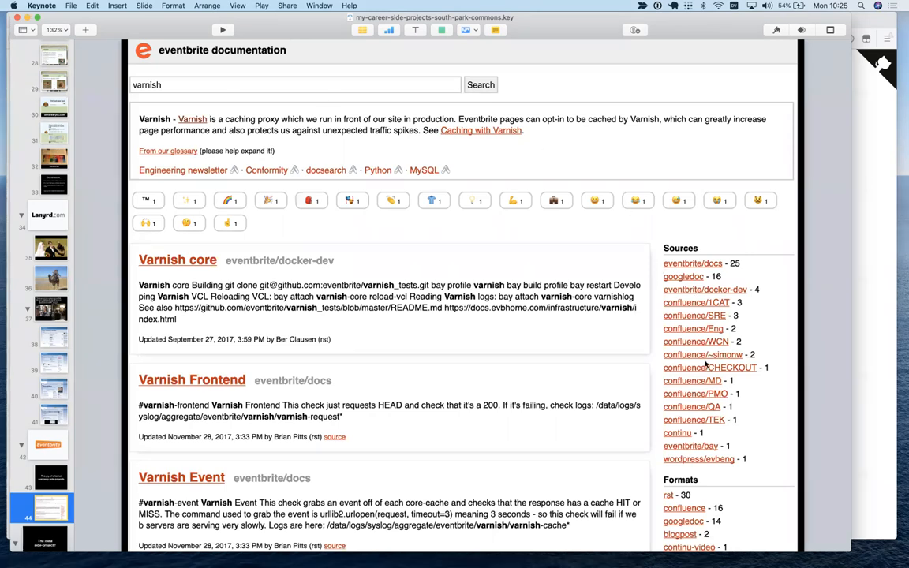
mouse_move(452, 353)
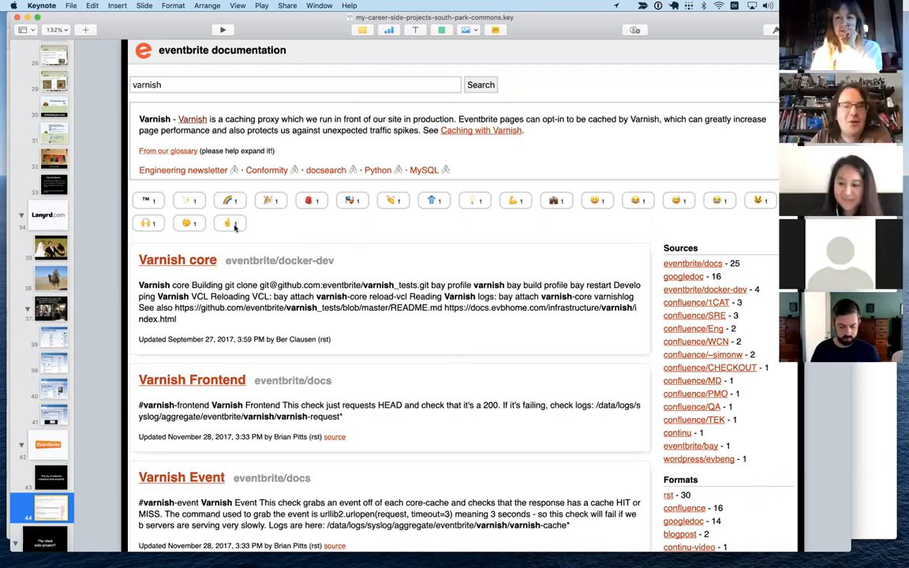
mouse_move(249, 298)
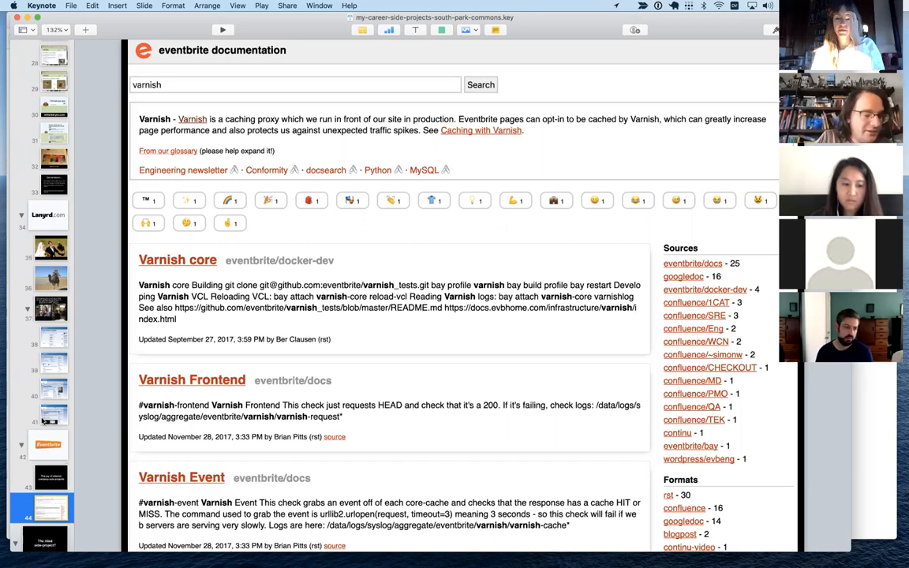
Advance through 'The ideal side-project?' slide to the Owls near San Francisco slide.
scroll(down, 3)
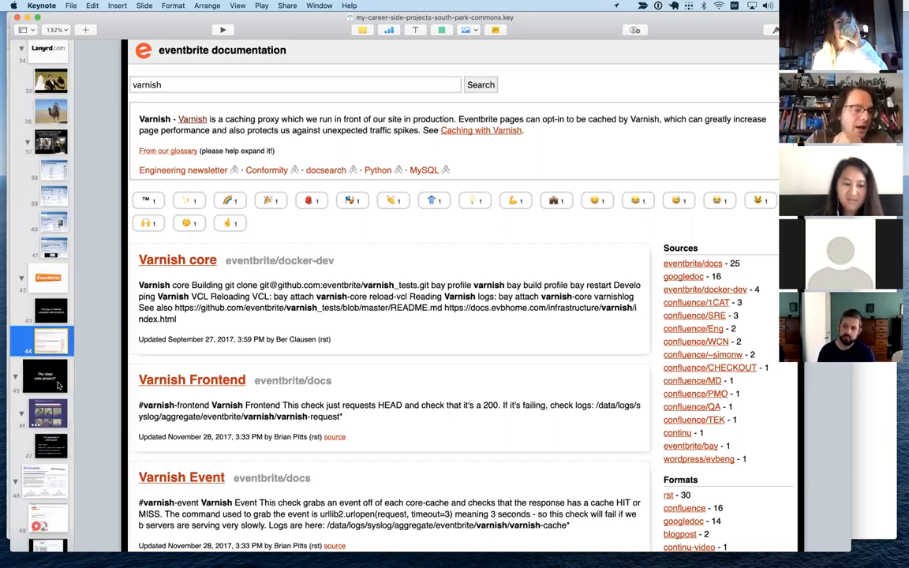
click(45, 375)
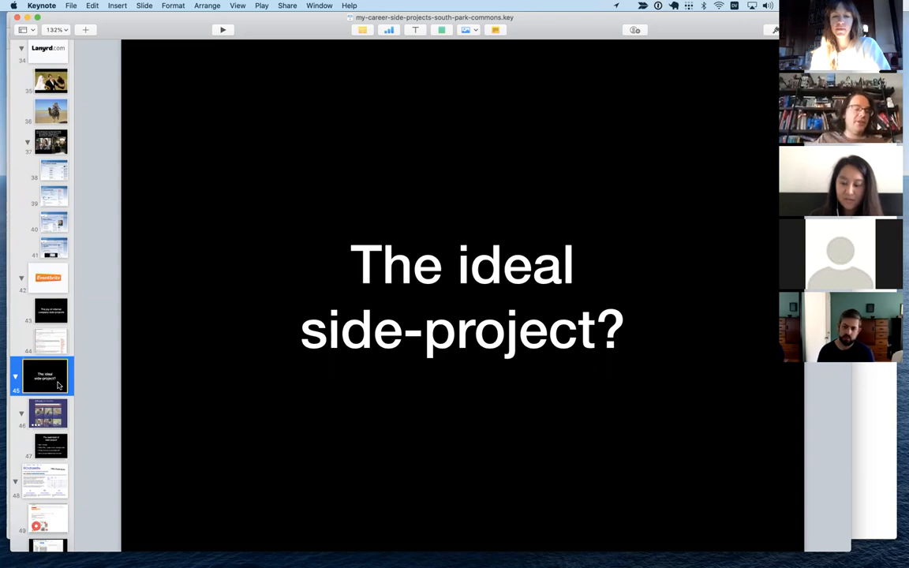
click(44, 414)
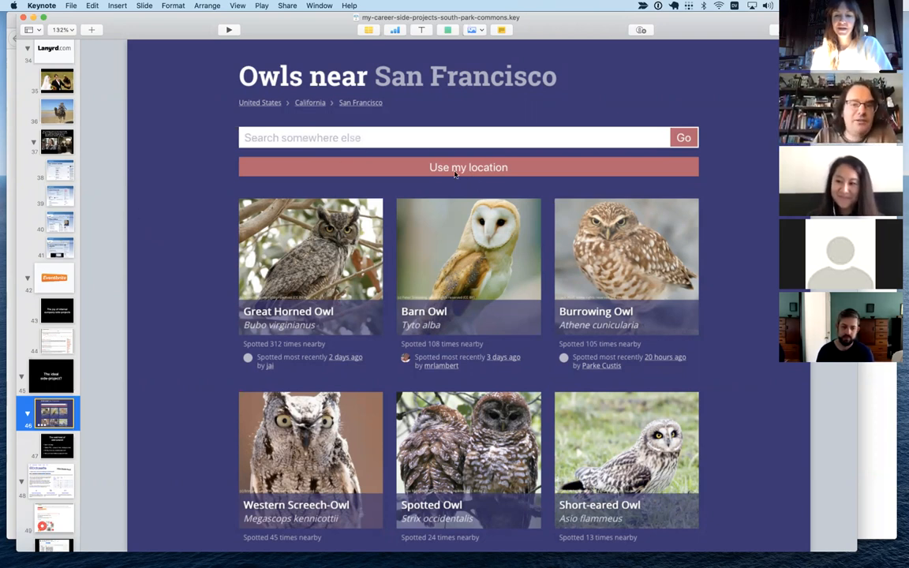
mouse_move(187, 244)
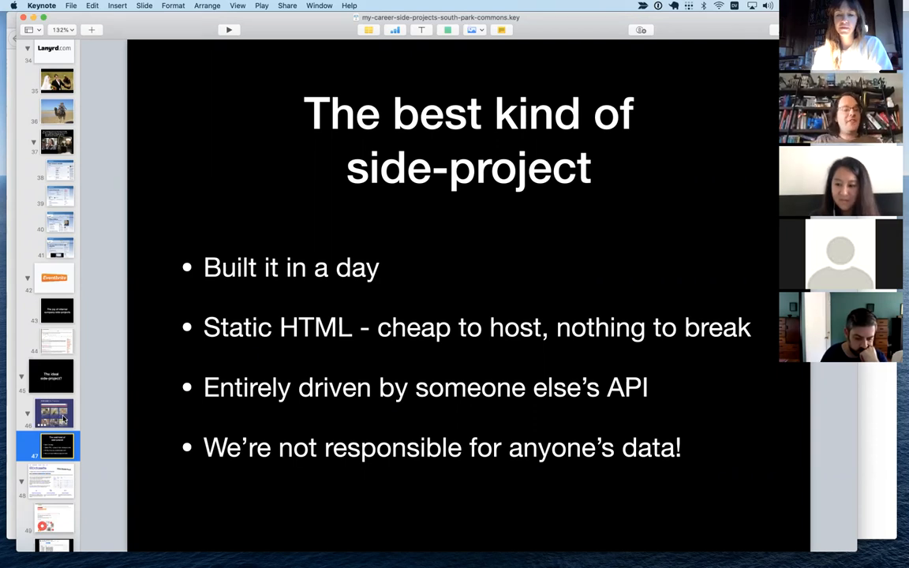
Advance past 'The best kind of side-project' to the Guardian Datablog spreadsheet slide.
click(54, 414)
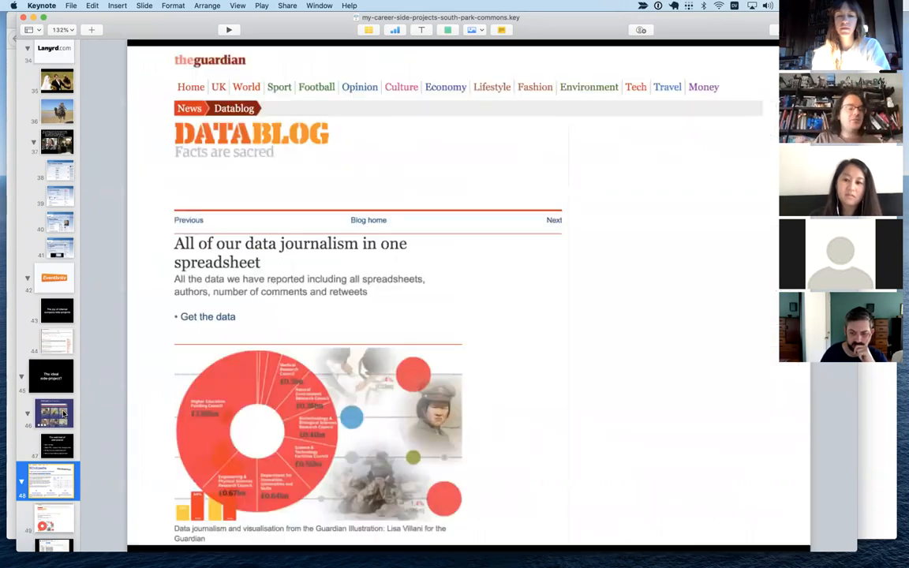
Advance to the Google Sheets 'US public debt by day since 2001' slide.
click(51, 518)
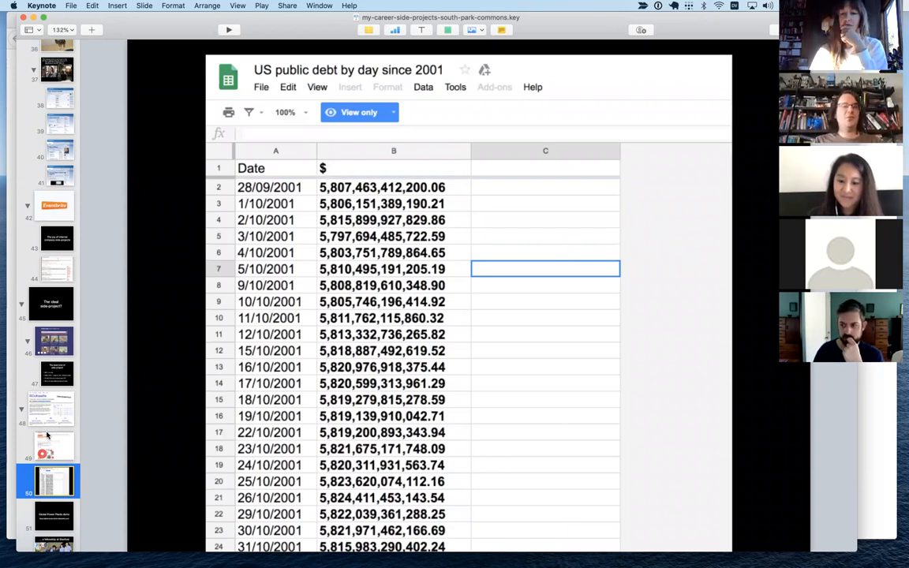
mouse_move(66, 513)
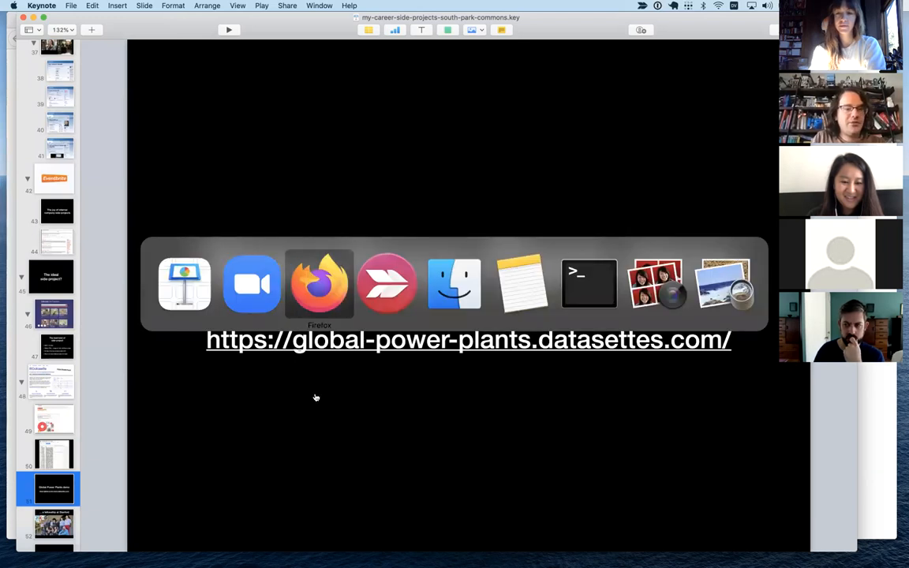
Switch to the global-power-plants table and review its rows and owner, country and fuel facet counts.
click(319, 284)
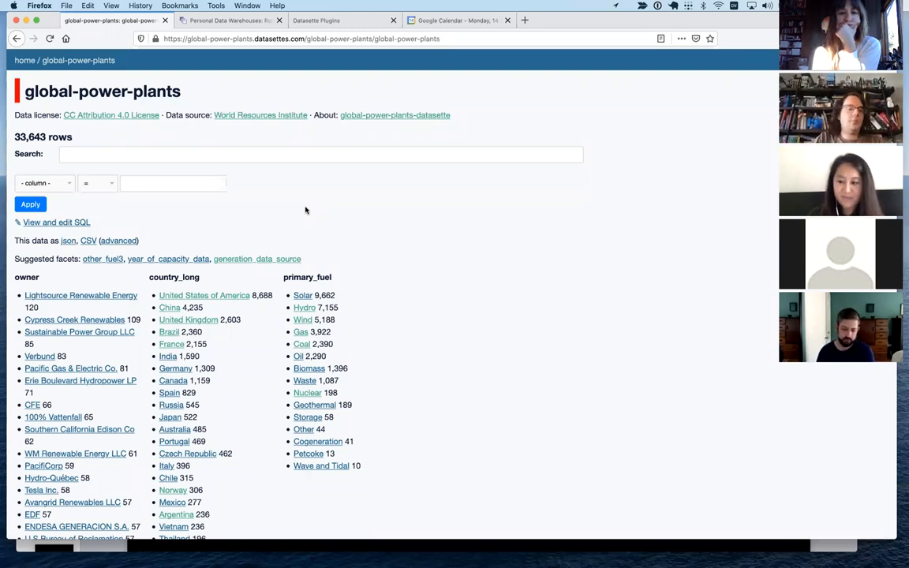
mouse_move(450, 213)
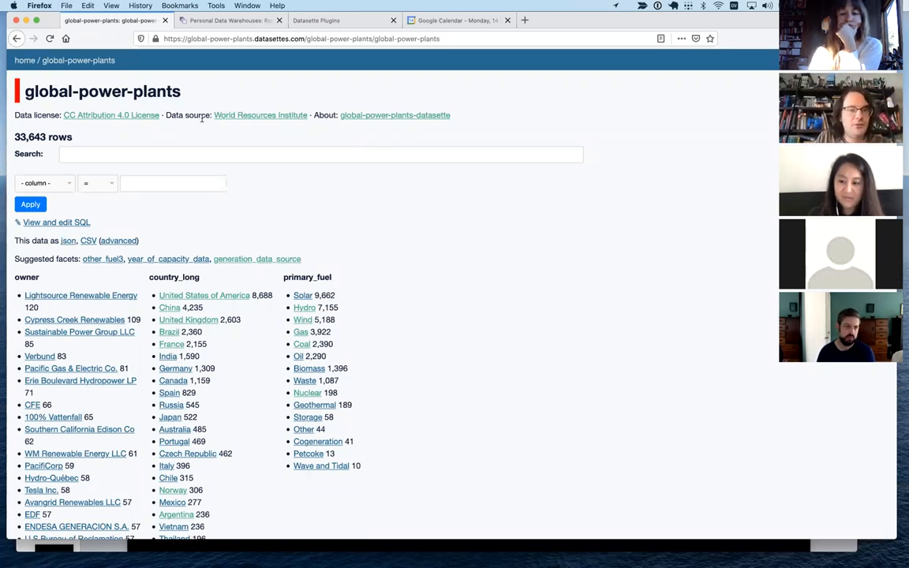
mouse_move(484, 254)
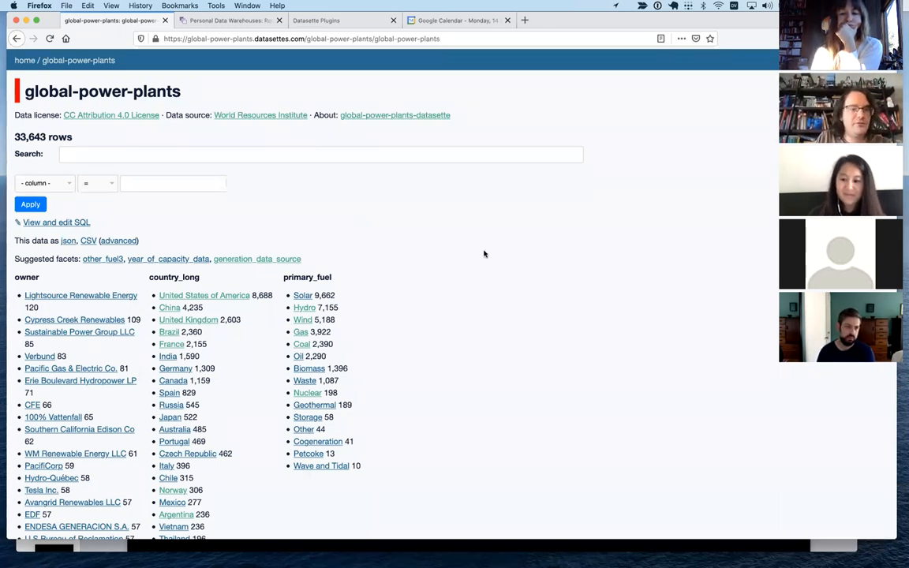
scroll(down, 3)
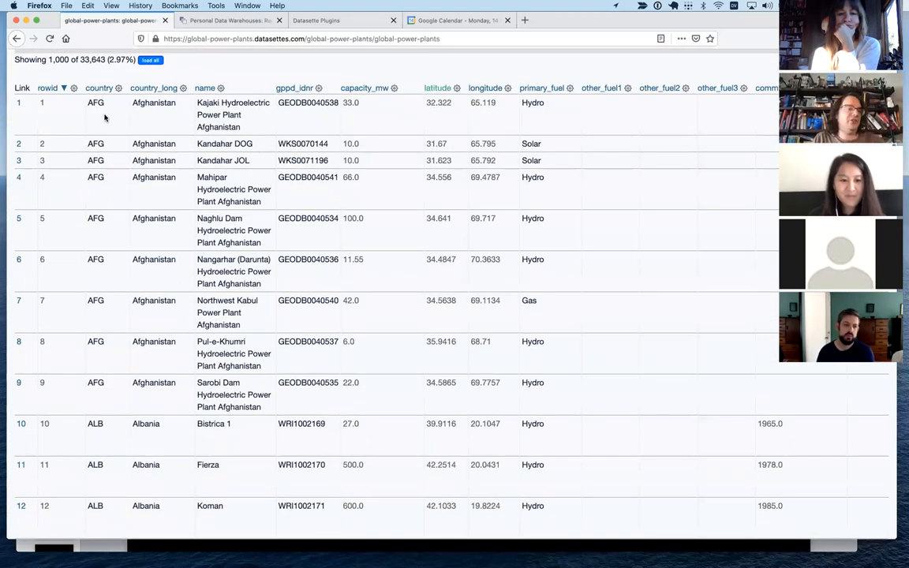
mouse_move(651, 335)
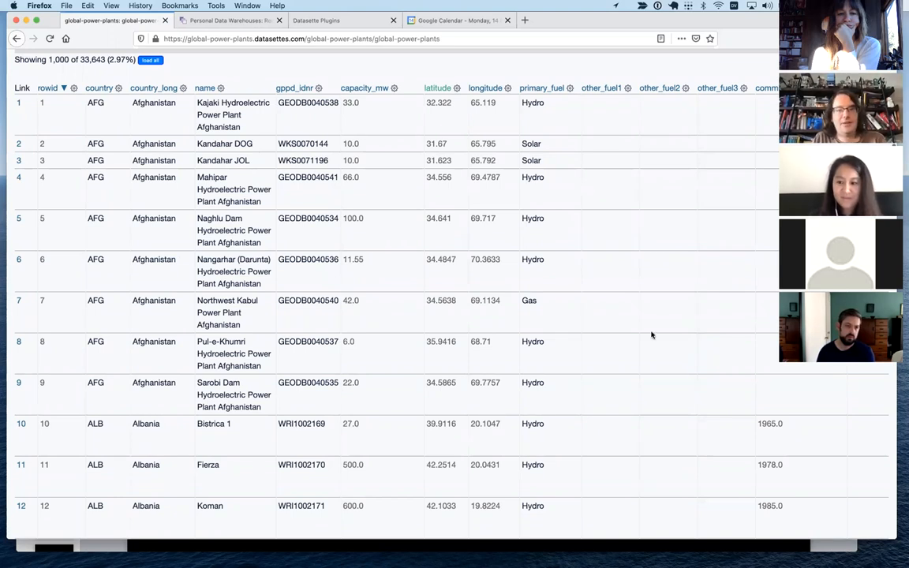
mouse_move(653, 390)
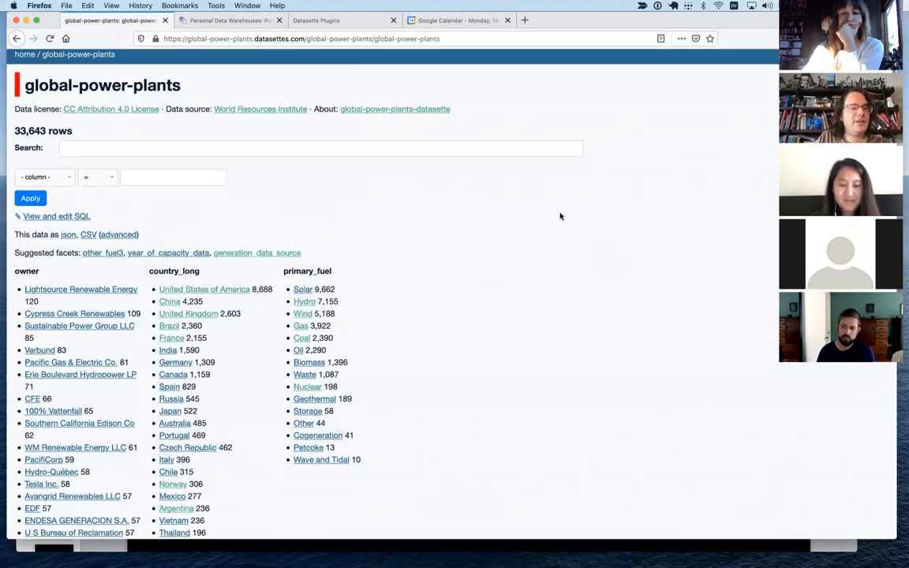
scroll(down, 3)
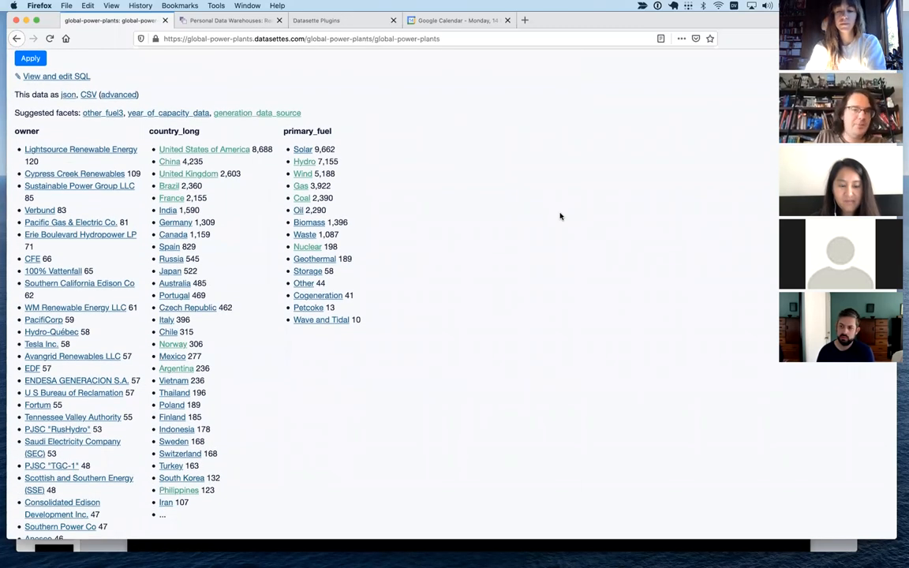
mouse_move(518, 177)
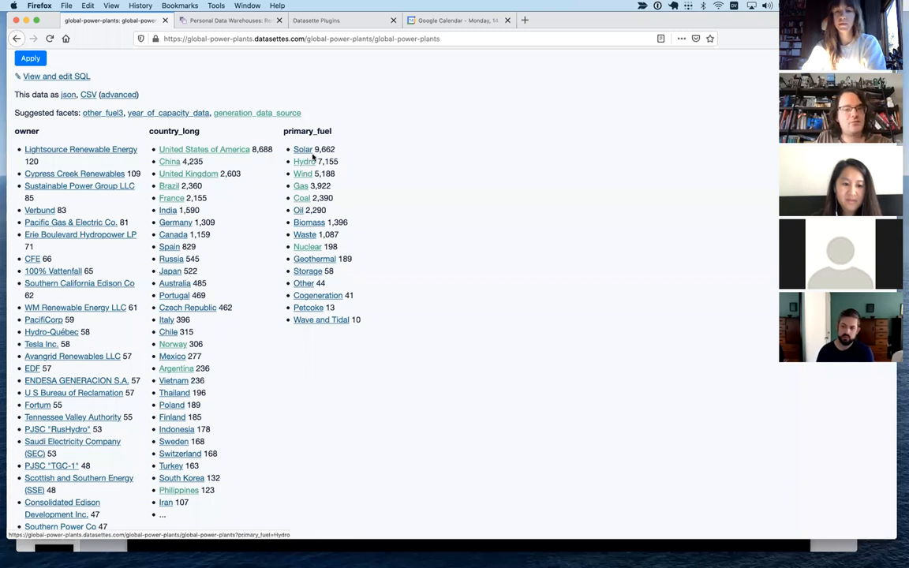
mouse_move(411, 256)
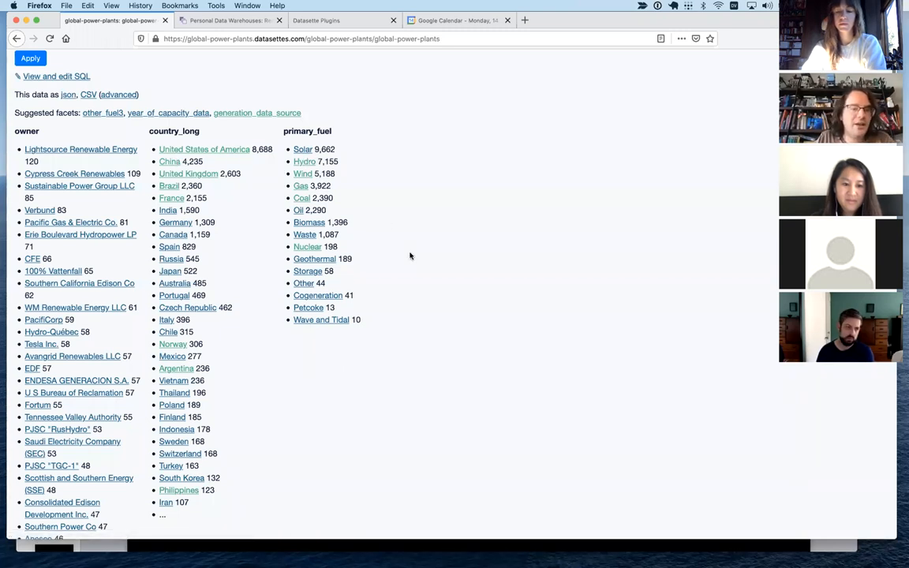
Zoom the map into a cluster and inspect a power plant in Antarctica.
scroll(down, 3)
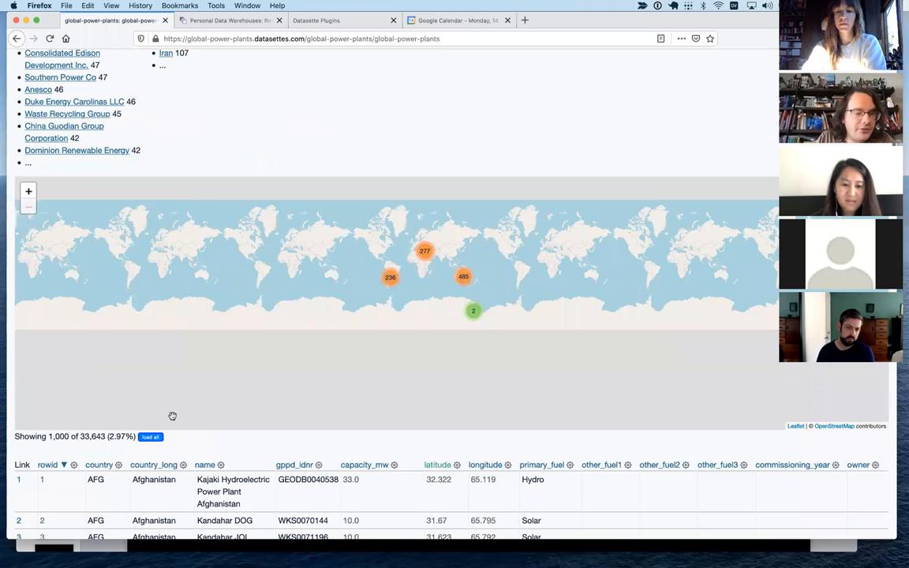
click(150, 436)
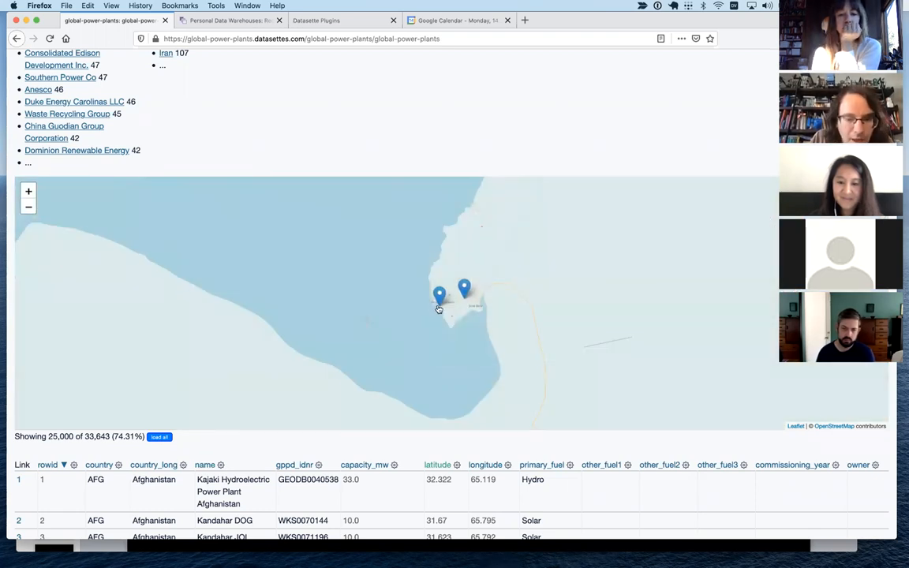
click(464, 287)
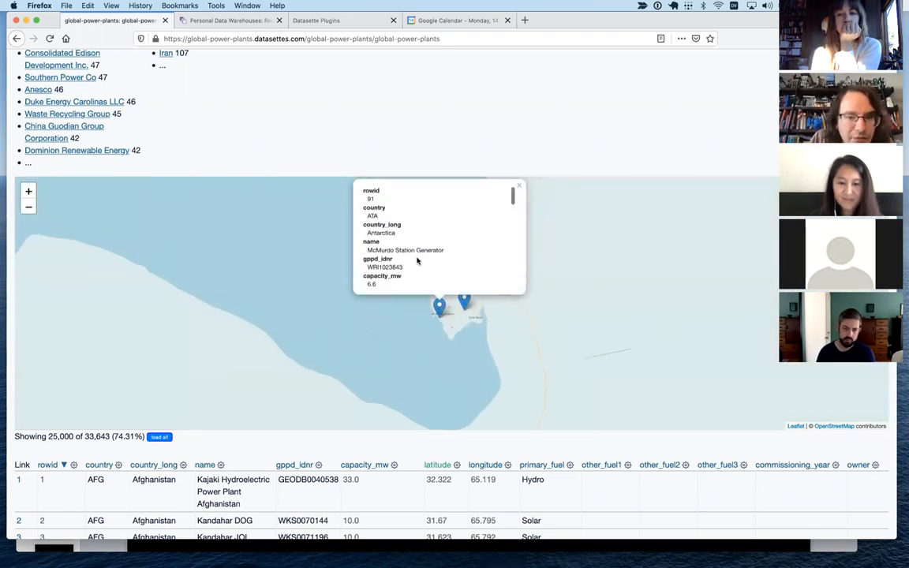
scroll(down, 3)
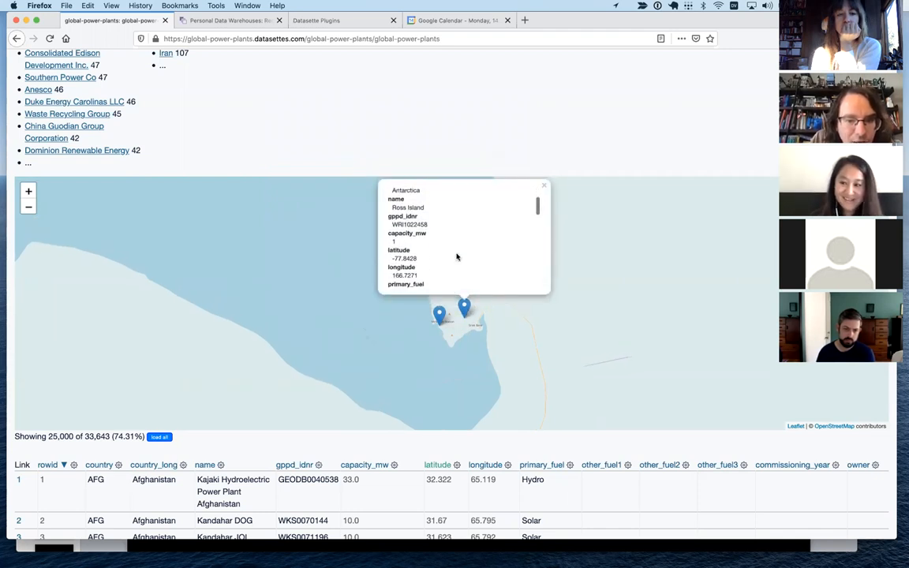
scroll(down, 3)
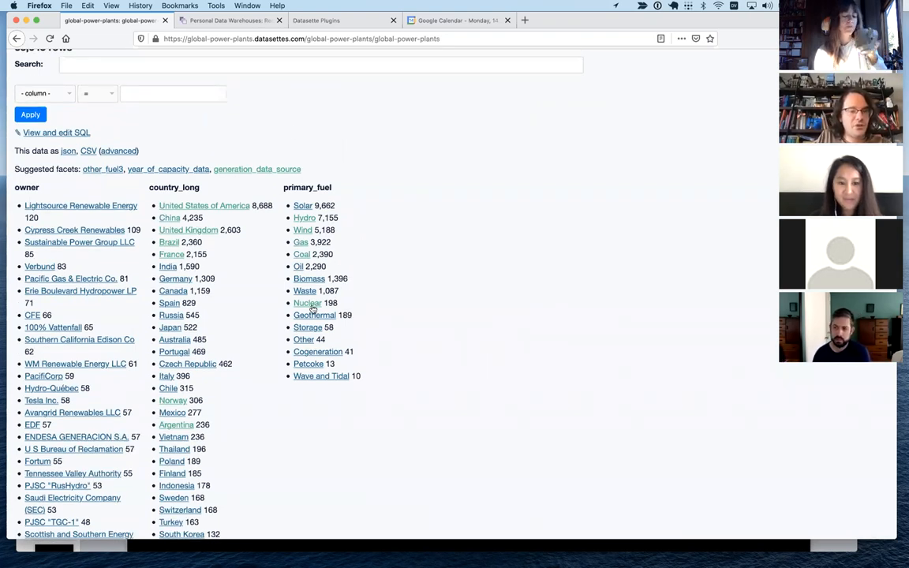
Filter the table to primary_fuel = Nuclear, leaving 198 plants.
click(306, 303)
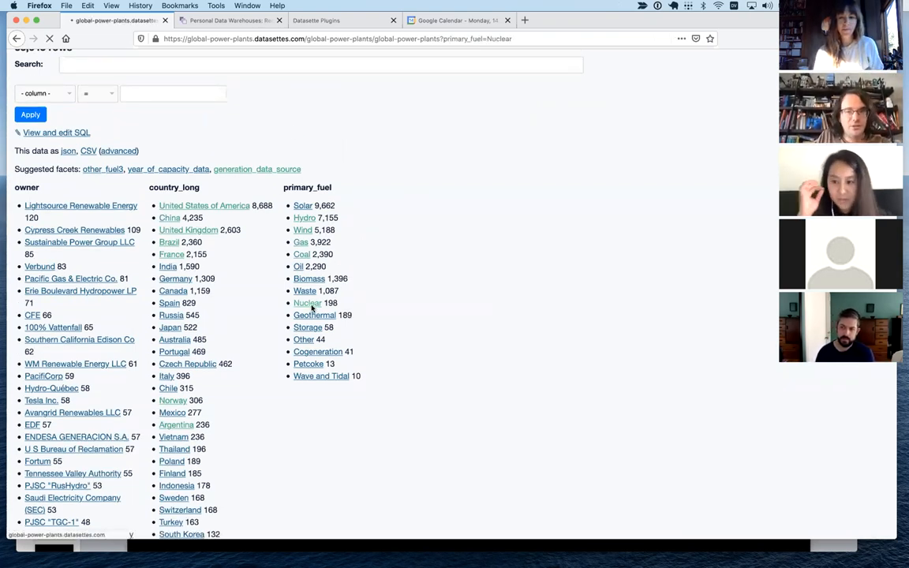
click(306, 303)
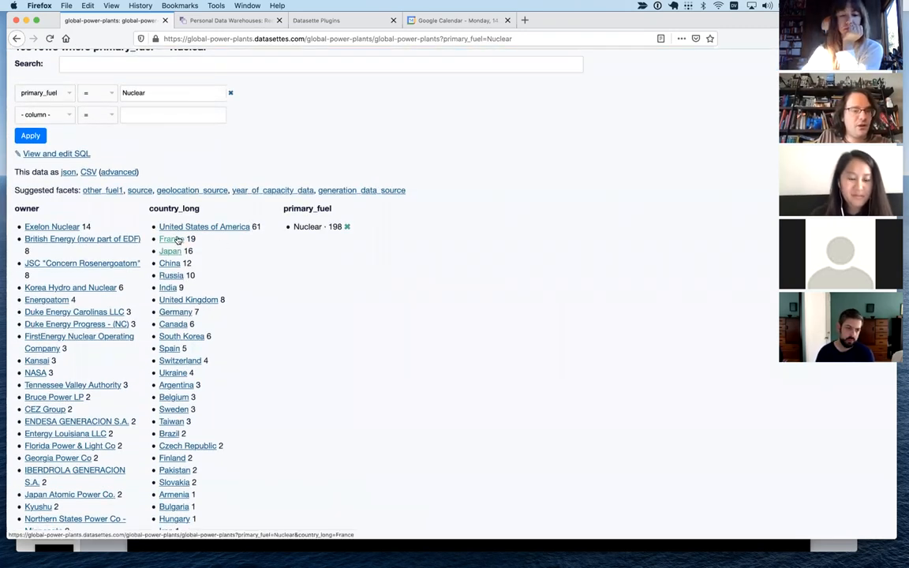
Narrow the nuclear plants to France's 19 and show the Chinon plant's map popup.
click(168, 238)
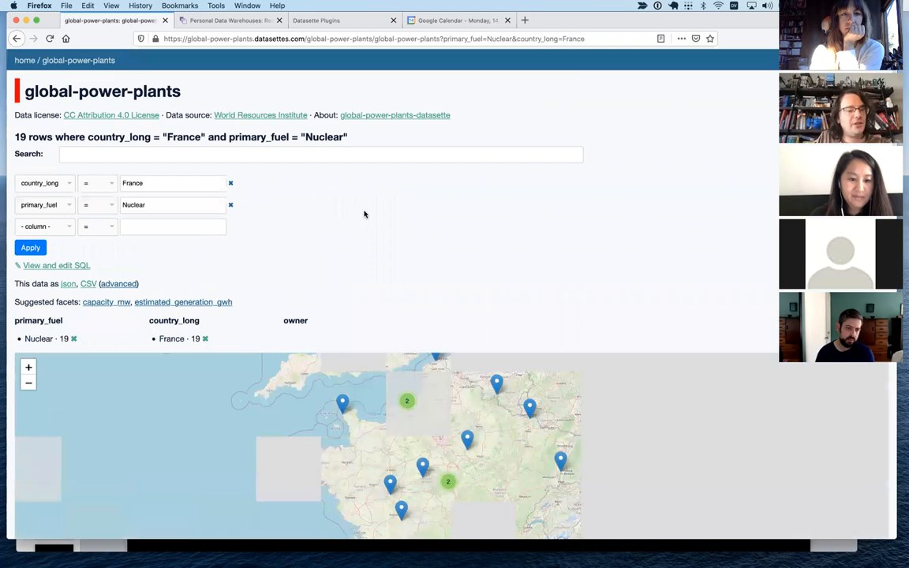
scroll(down, 3)
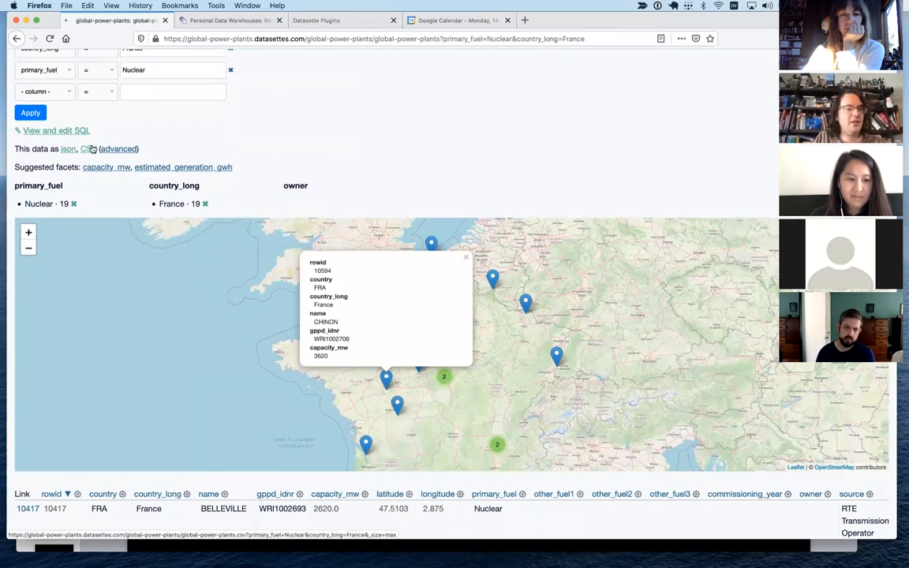
click(85, 148)
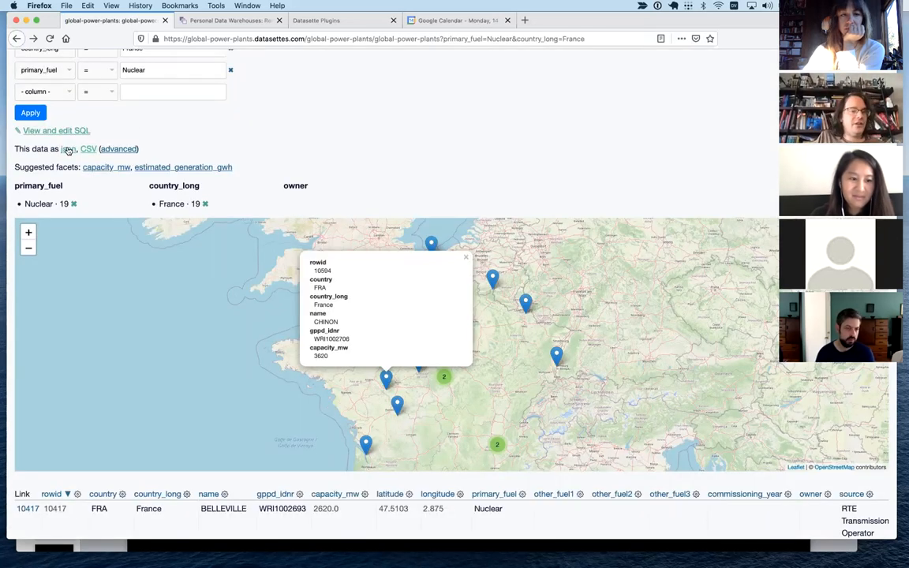
click(69, 149)
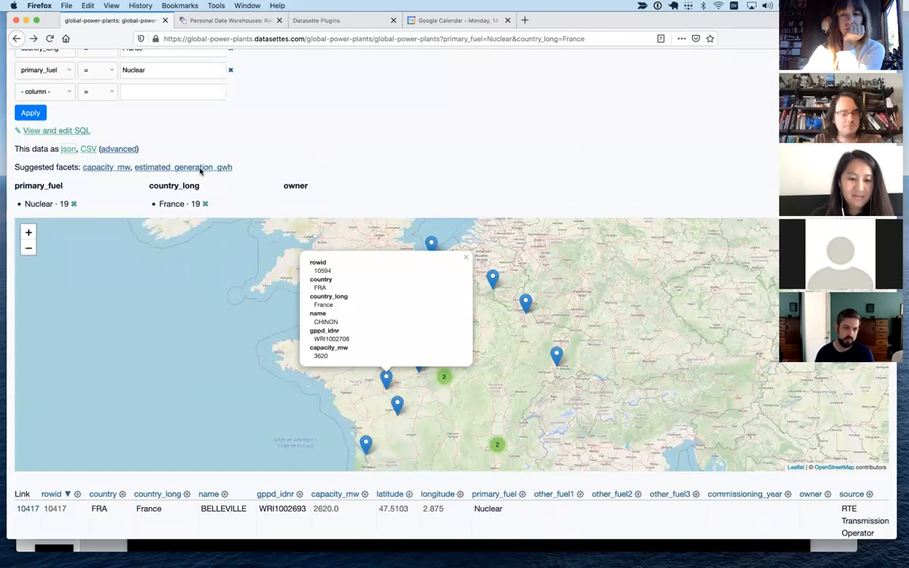
mouse_move(252, 162)
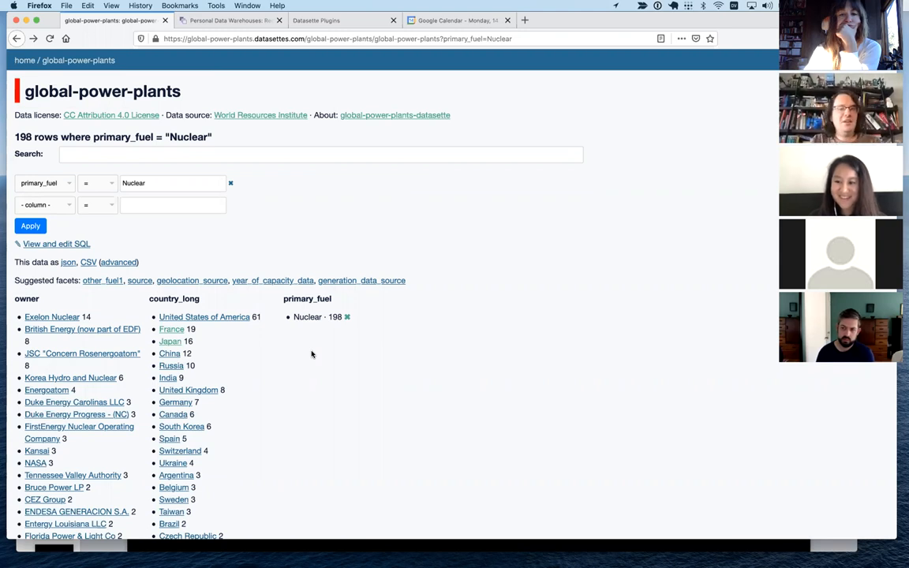
mouse_move(308, 348)
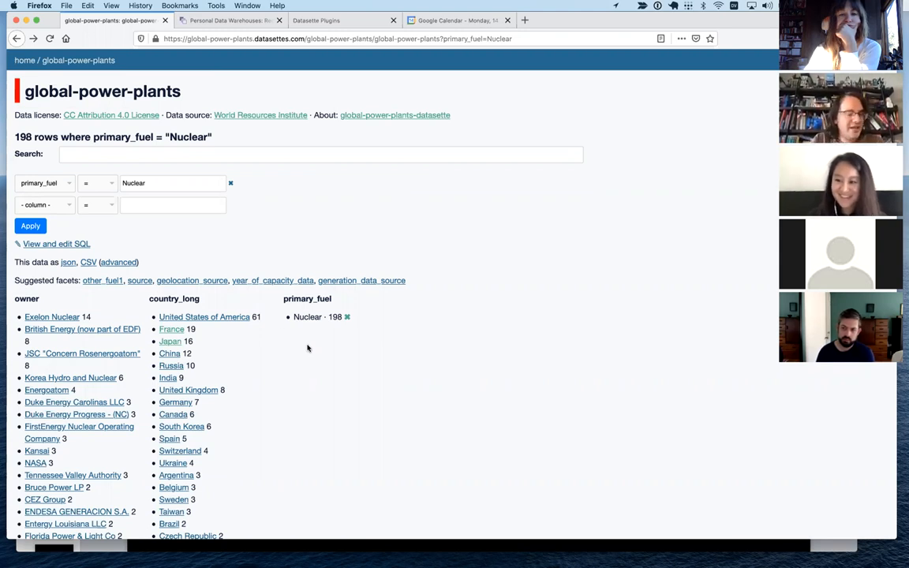
mouse_move(281, 331)
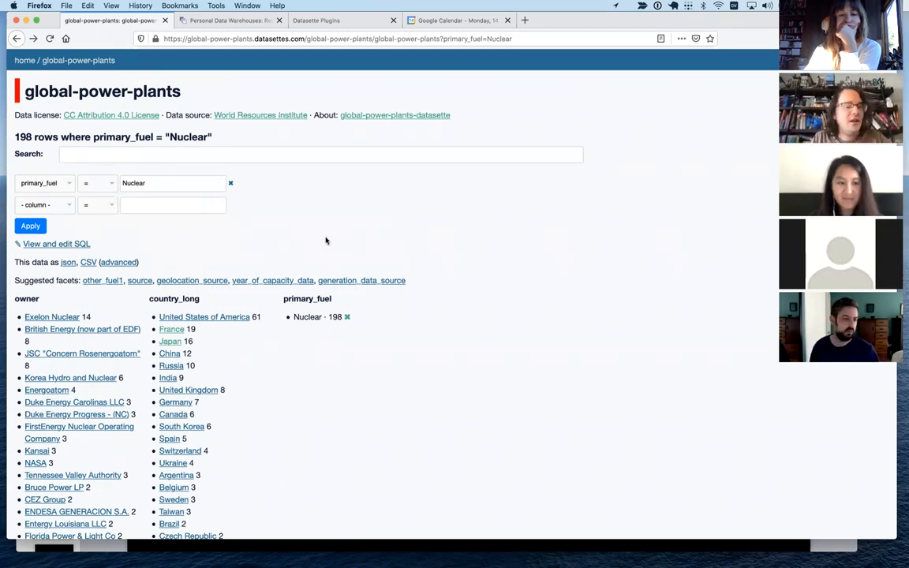
mouse_move(155, 356)
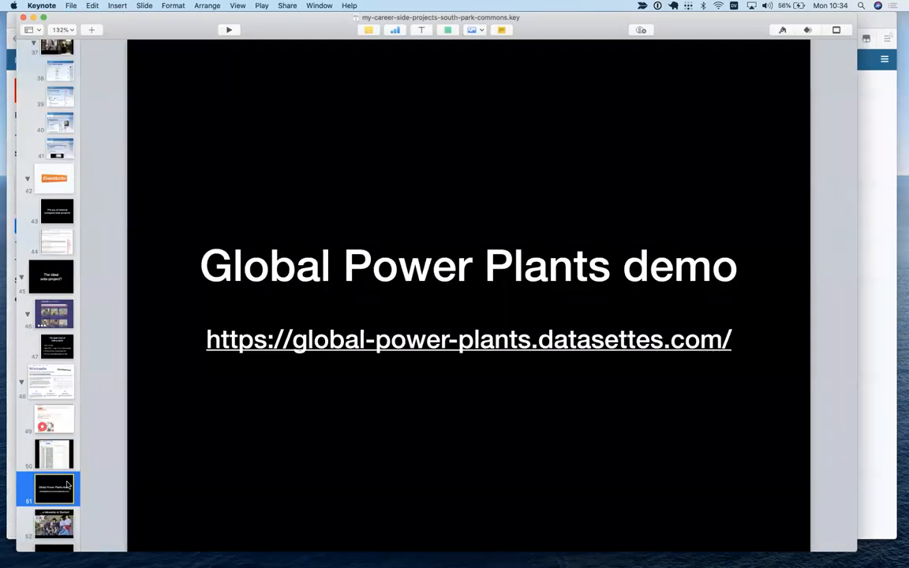
Advance to 'The joy of plugins' slide linking to datasette.io/plugins.
click(54, 523)
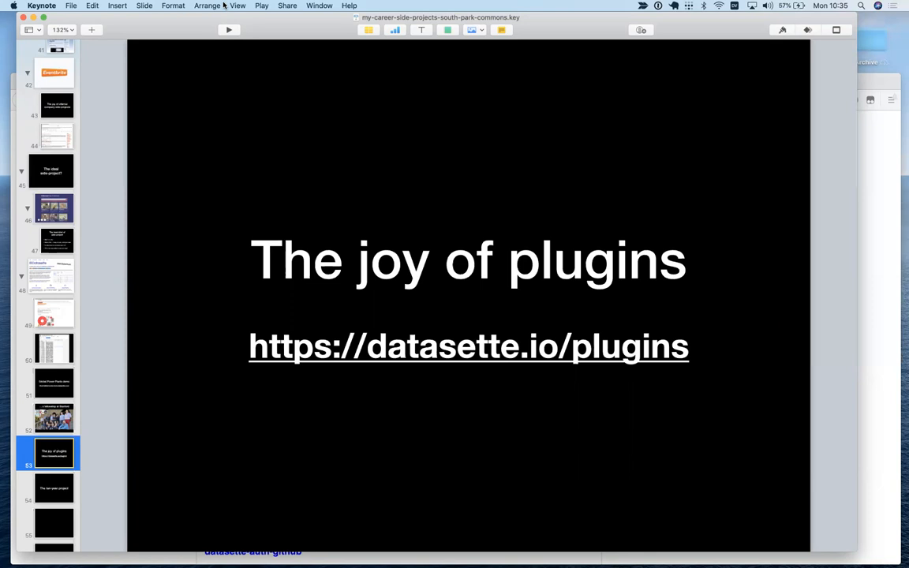
mouse_move(224, 7)
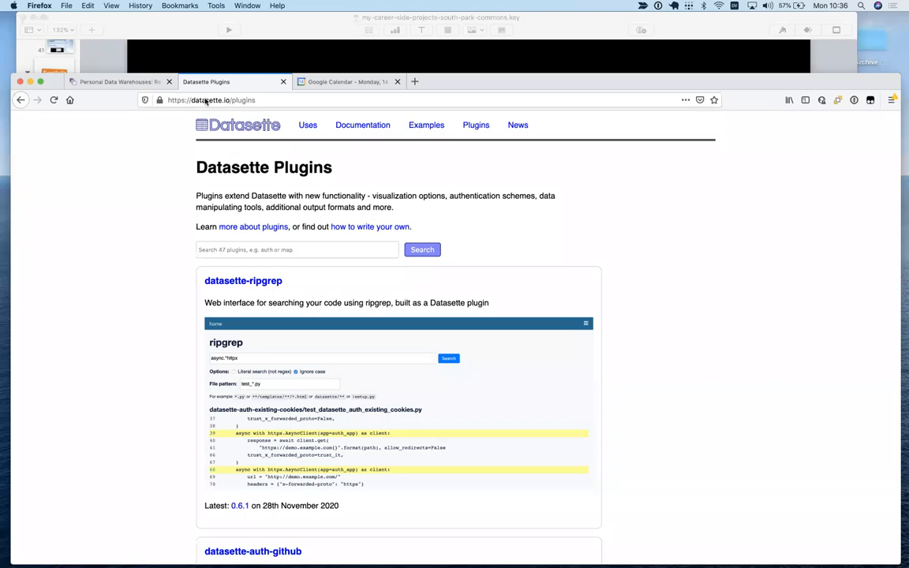
mouse_move(151, 170)
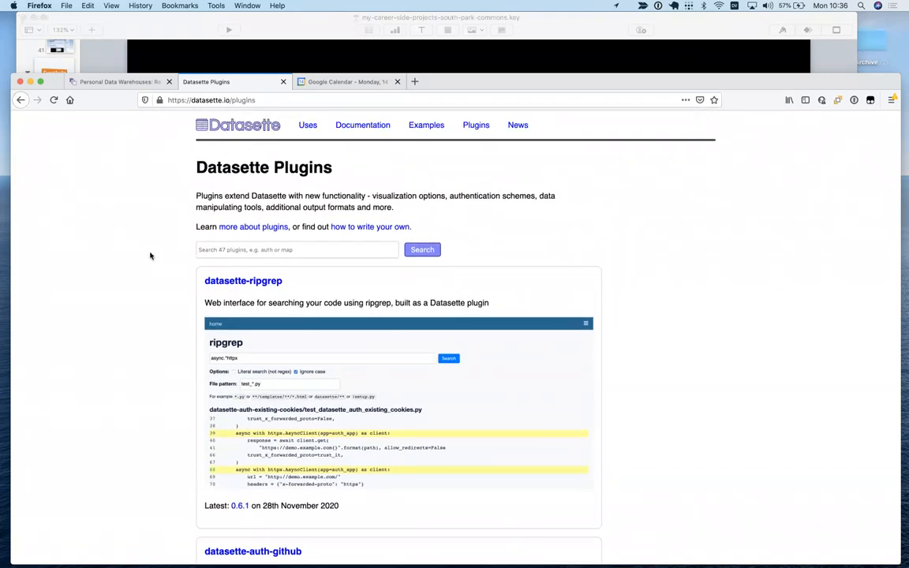
Scroll the plugins directory past datasette-graphql and datasette-cluster-map down to datasette-seaborn.
scroll(down, 3)
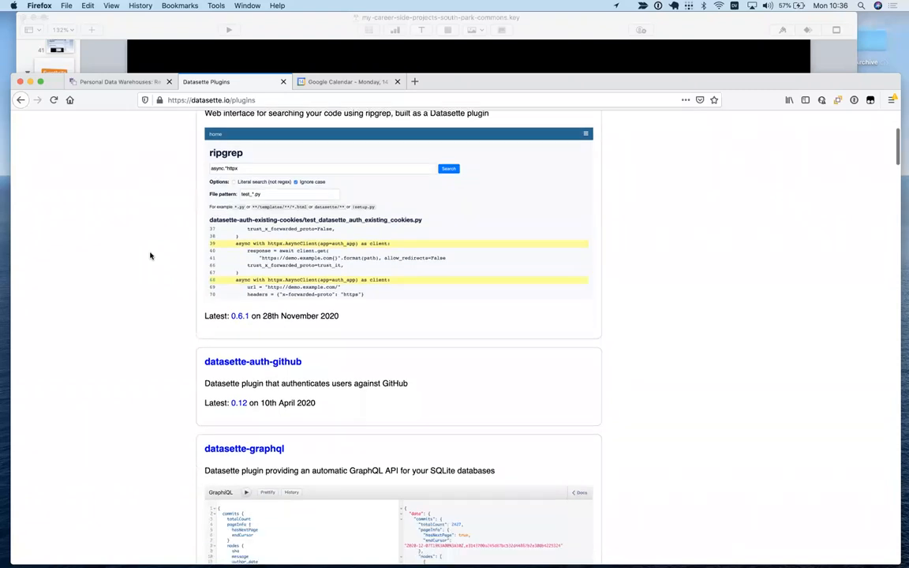
scroll(down, 3)
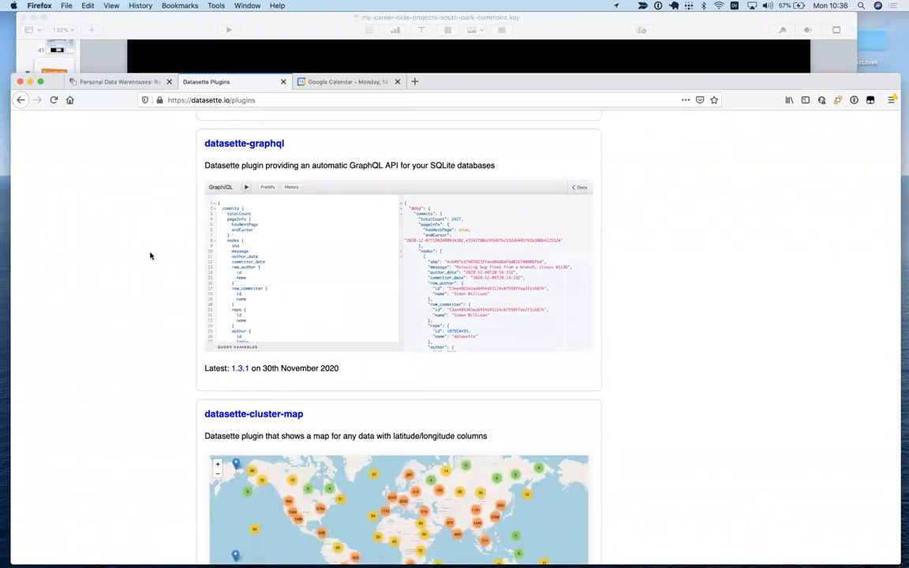
scroll(down, 3)
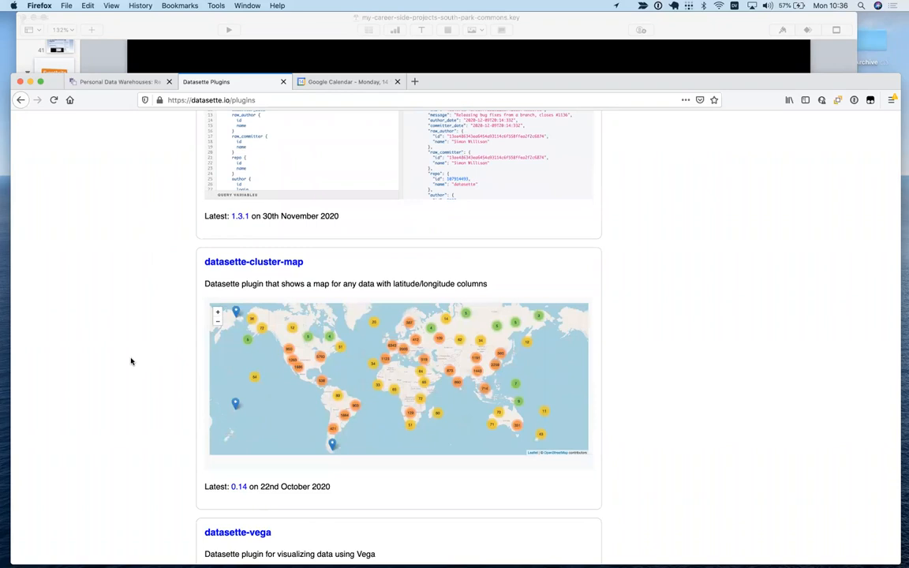
scroll(down, 3)
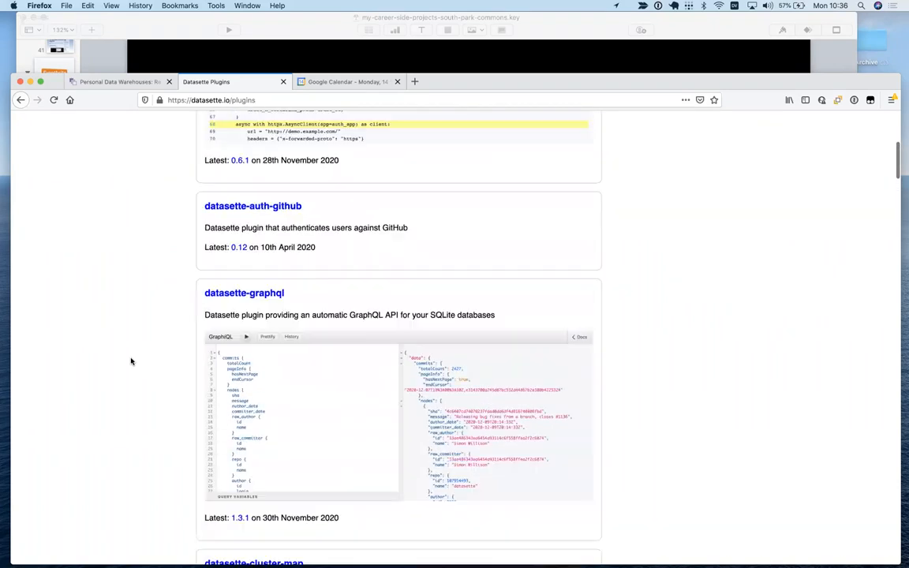
scroll(down, 3)
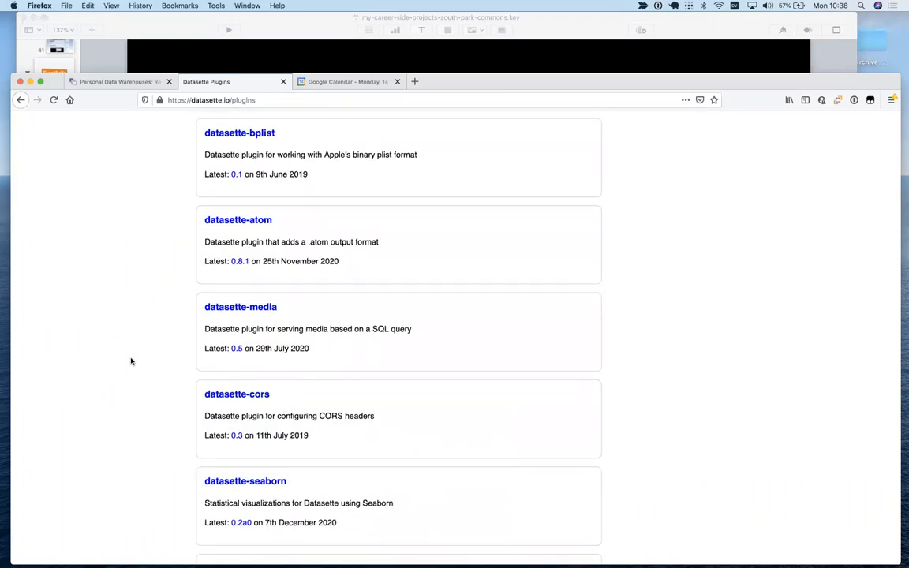
mouse_move(123, 292)
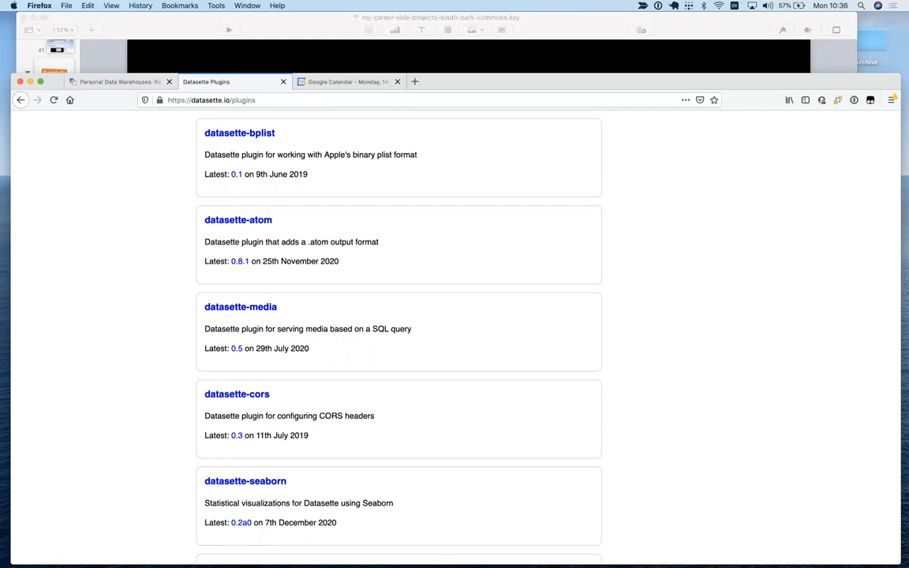
scroll(down, 3)
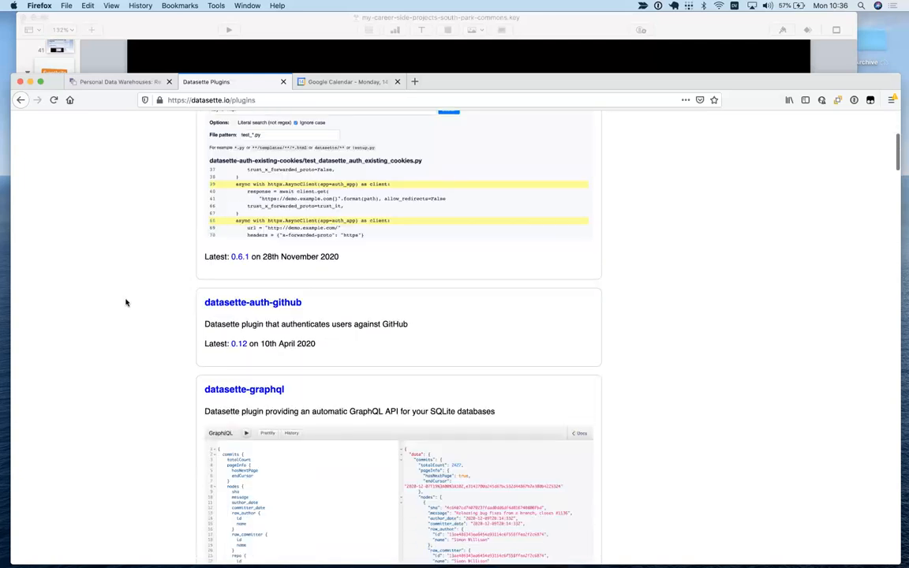
scroll(down, 3)
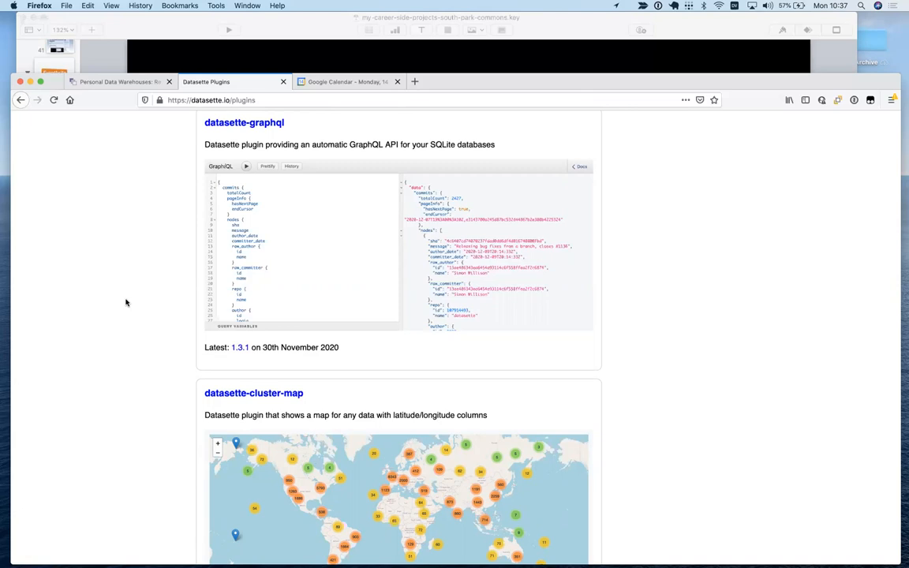
scroll(down, 3)
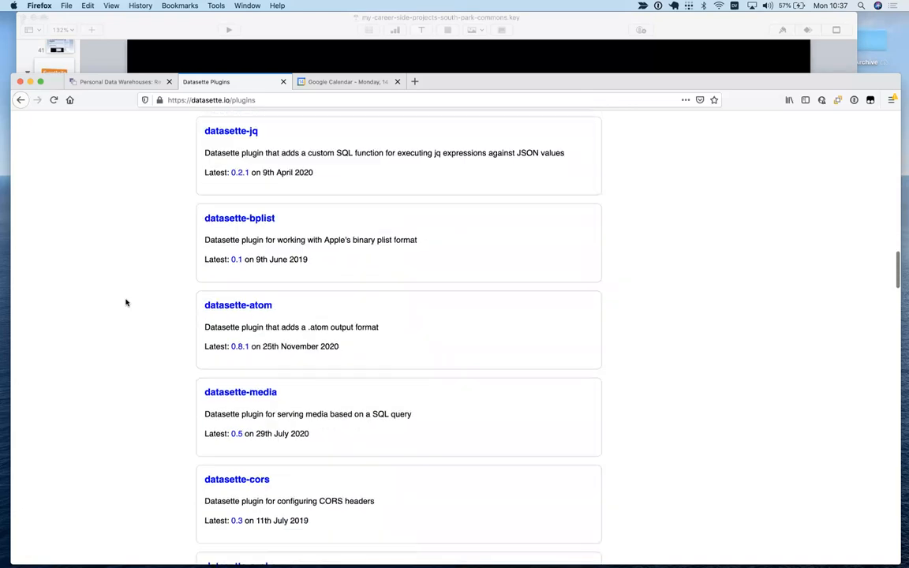
scroll(down, 3)
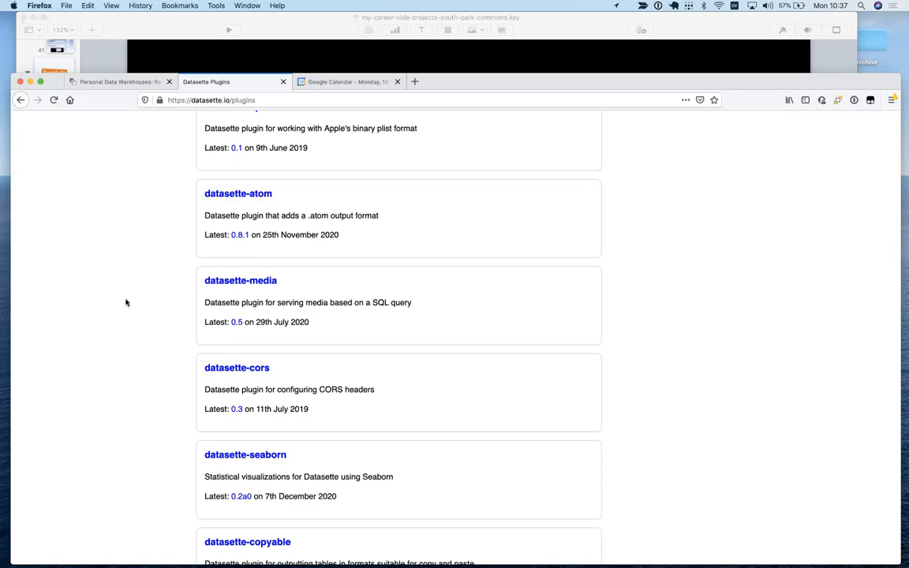
mouse_move(149, 327)
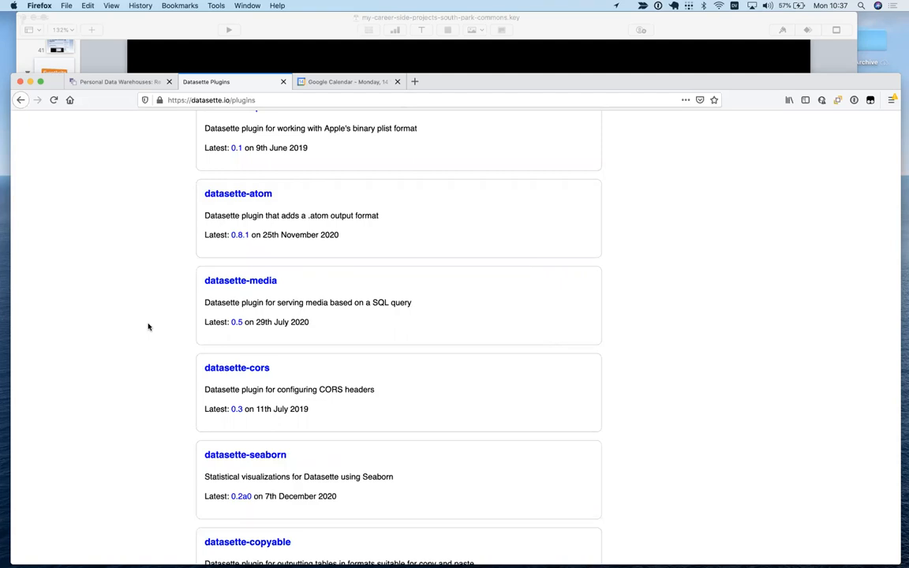
mouse_move(94, 115)
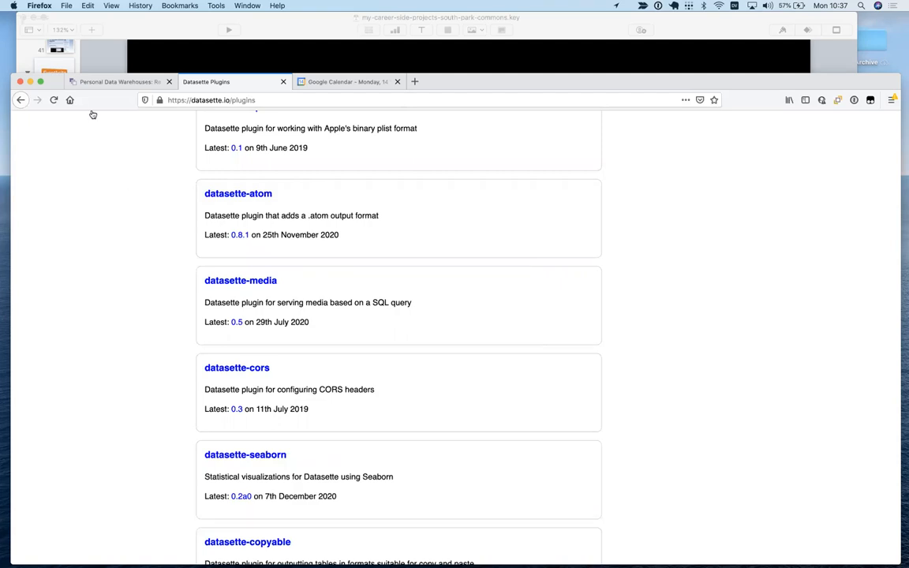
Return to Keynote and advance past the plugins and ten-year project slides to 'Bonus: Dogsheep!'.
click(54, 449)
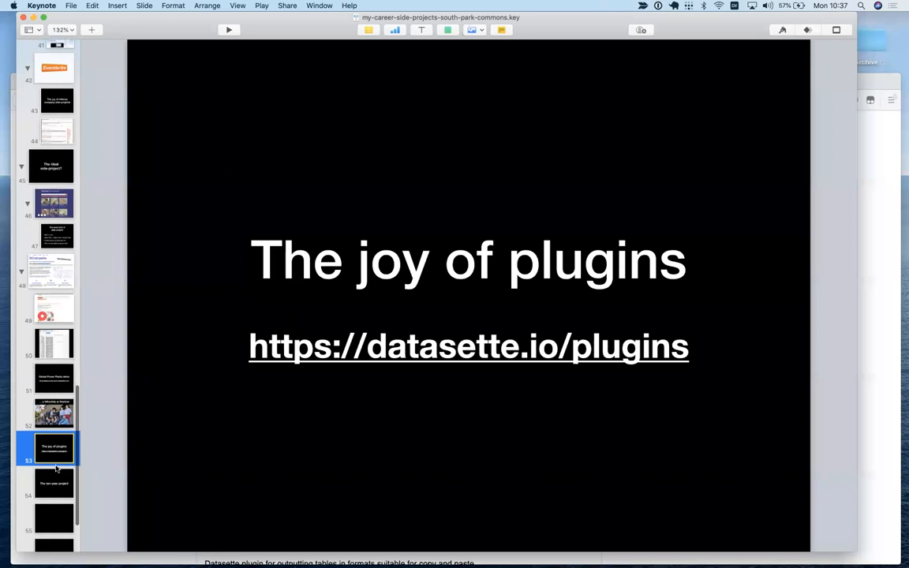
click(53, 483)
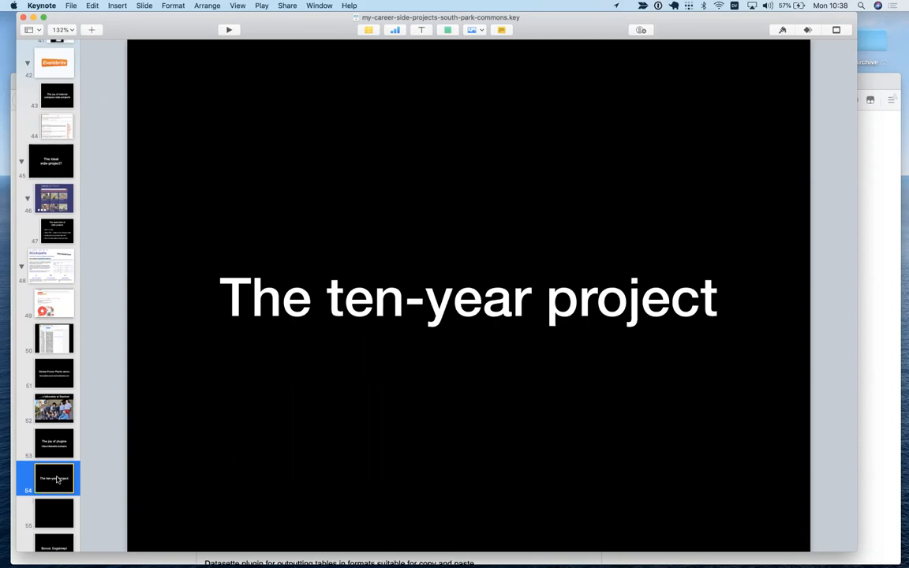
scroll(down, 3)
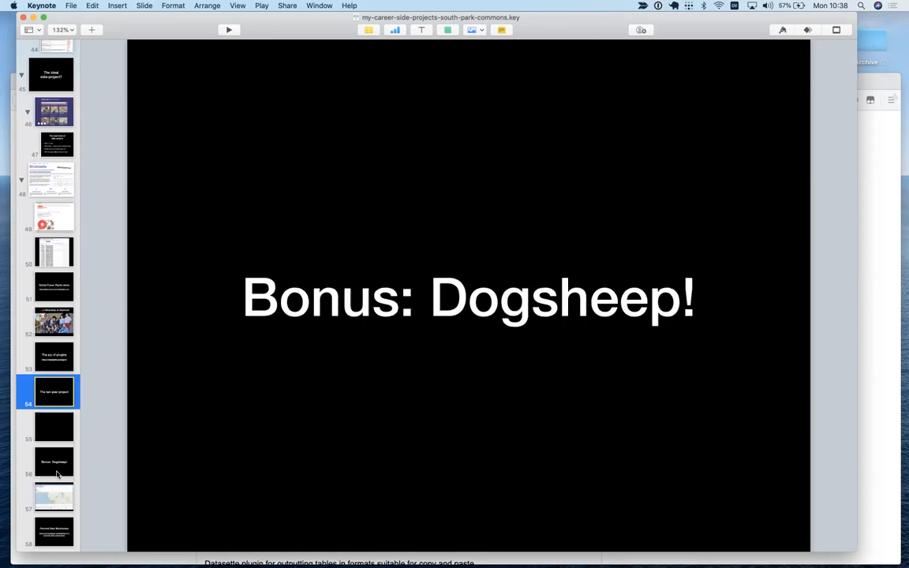
Move from the Dogsheep slide to the checkin_details map of 280 Bay Area check-ins.
click(54, 461)
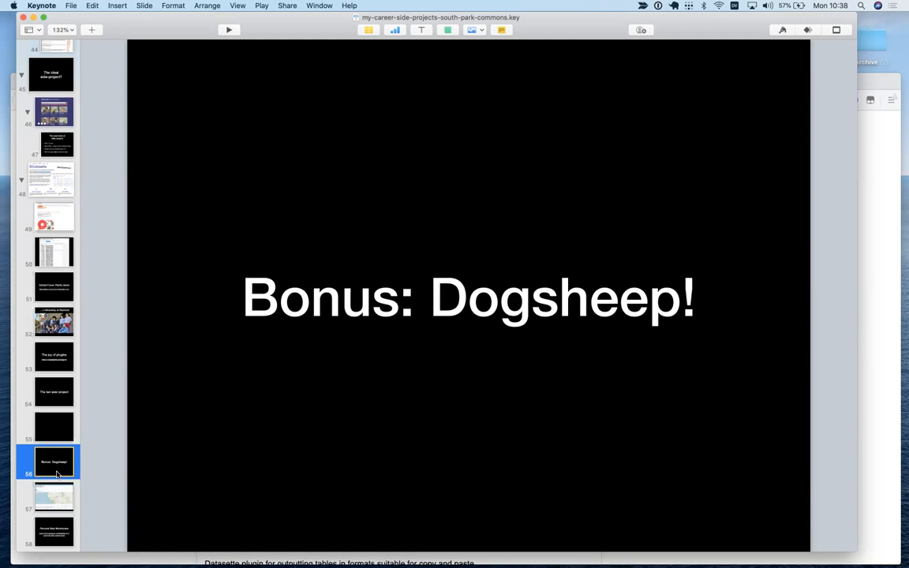
click(54, 496)
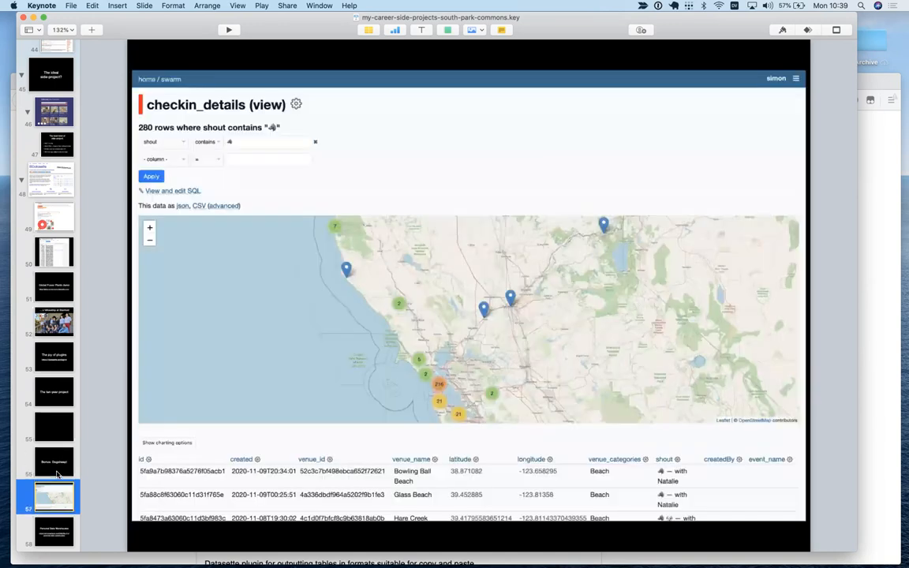
Revisit the Dogsheep and check-in map slides, then show 'Personal Data Warehouses'.
click(53, 461)
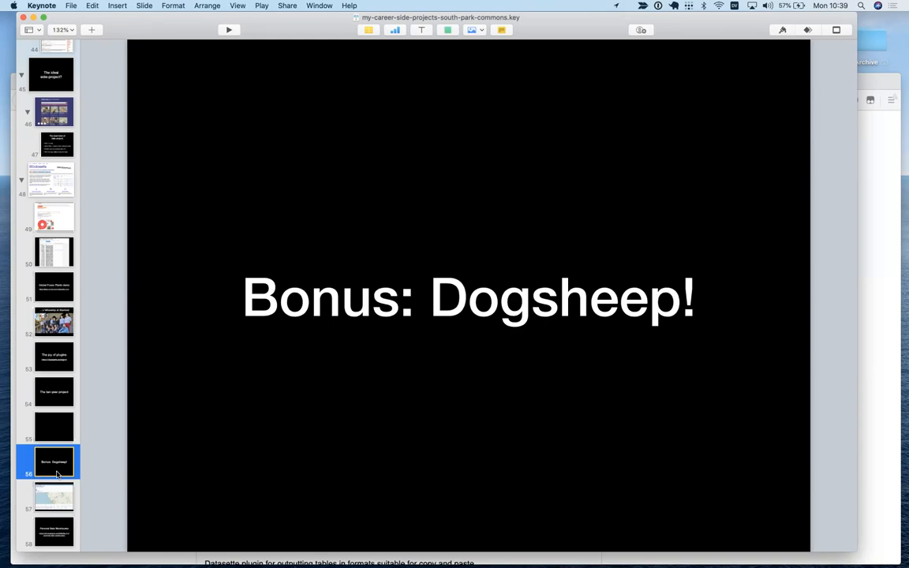
click(53, 496)
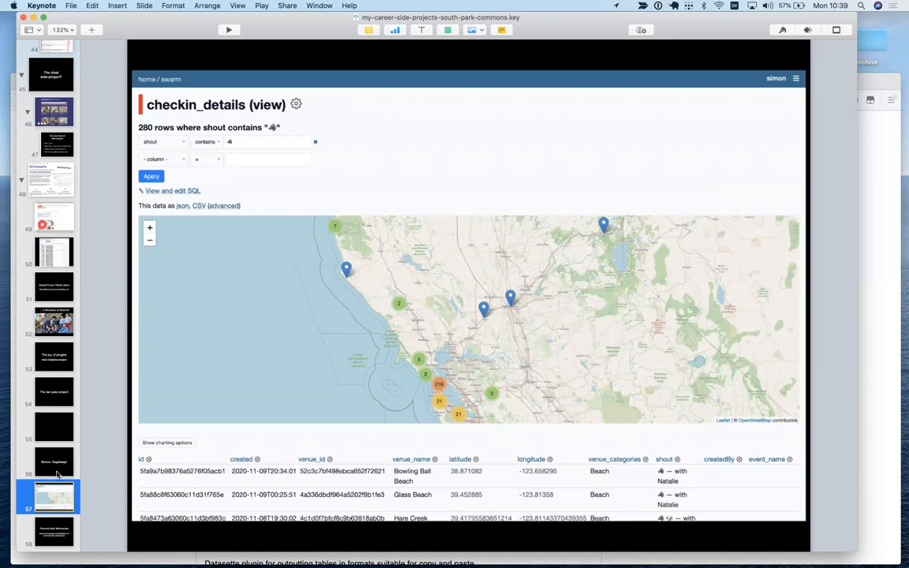
mouse_move(167, 205)
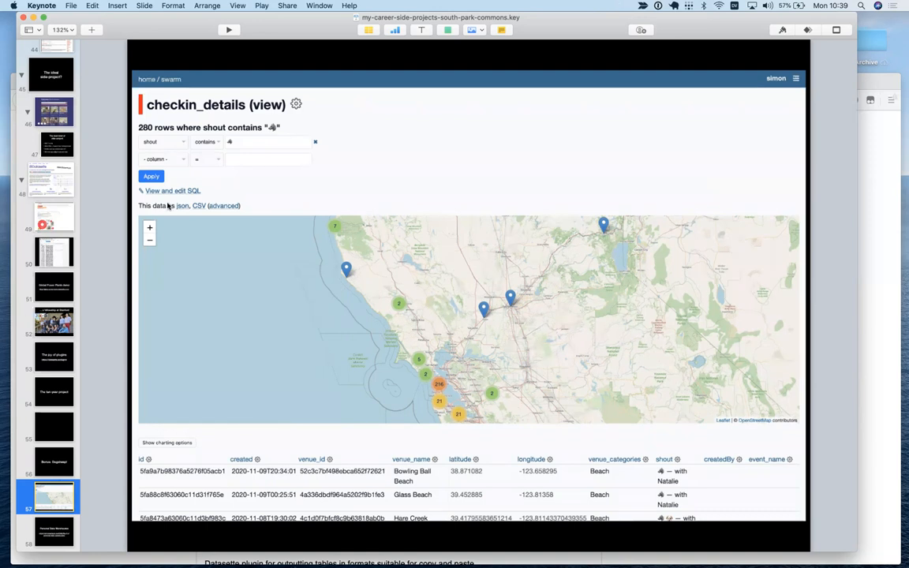
mouse_move(529, 498)
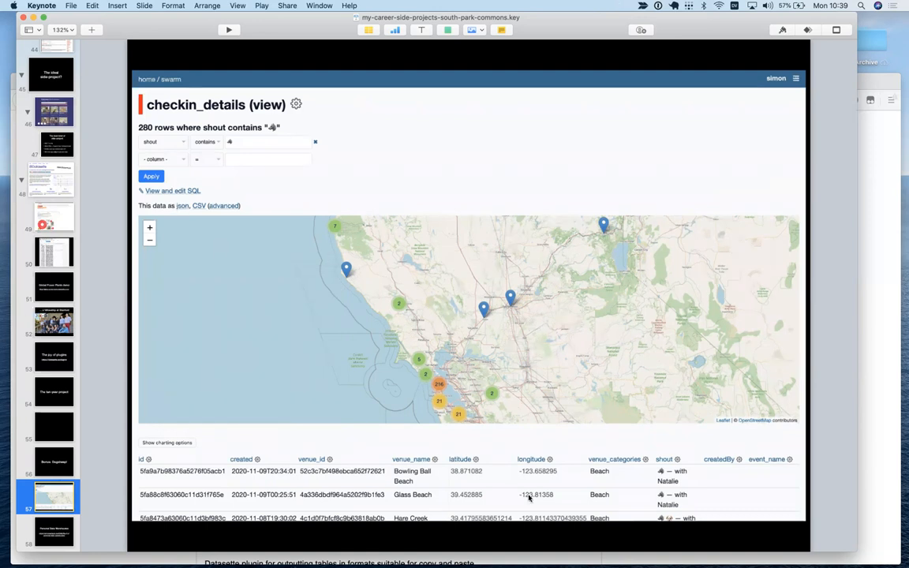
mouse_move(166, 130)
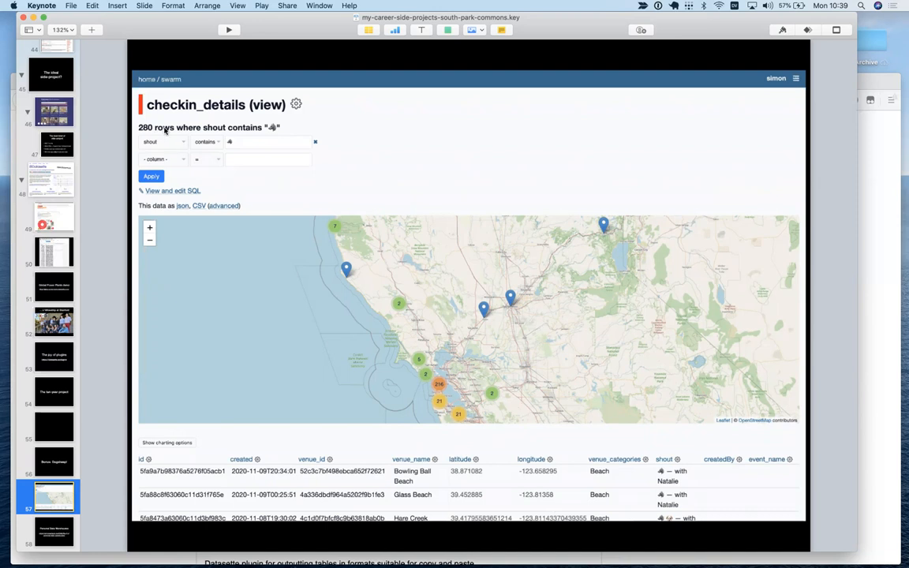
mouse_move(332, 148)
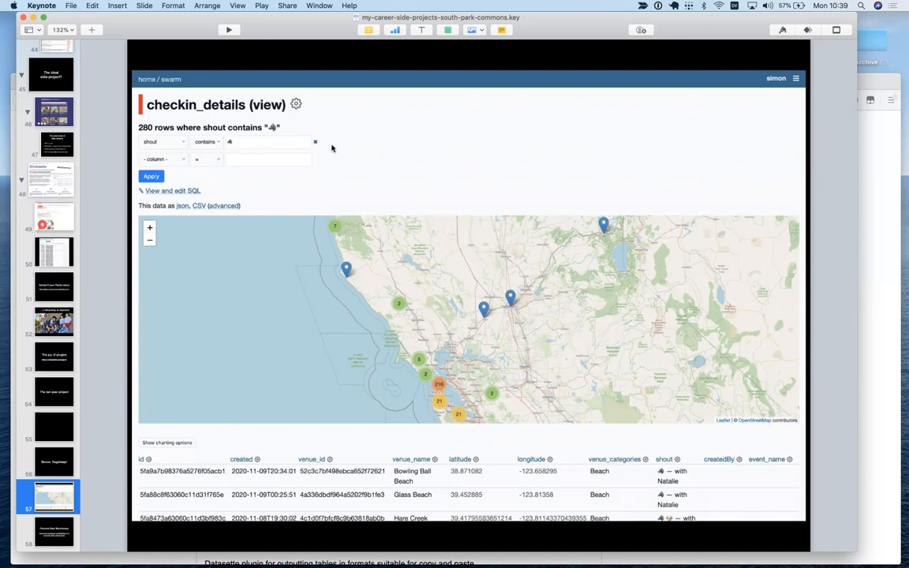
mouse_move(343, 230)
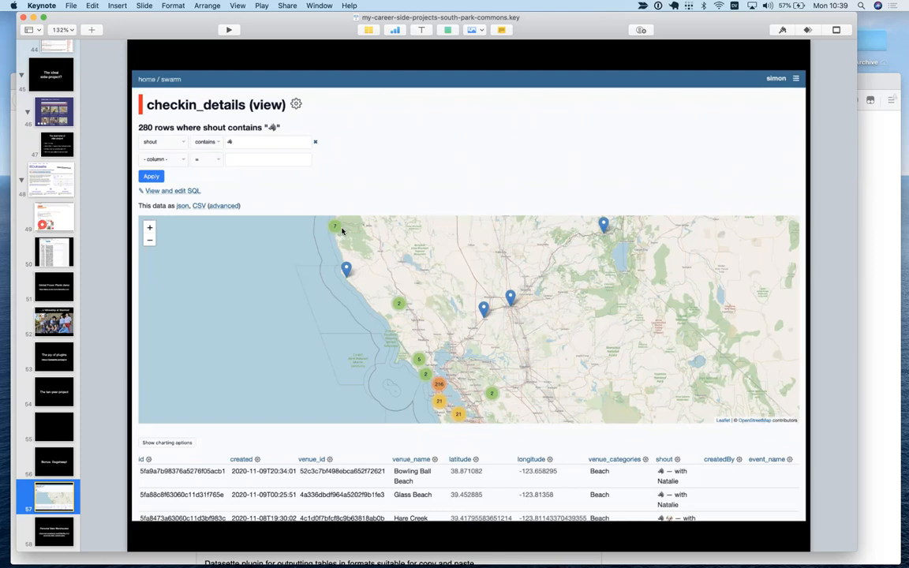
mouse_move(95, 458)
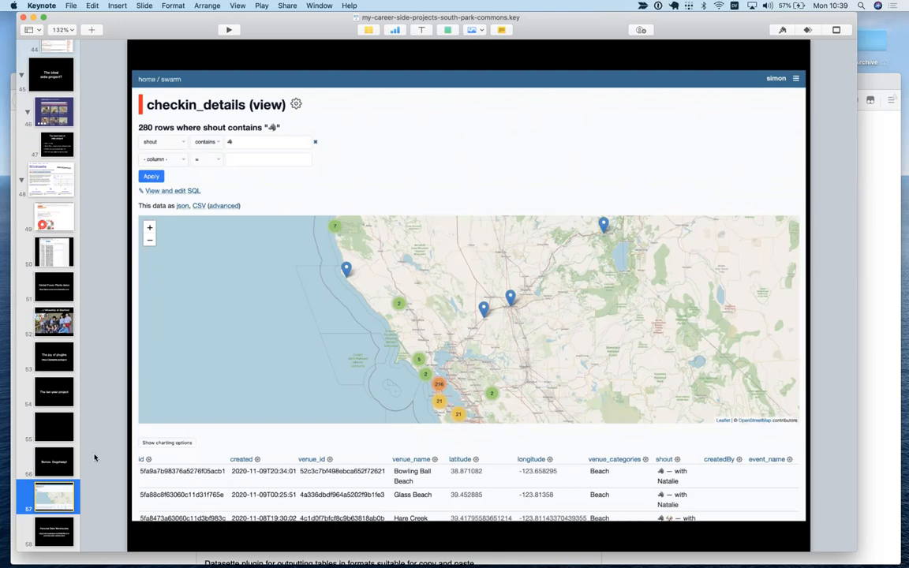
click(53, 530)
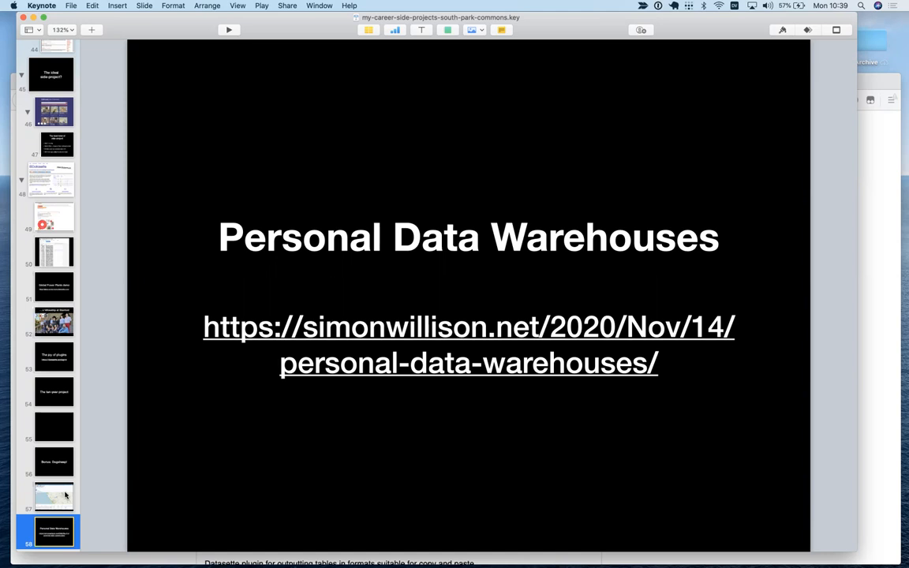
Return briefly to the checkin_details map slide, then show 'The ten-year project'.
click(54, 495)
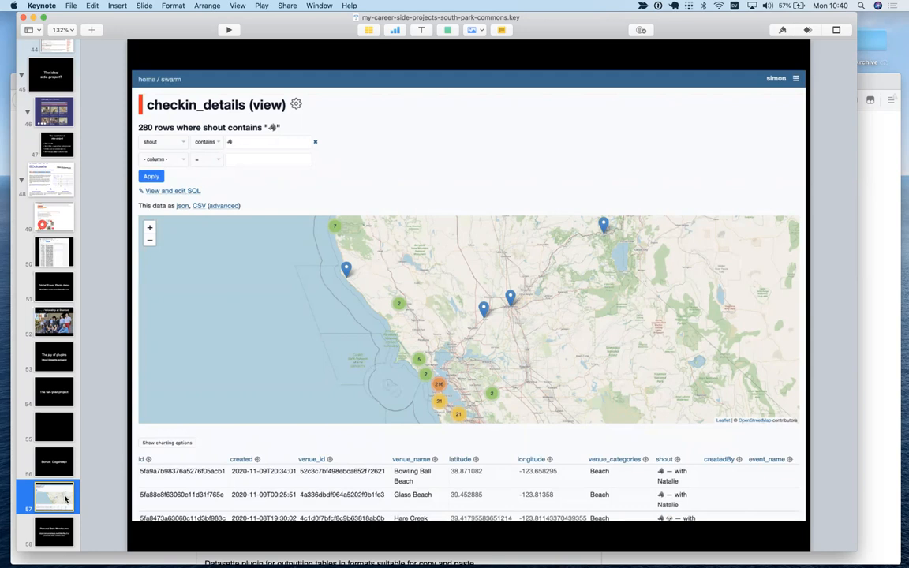
click(53, 391)
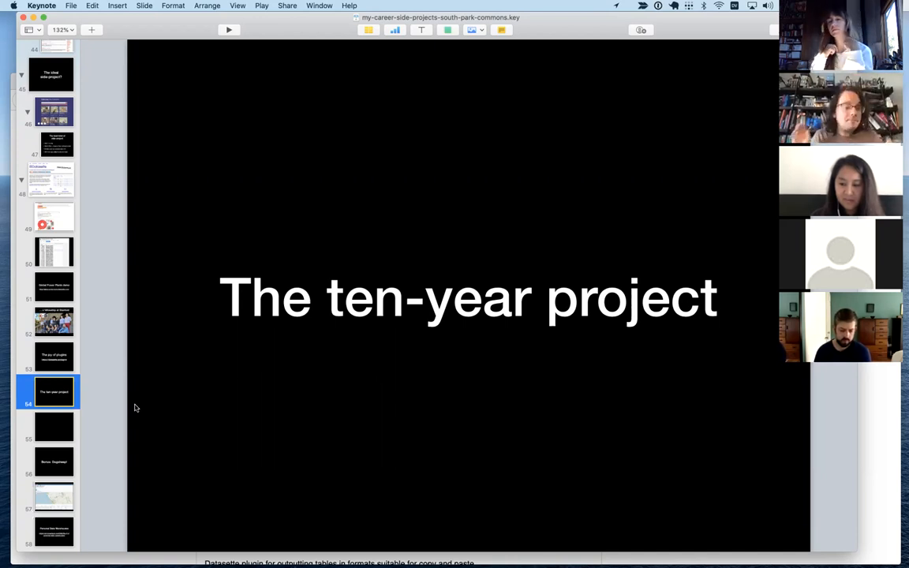
click(53, 426)
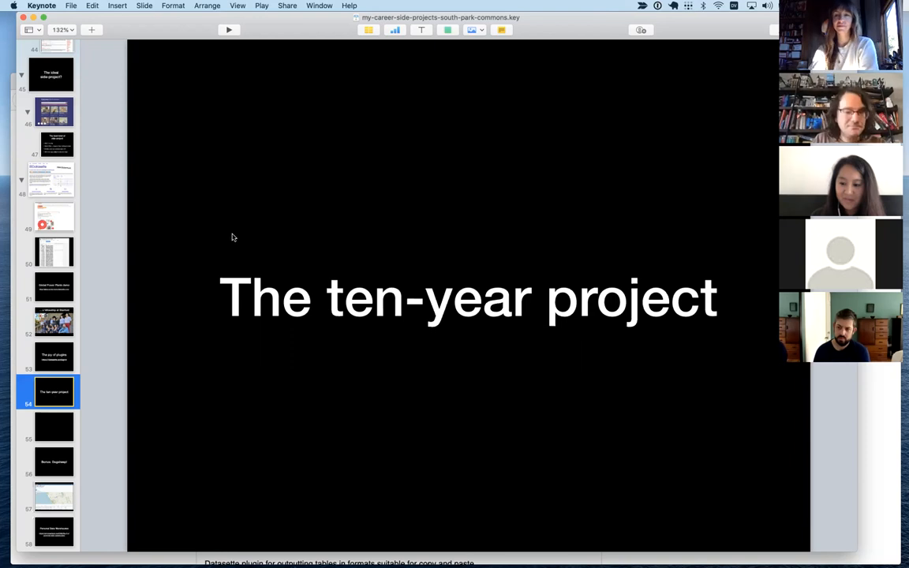
mouse_move(224, 101)
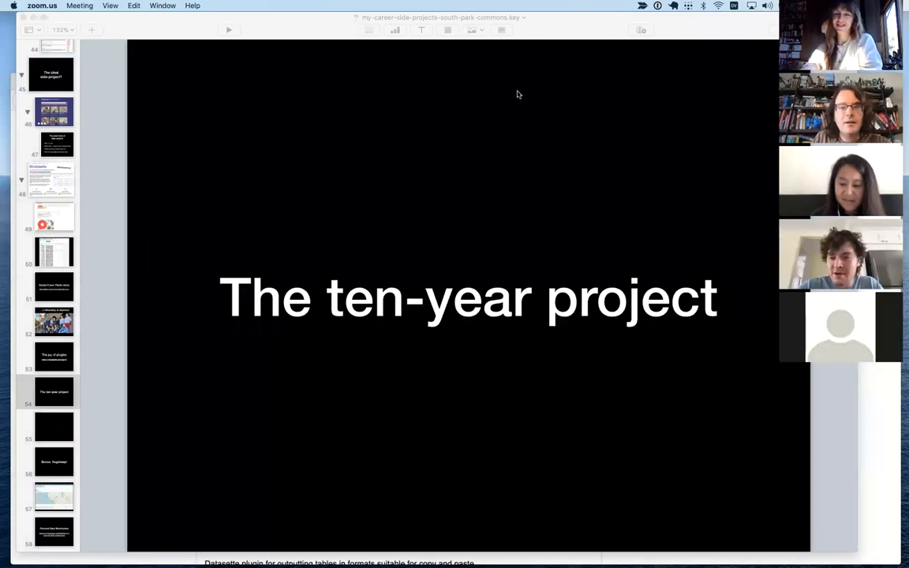
Click back into Keynote on 'The ten-year project' slide before switching to GraphiQL.
click(53, 392)
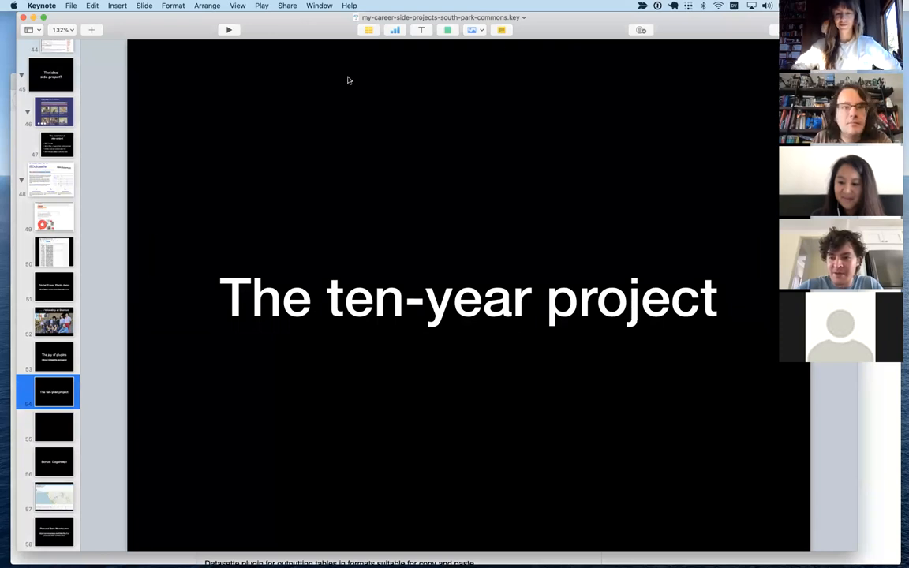
mouse_move(449, 331)
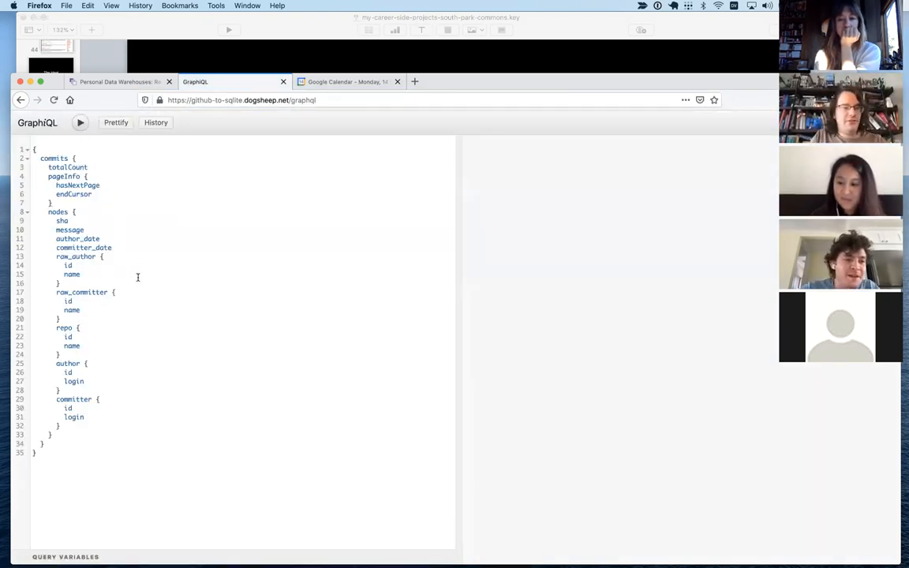
Add the default_branch field under repo in the GraphiQL commits query.
click(78, 123)
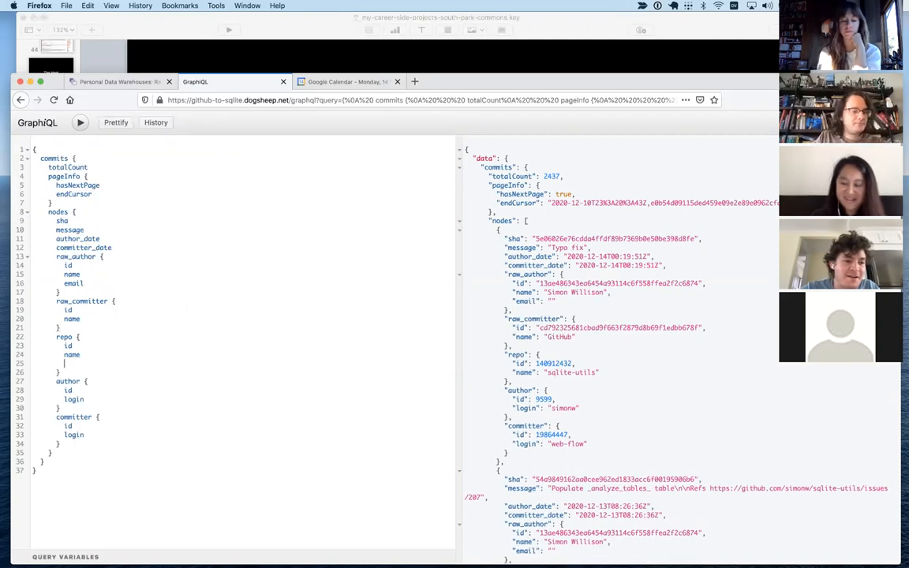
text(default_branch)
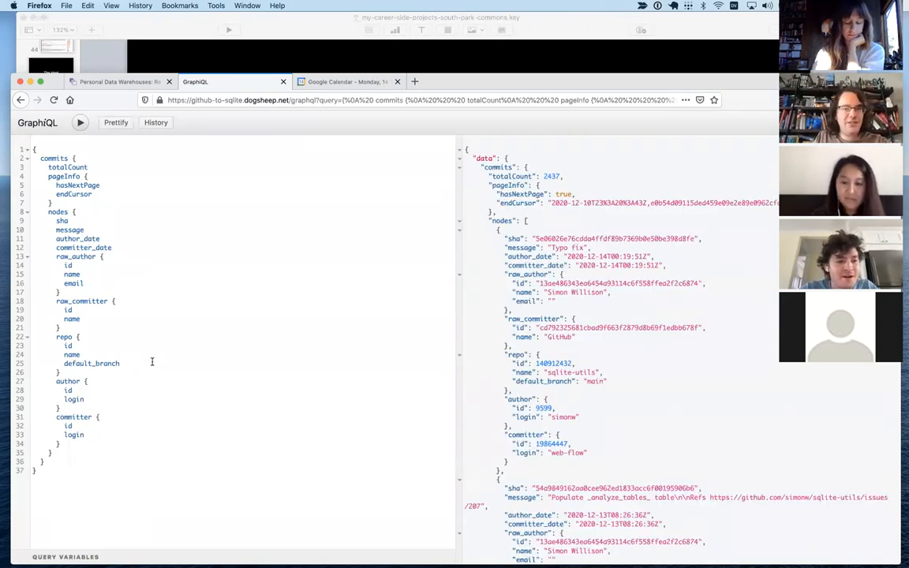
click(114, 363)
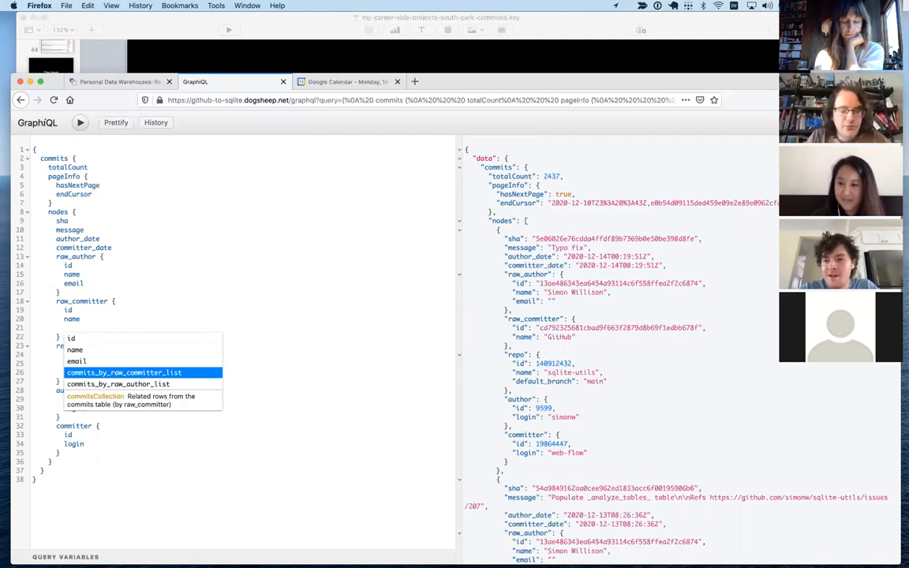
text(datasette.readthedocs.io/)
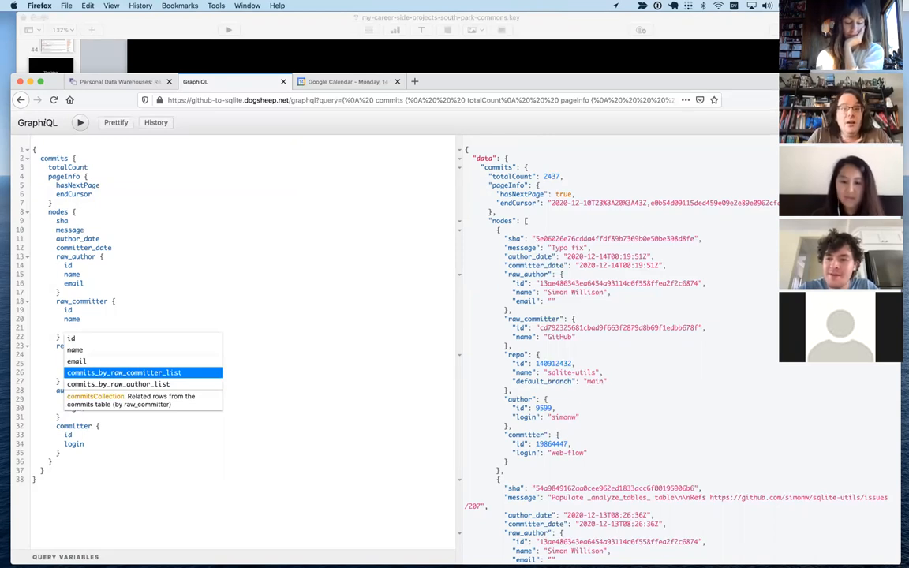
mouse_move(155, 251)
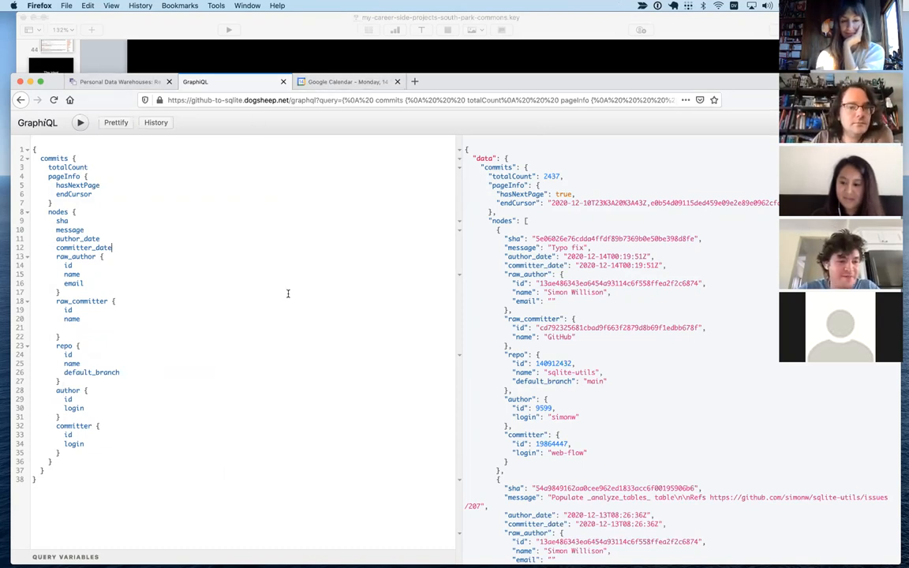
mouse_move(99, 101)
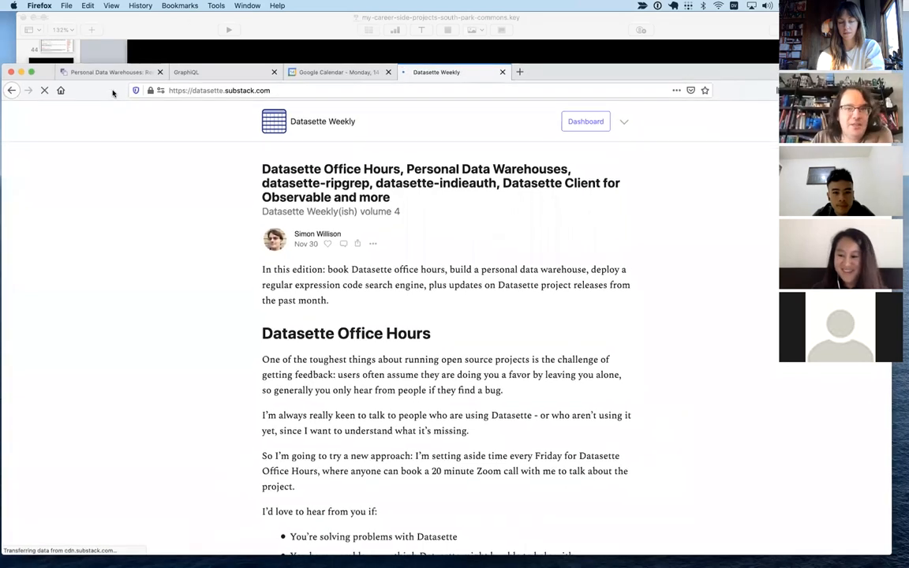
scroll(down, 3)
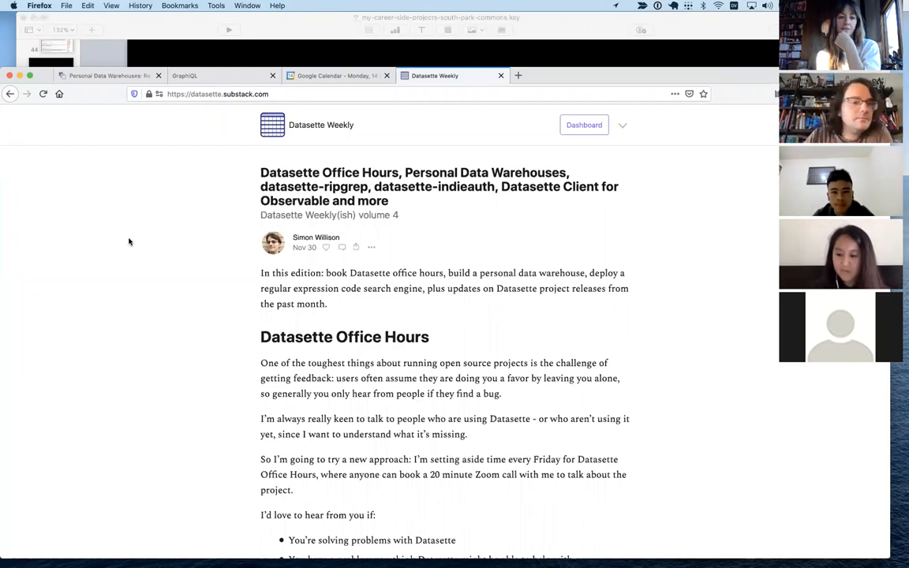
mouse_move(104, 101)
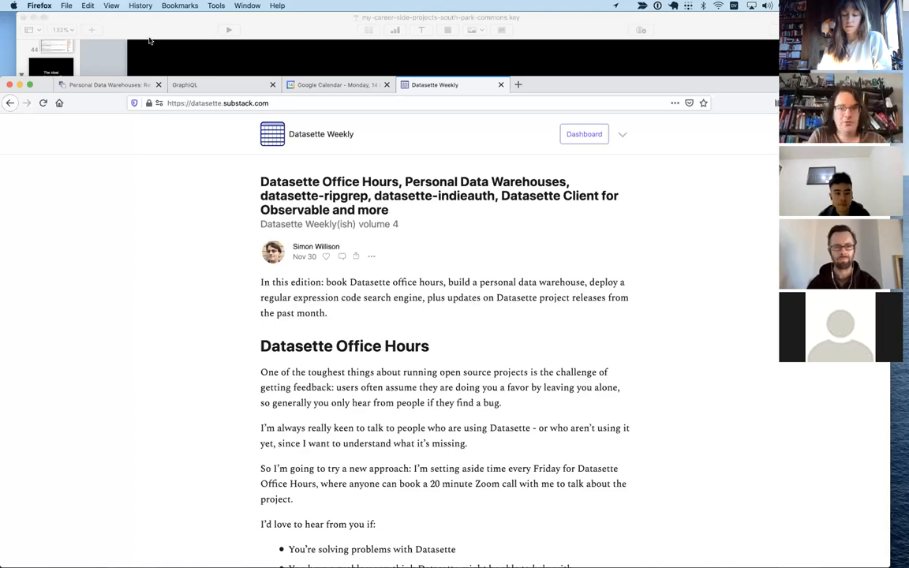
mouse_move(183, 54)
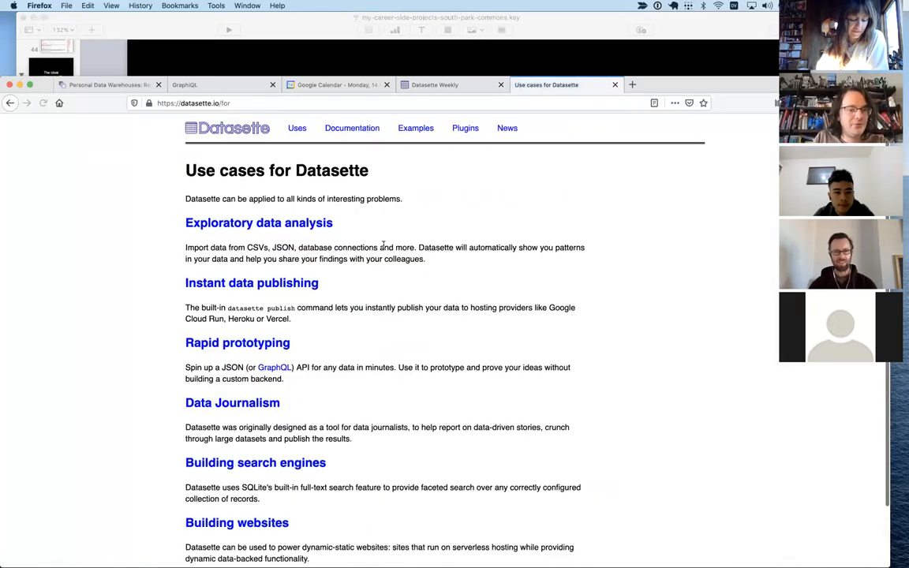
Return to the datasette.io home page via the Datasette logo.
scroll(down, 3)
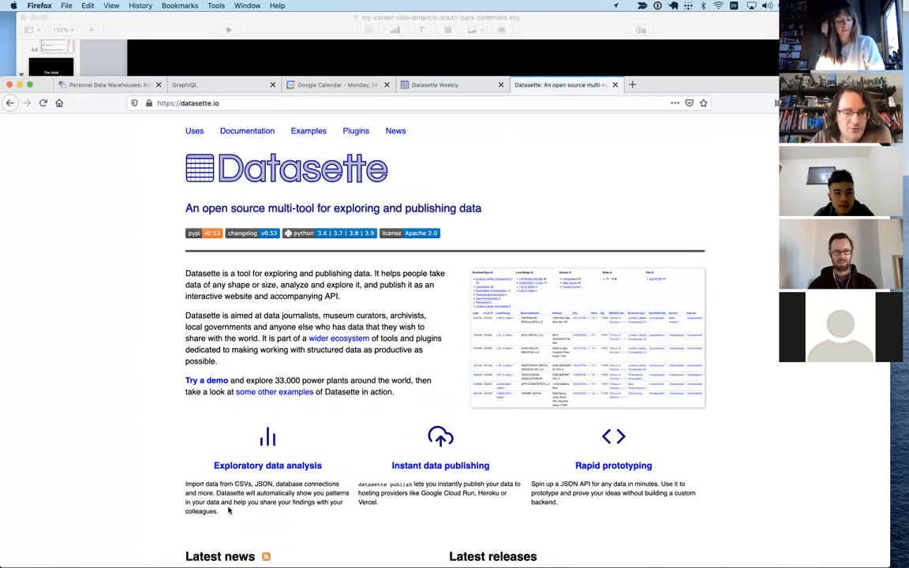
mouse_move(578, 448)
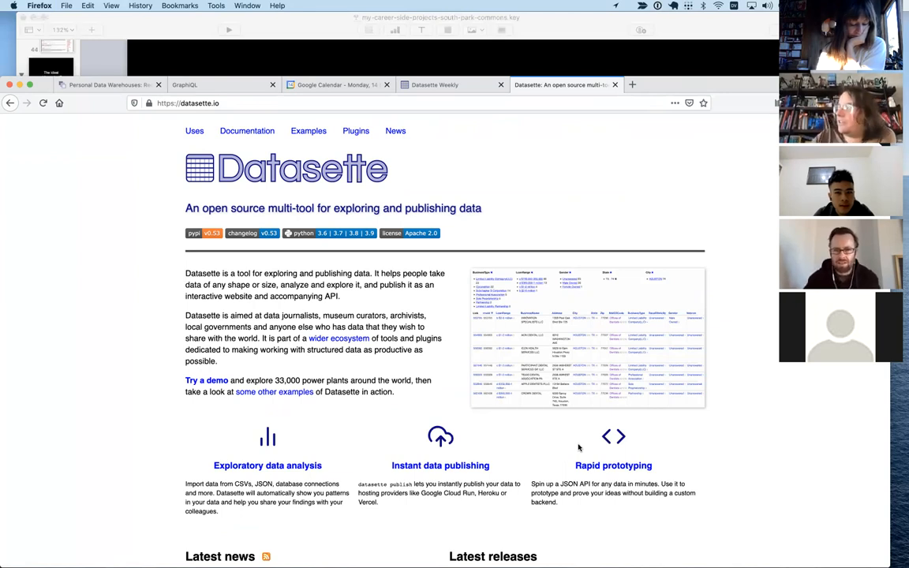
mouse_move(489, 380)
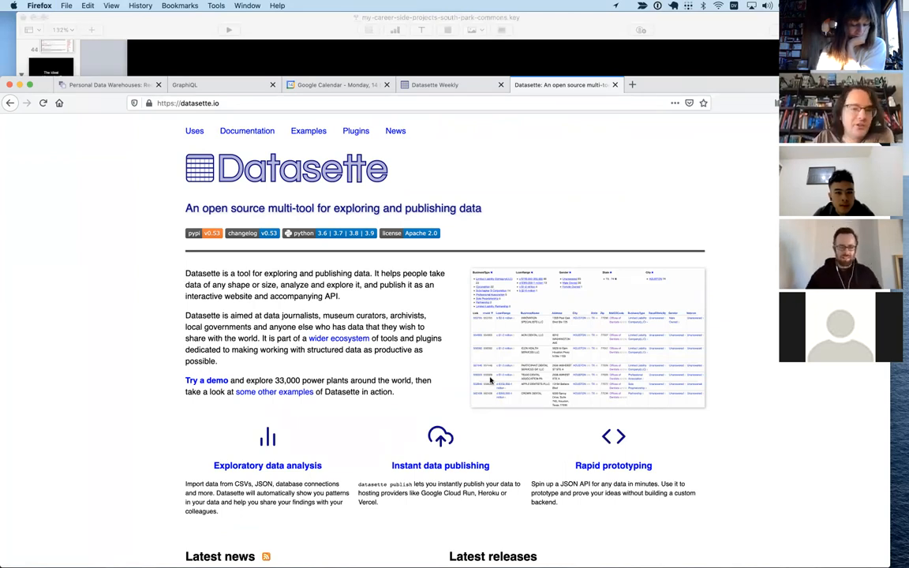
click(188, 103)
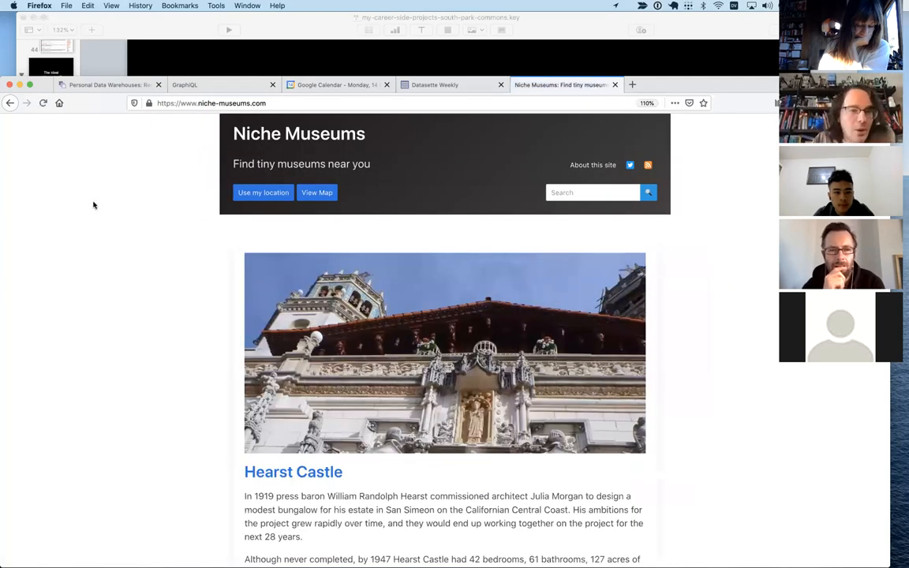
Scroll the homepage entries down past the Marine Mammal Center to the Voodoo Museum.
scroll(down, 3)
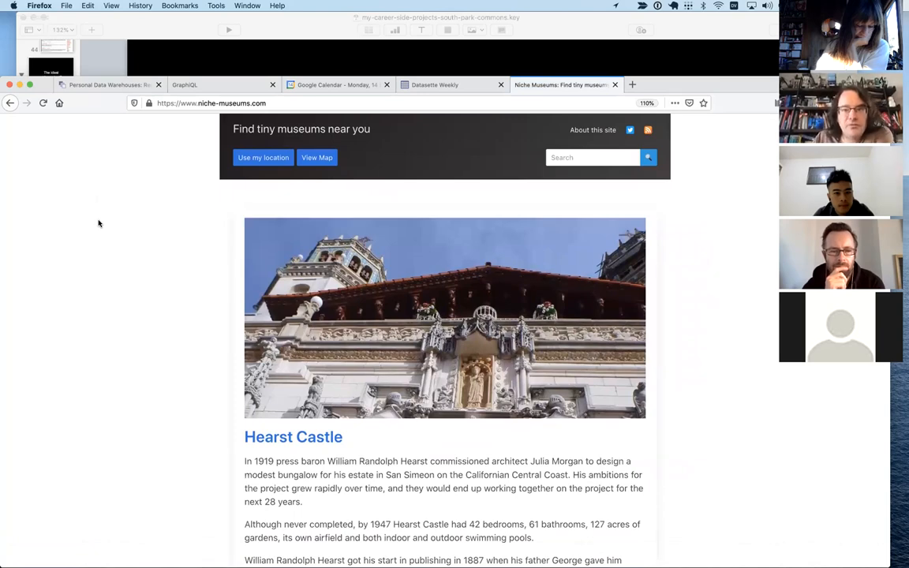
scroll(down, 3)
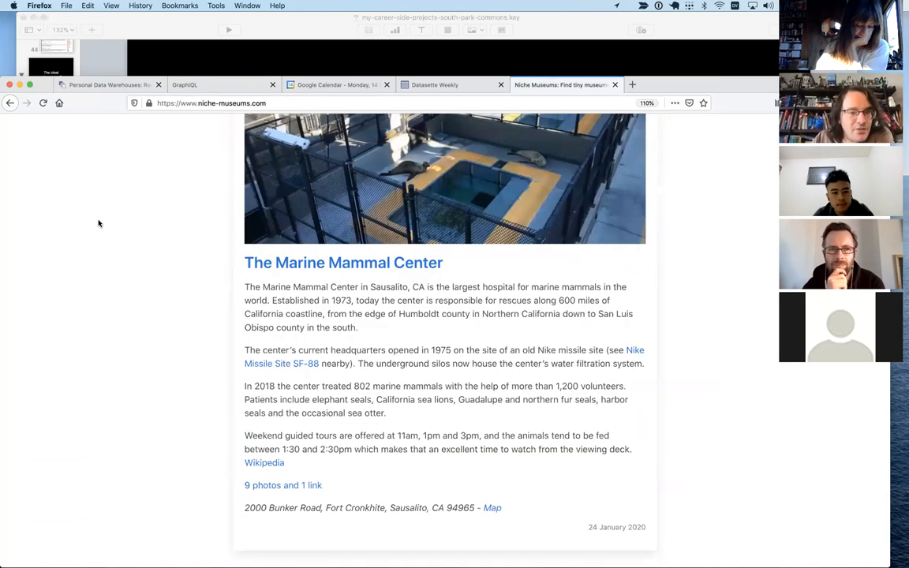
scroll(down, 3)
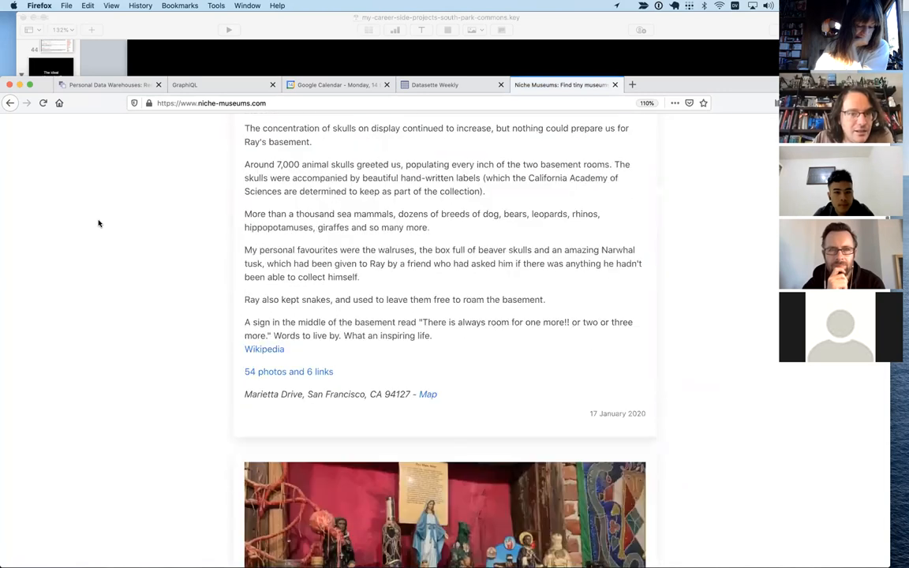
scroll(down, 3)
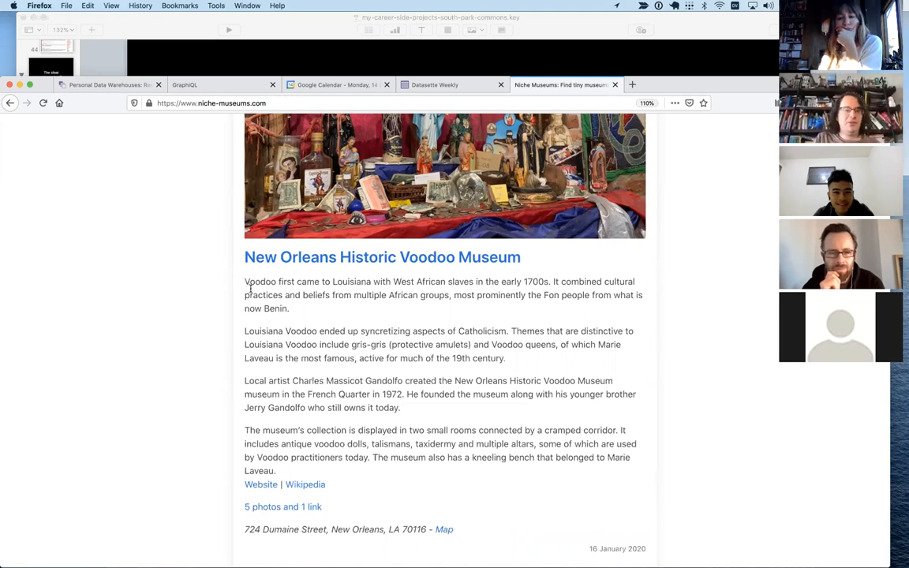
mouse_move(237, 318)
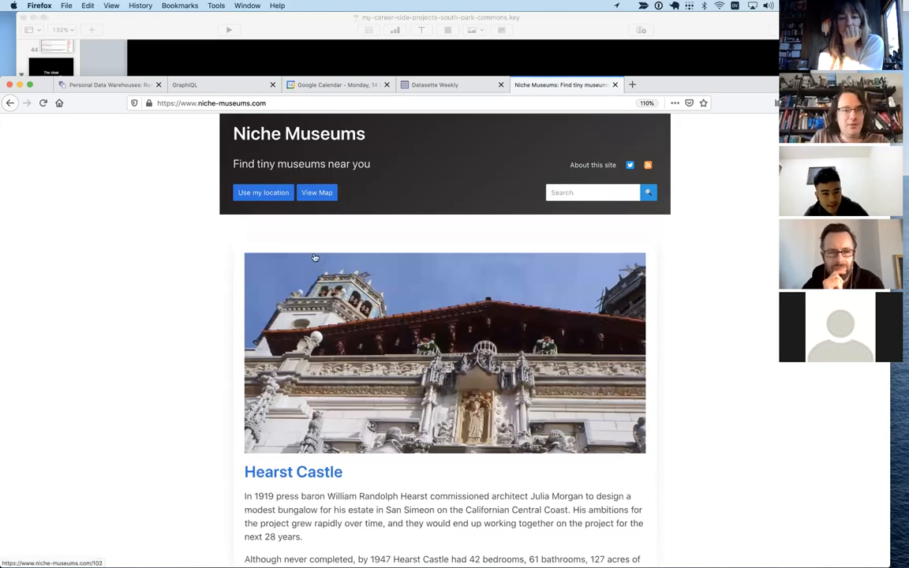
Use my location to list museums near Western Addition, led by the Toilet Seat Museum.
click(262, 193)
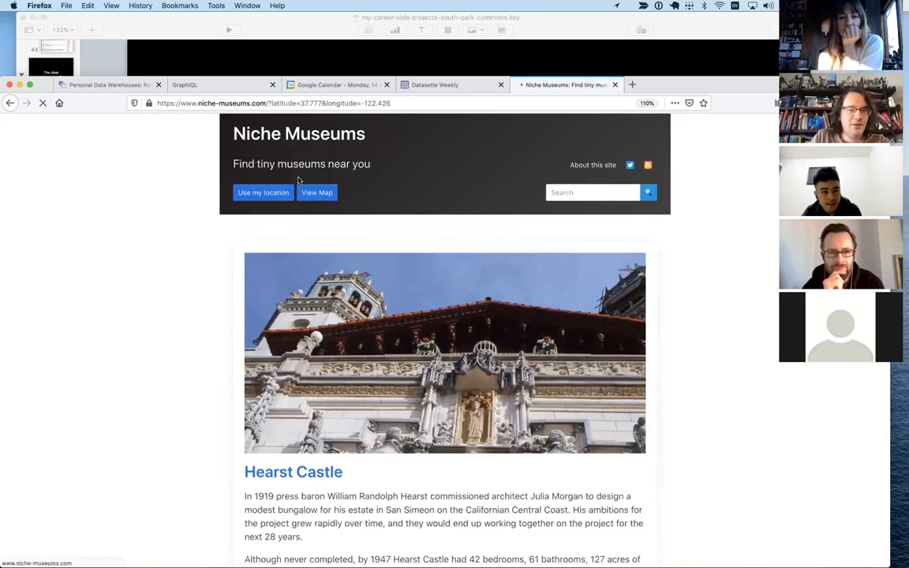
click(264, 193)
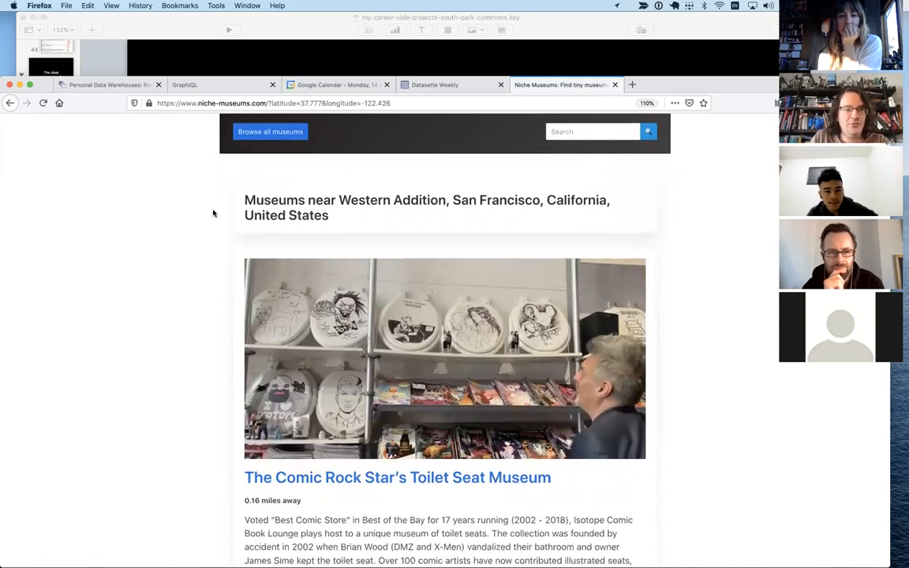
scroll(down, 3)
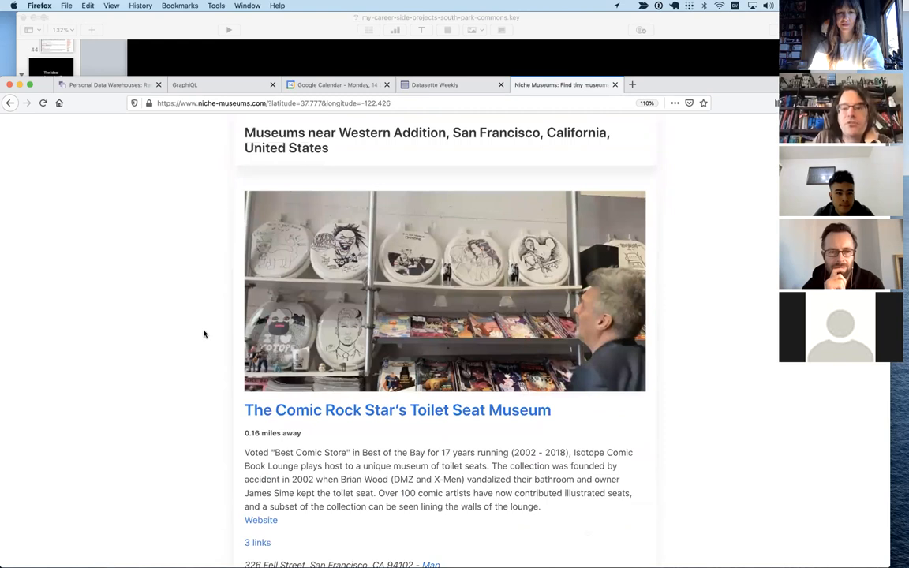
scroll(down, 3)
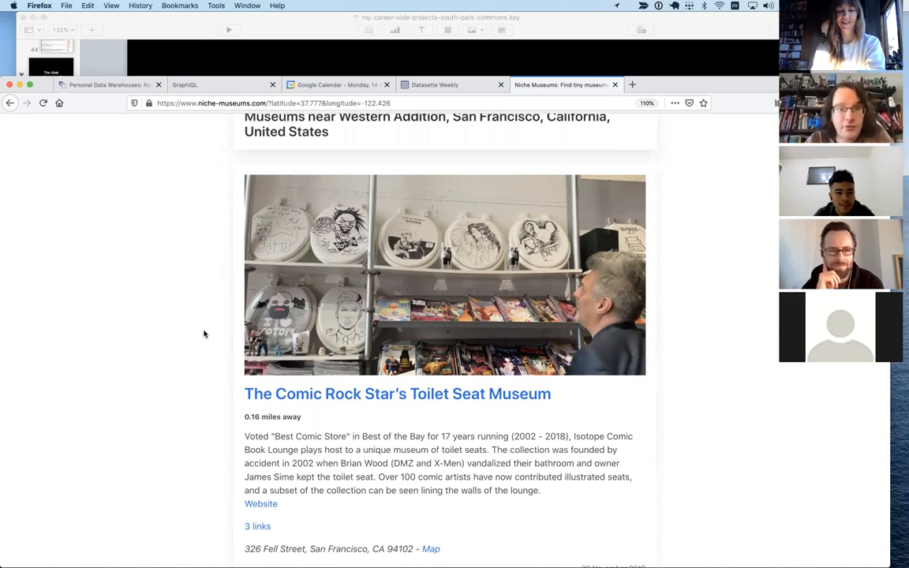
mouse_move(608, 291)
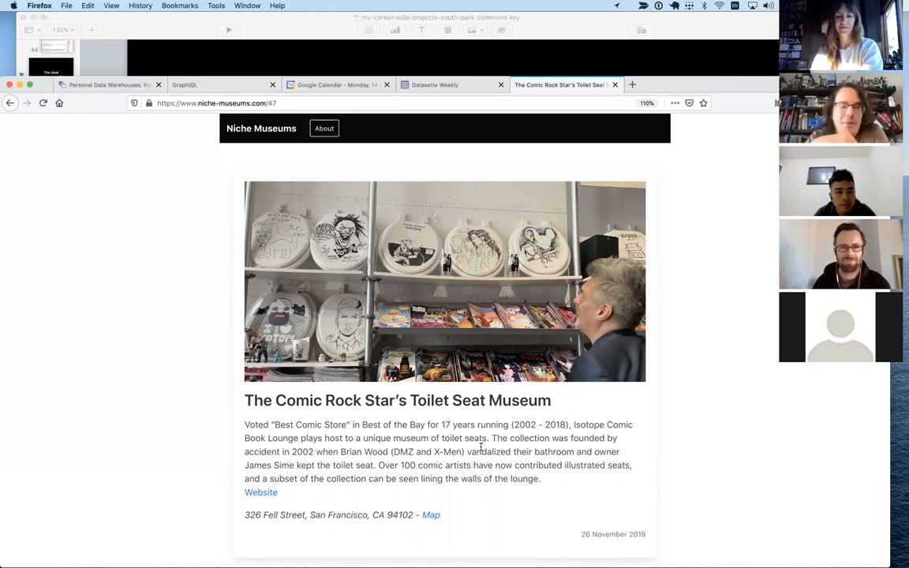
Go to the site's browse database showing 'select * from museums' with 102 rows.
scroll(down, 3)
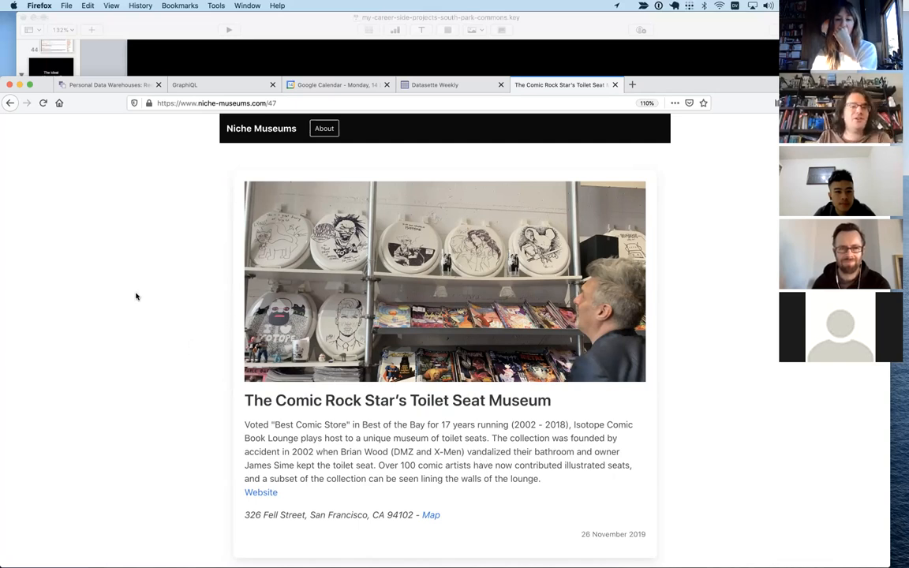
click(217, 103)
text(browse)
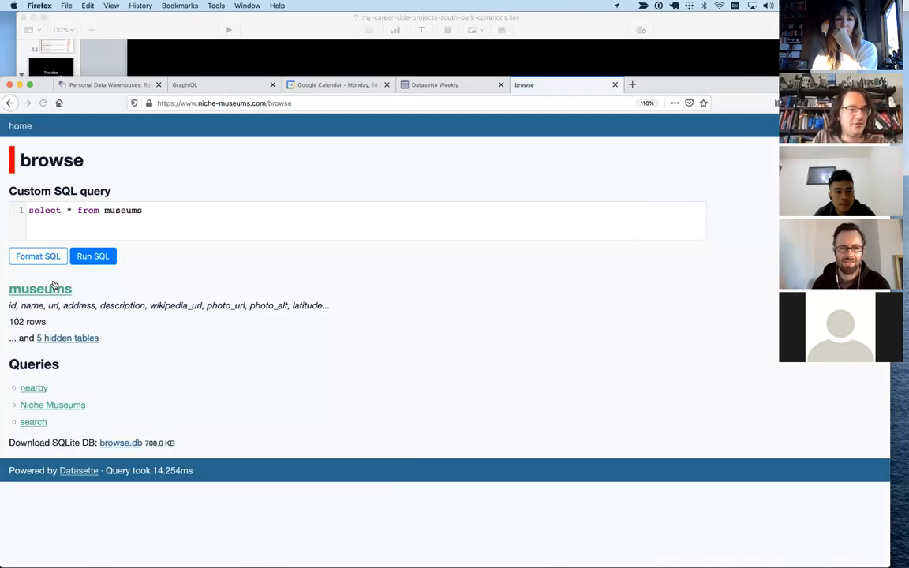
View the 102-row museums table with its map of plotted museums.
click(40, 289)
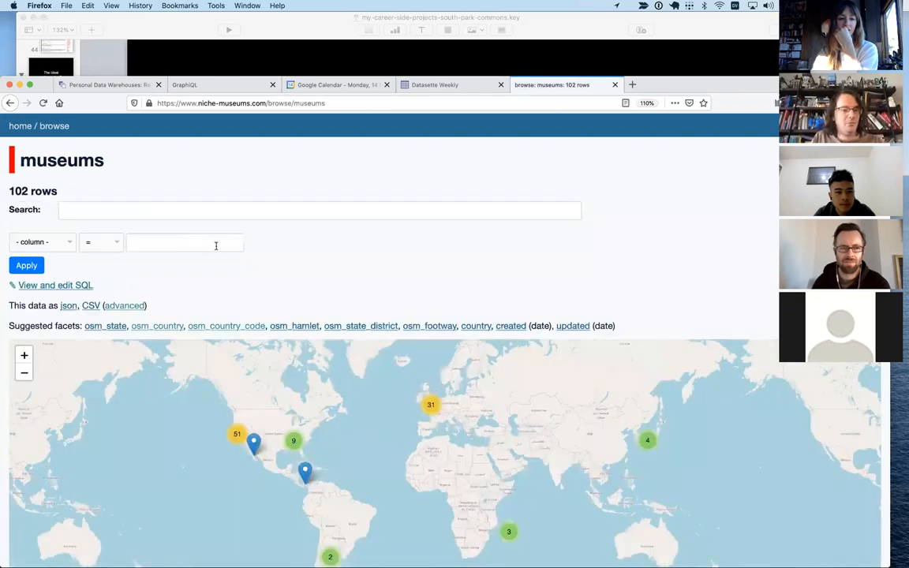
scroll(down, 3)
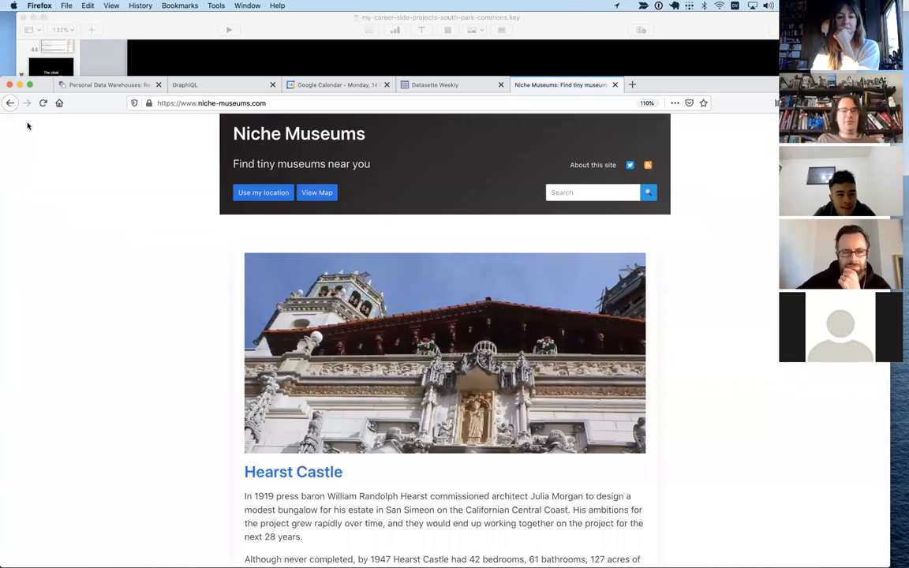
Enter datasette.io/ in the address bar without loading it yet.
scroll(down, 3)
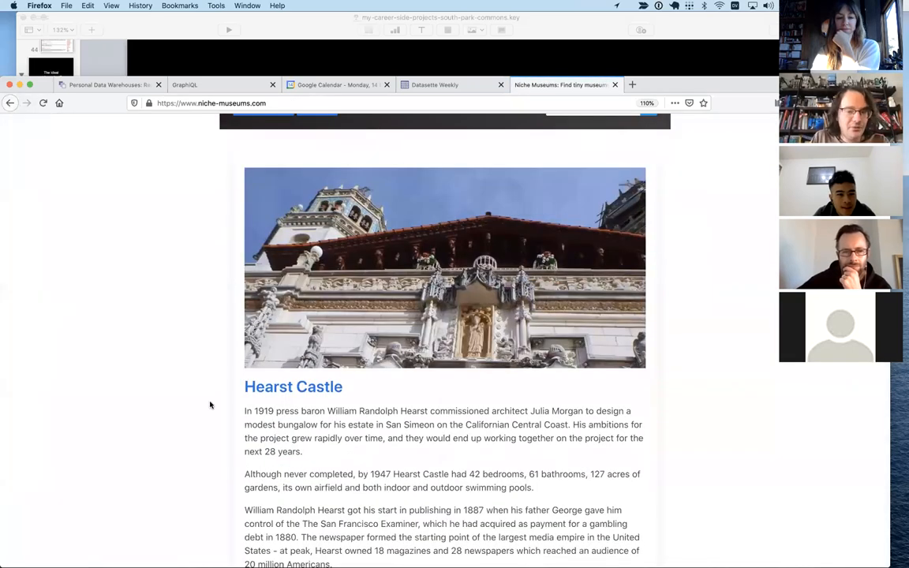
scroll(up, 3)
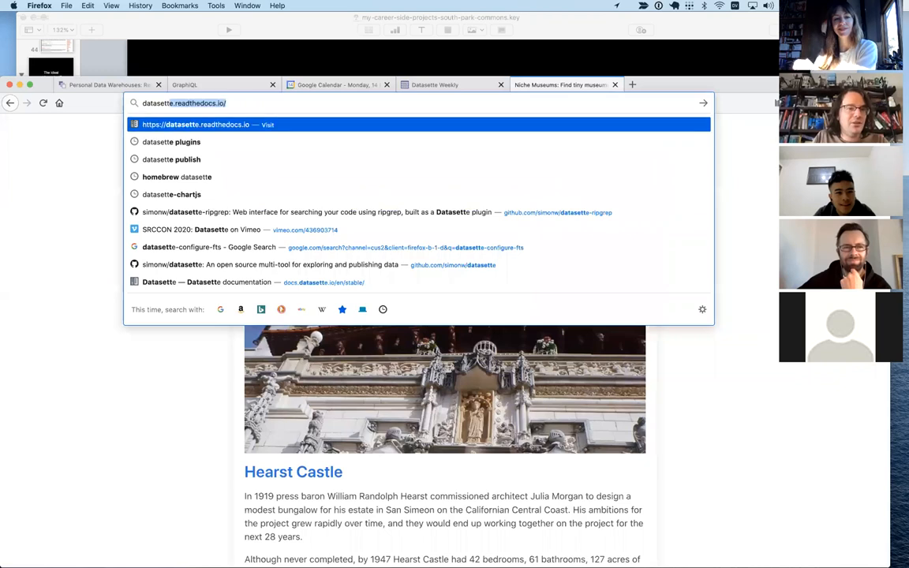
text(datasette.io/)
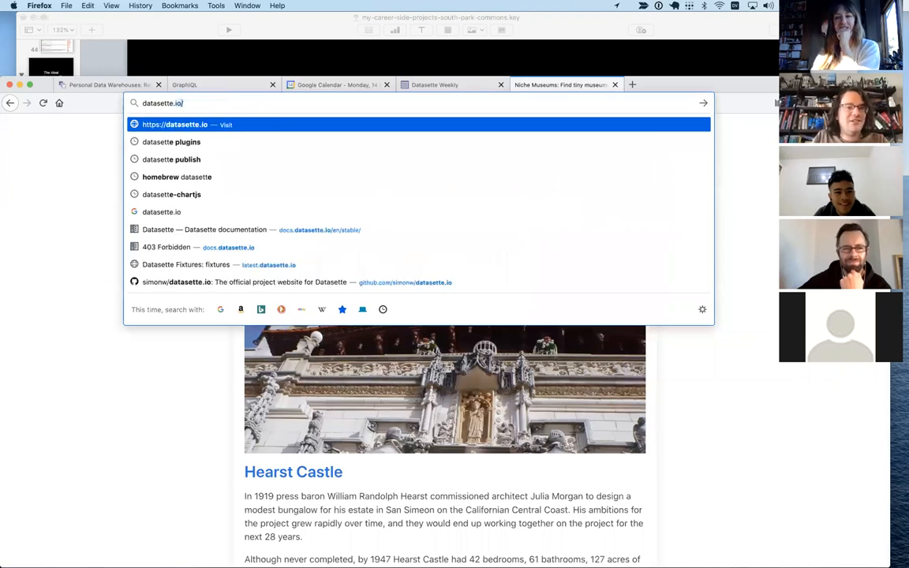